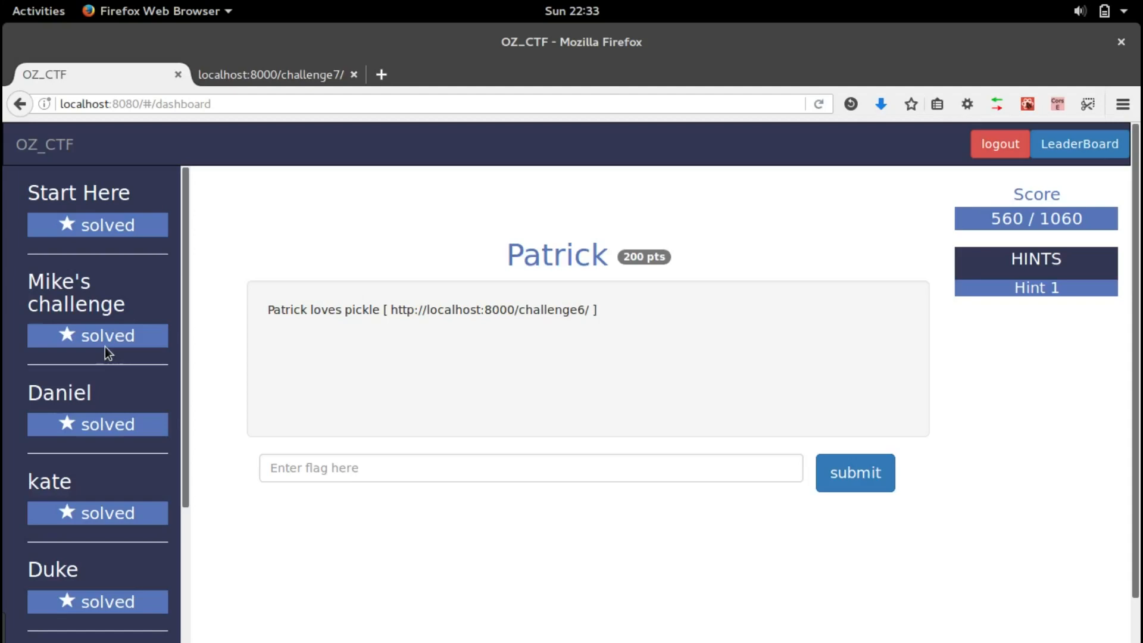
Scroll to the unsolved Patrick challenge and select its challenge6 link text.
scroll("down", 3)
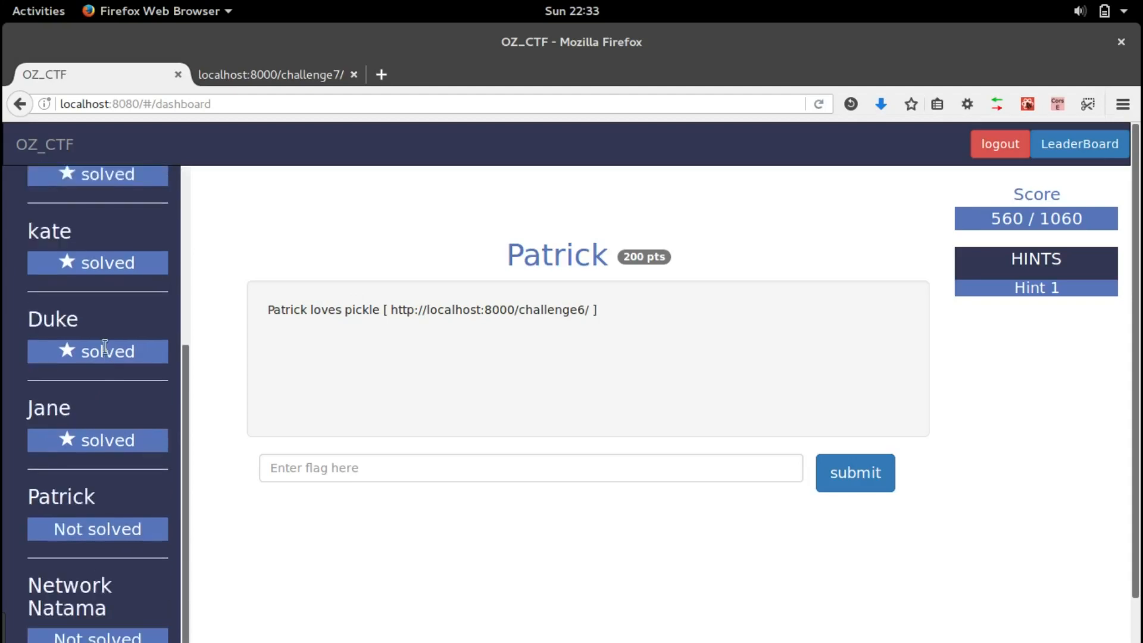
scroll("up", 3)
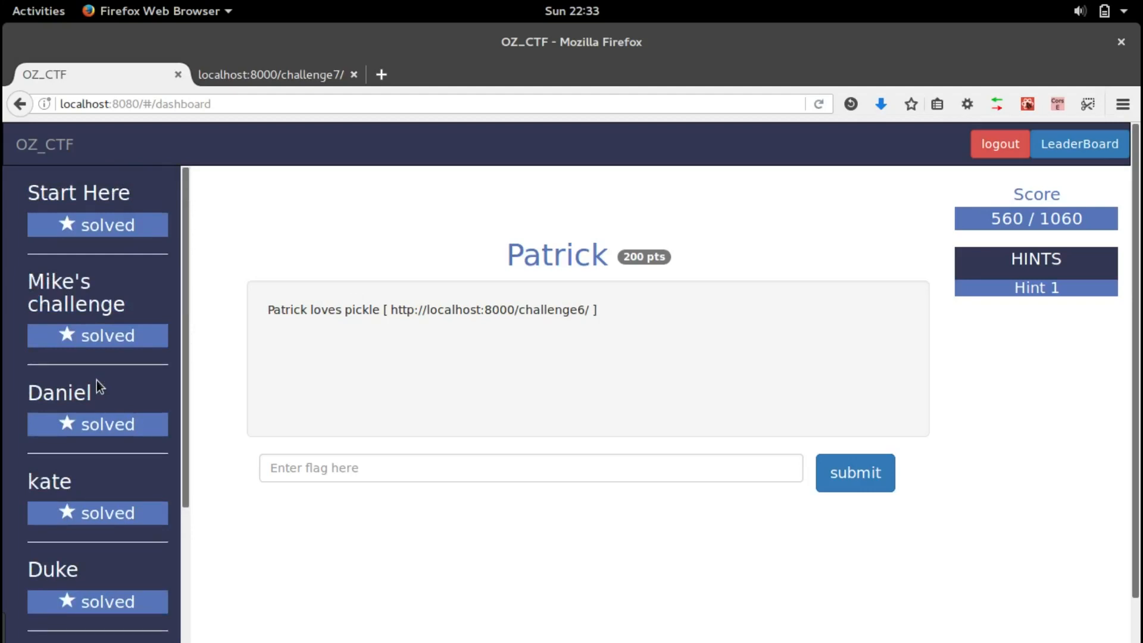
scroll("down", 3)
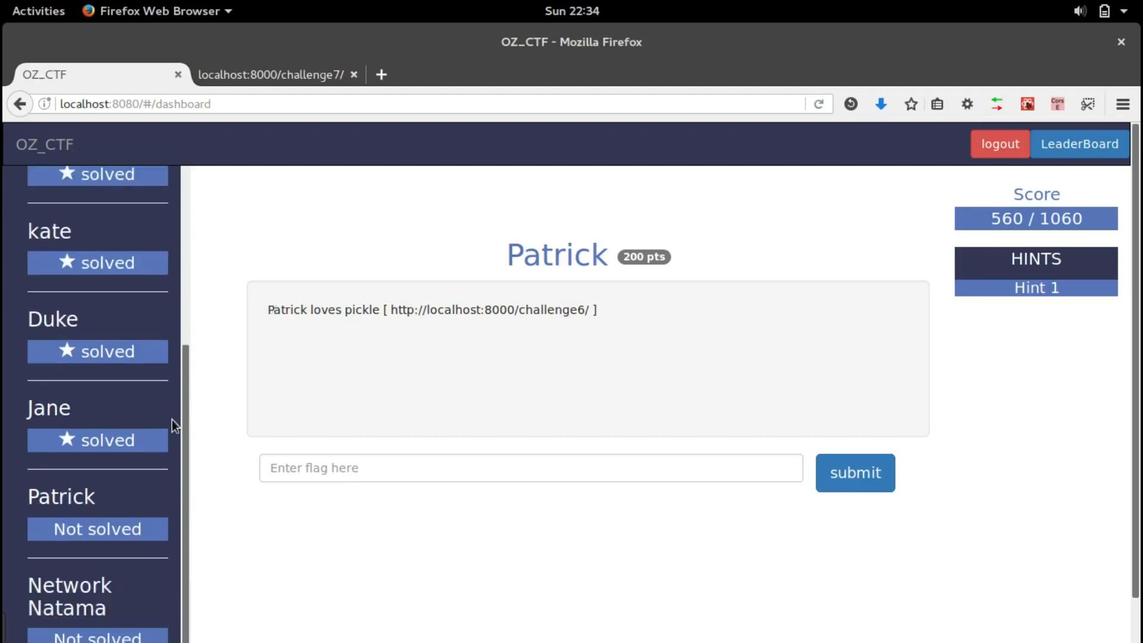
mouse_move(269, 318)
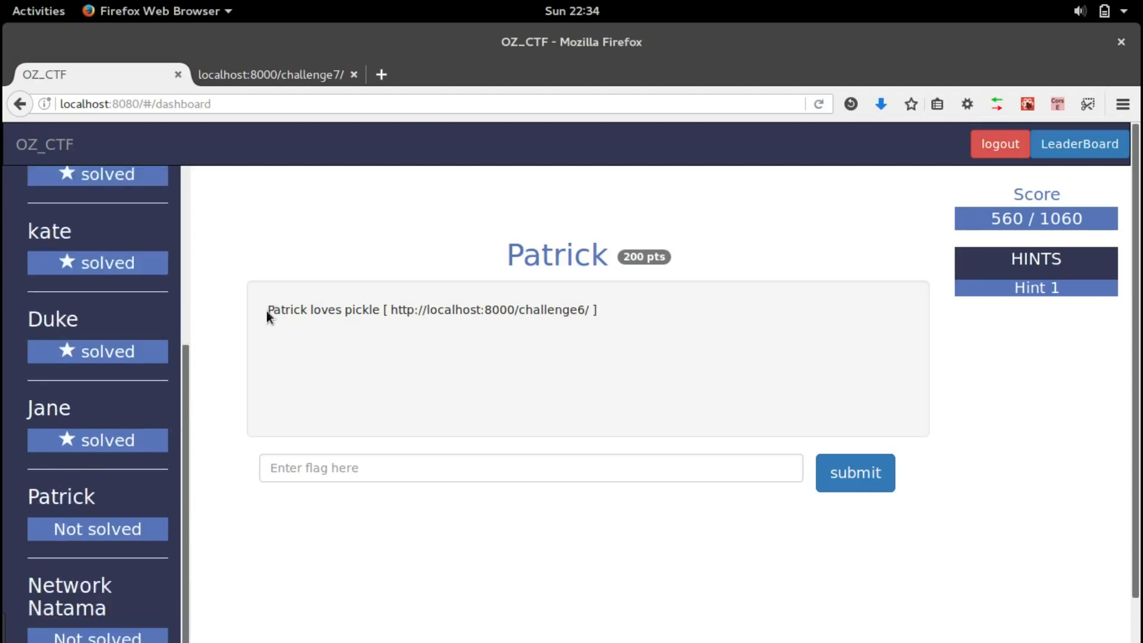
mouse_move(452, 302)
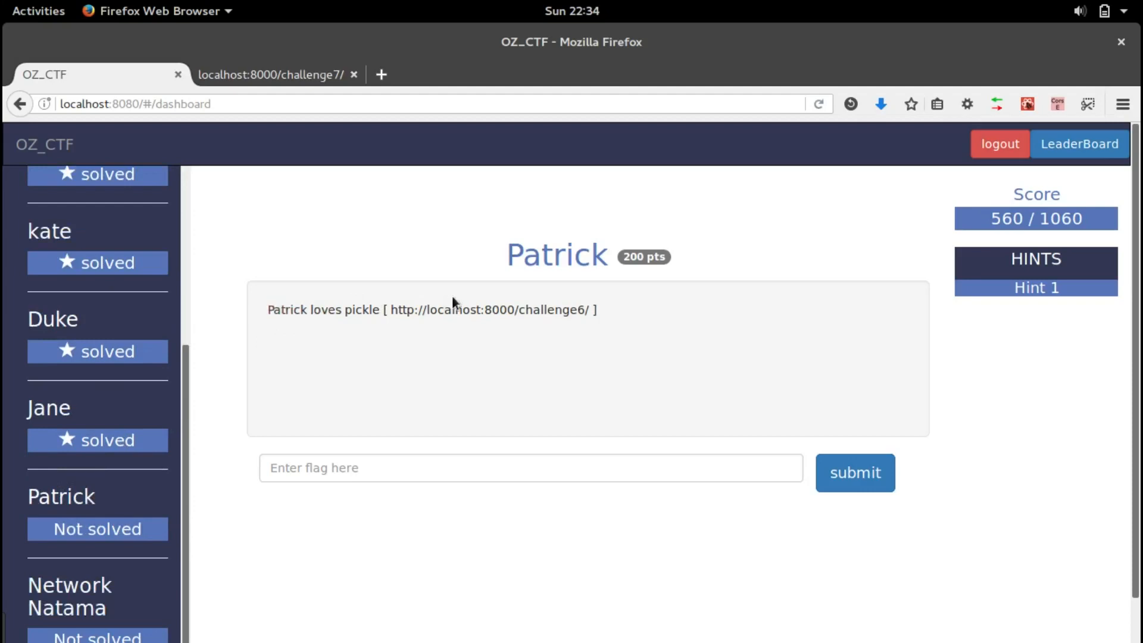
mouse_move(400, 306)
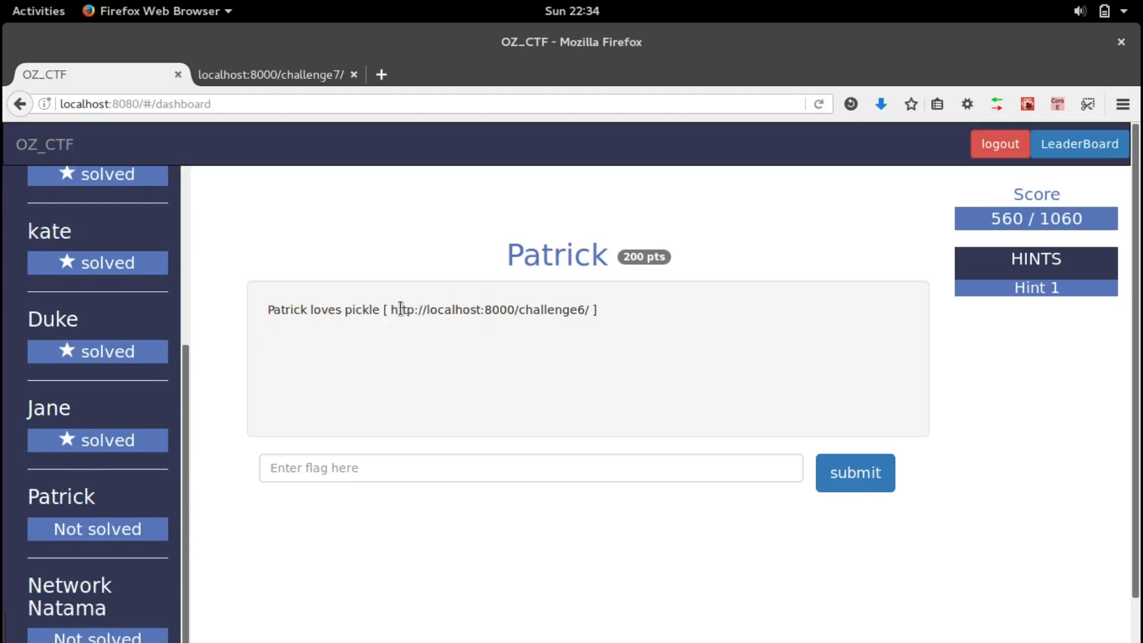
double_click(489, 309)
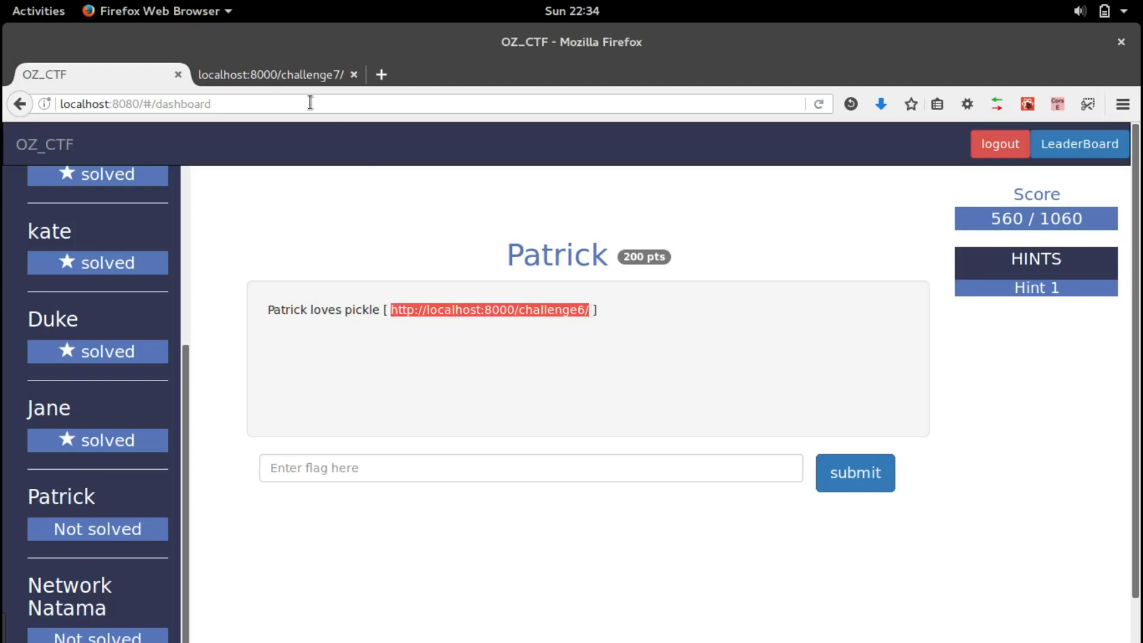
Load localhost:8000/challenge6/ and save flag.pkl to disk.
left_click(354, 74)
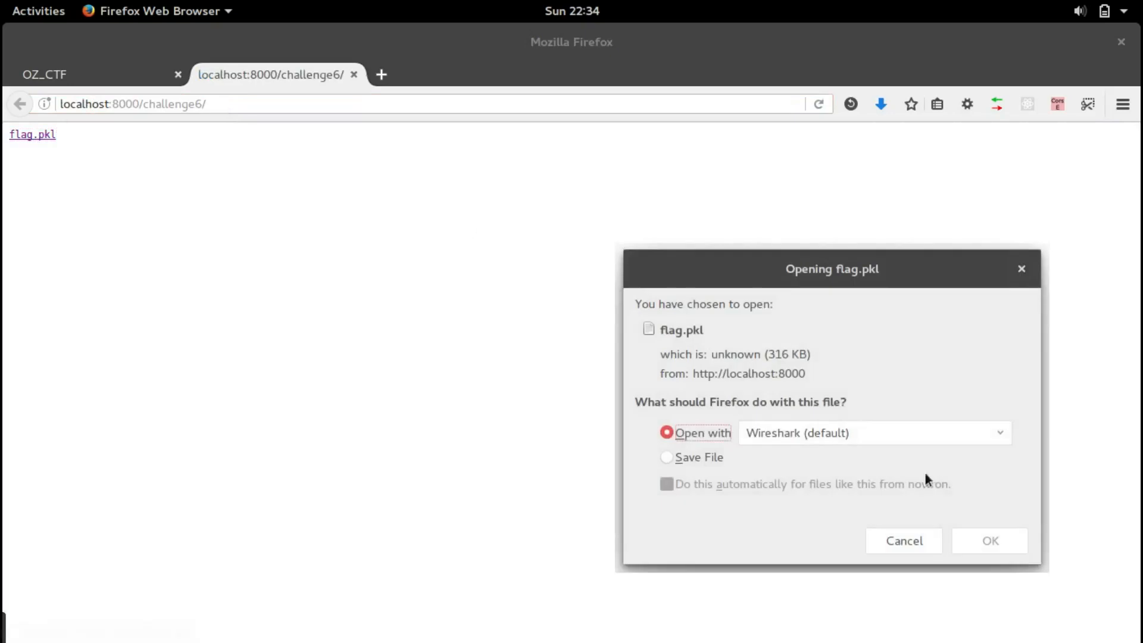
left_click(666, 457)
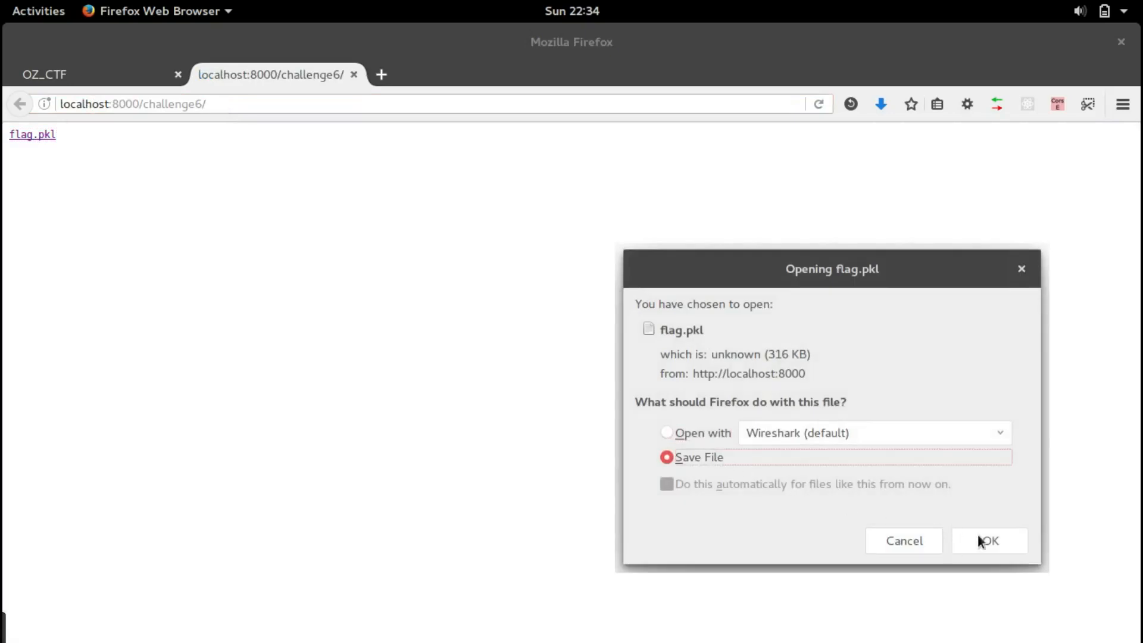
left_click(988, 541)
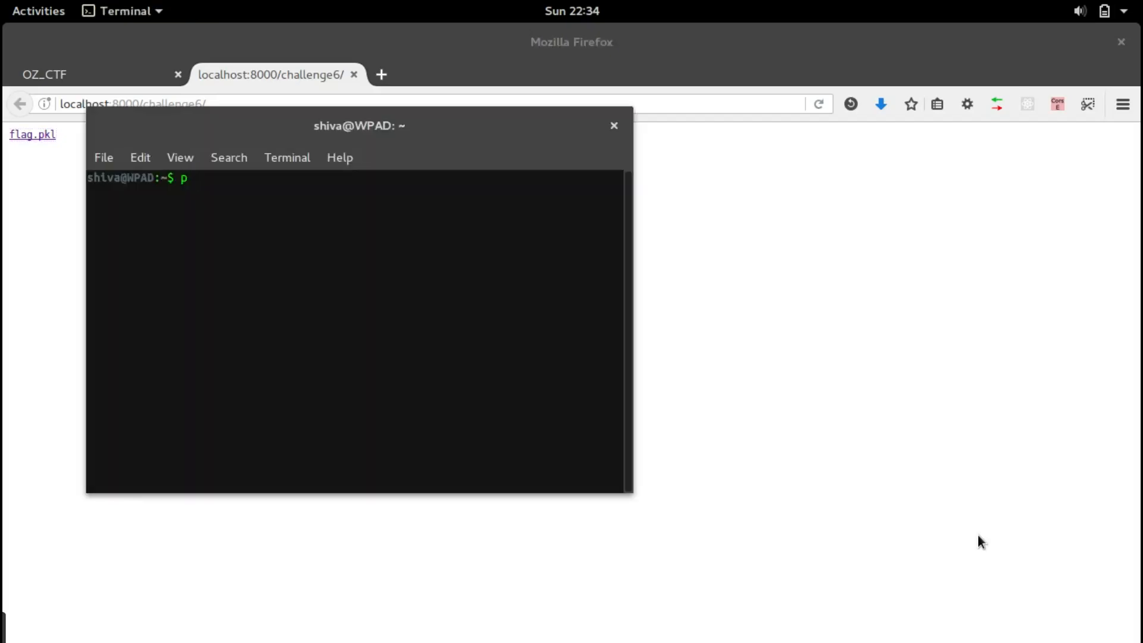
Start Python in the Downloads folder and import pickle.
type("cd")
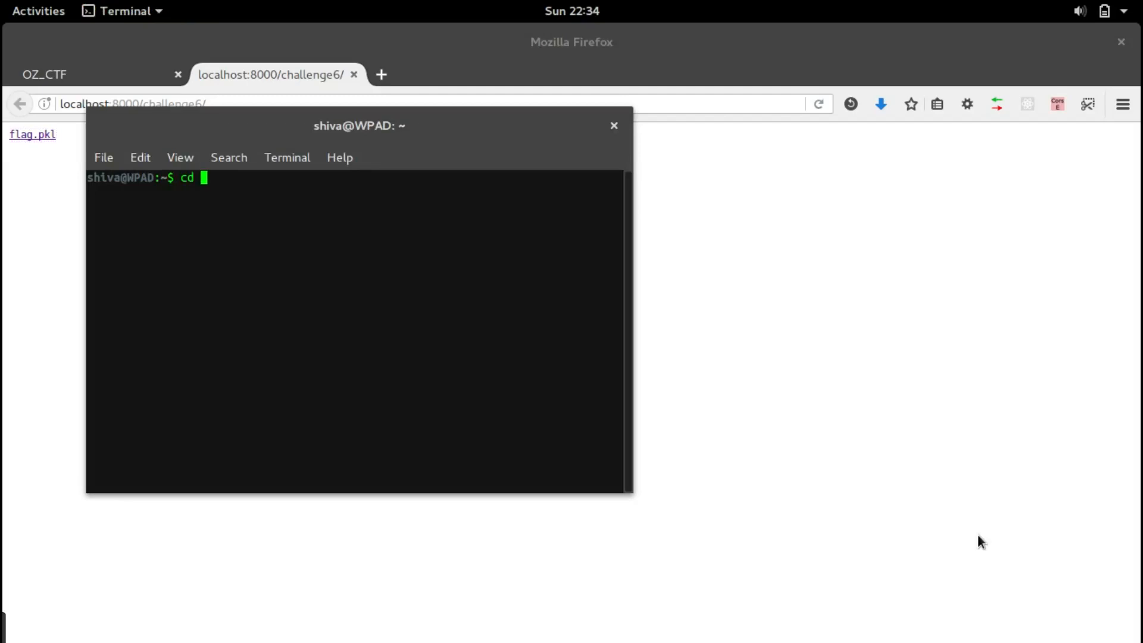
key("Return")
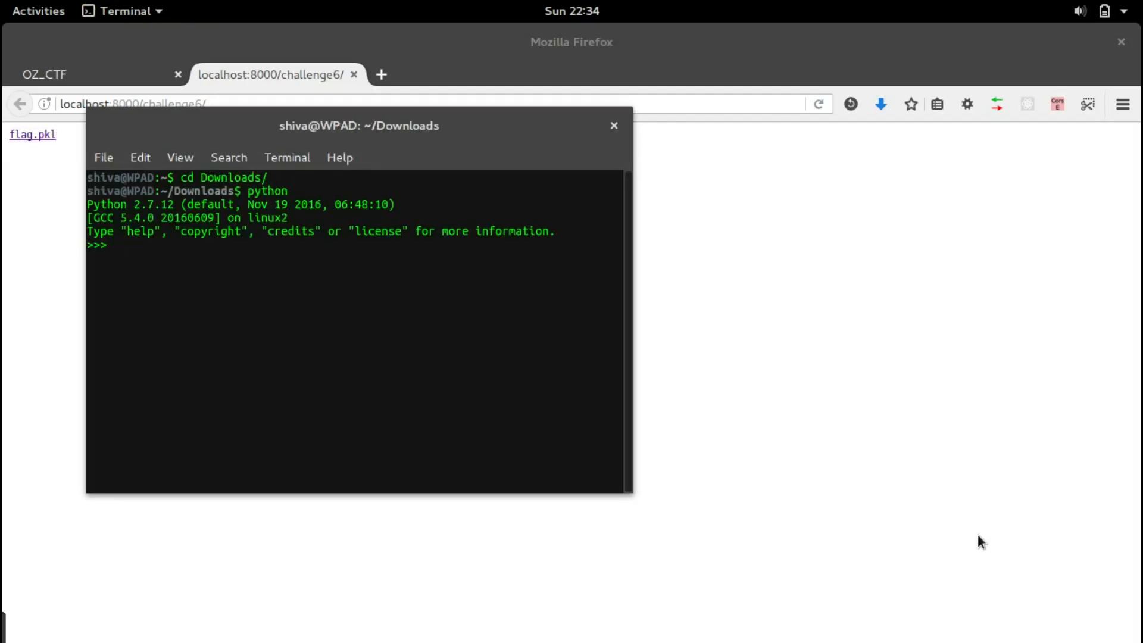
type("i")
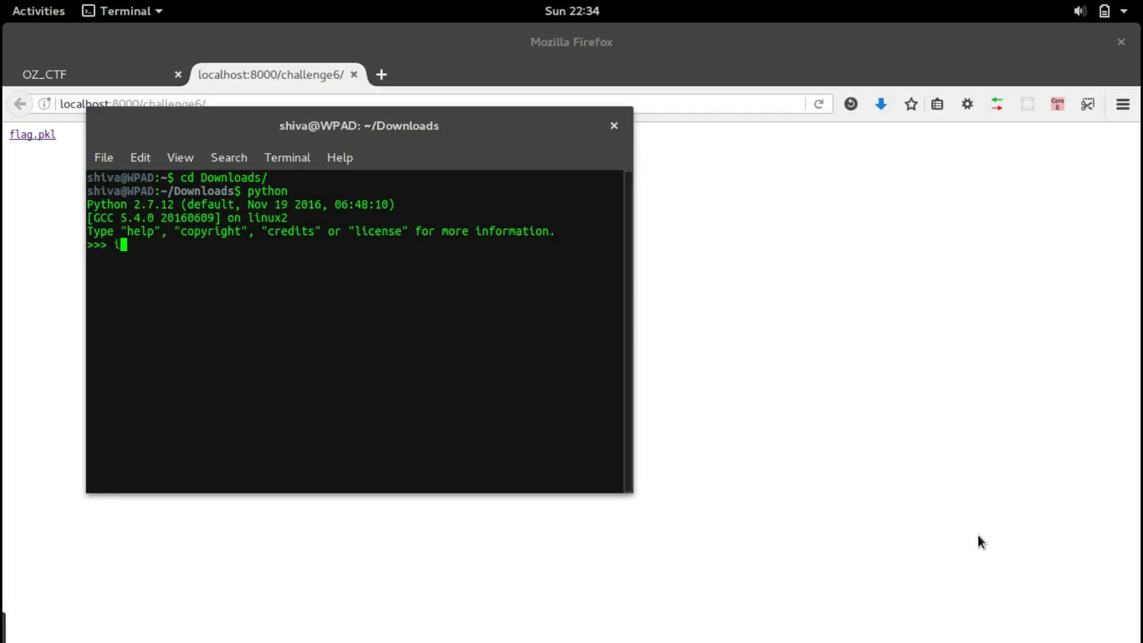
type("mport pick")
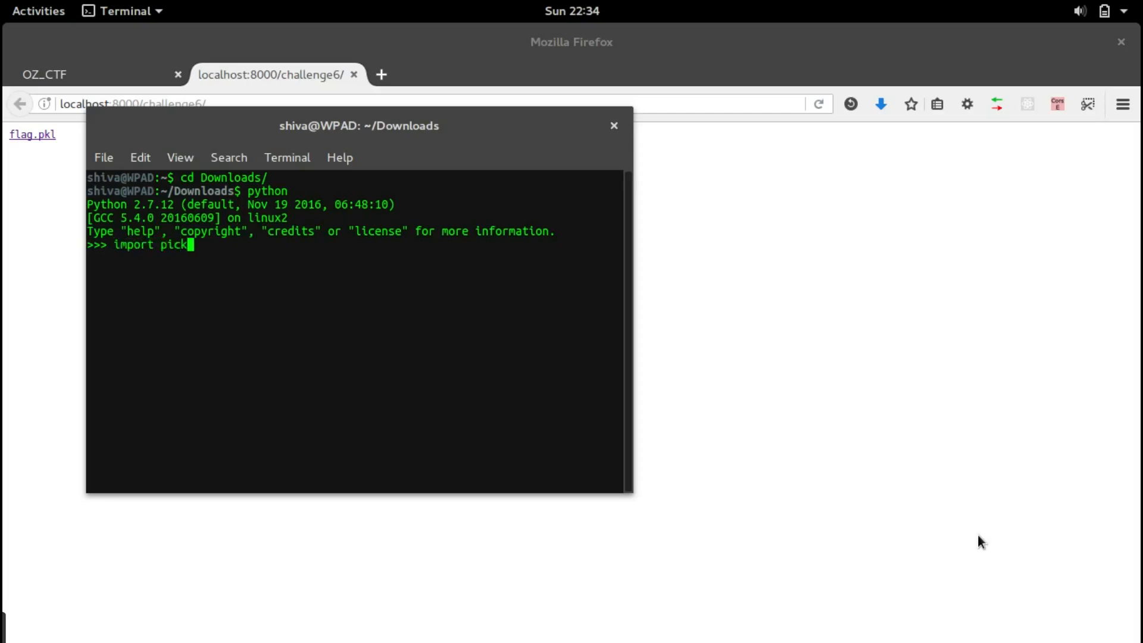
key("Return")
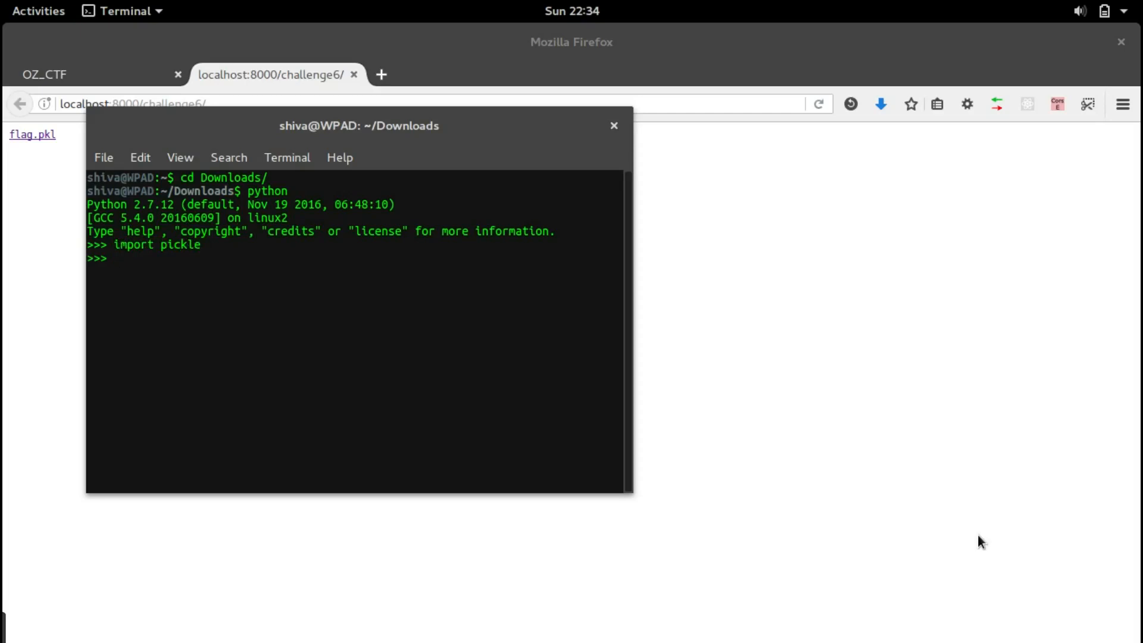
Open flag.pkl as f with f = open('flag.pkl').
type("f")
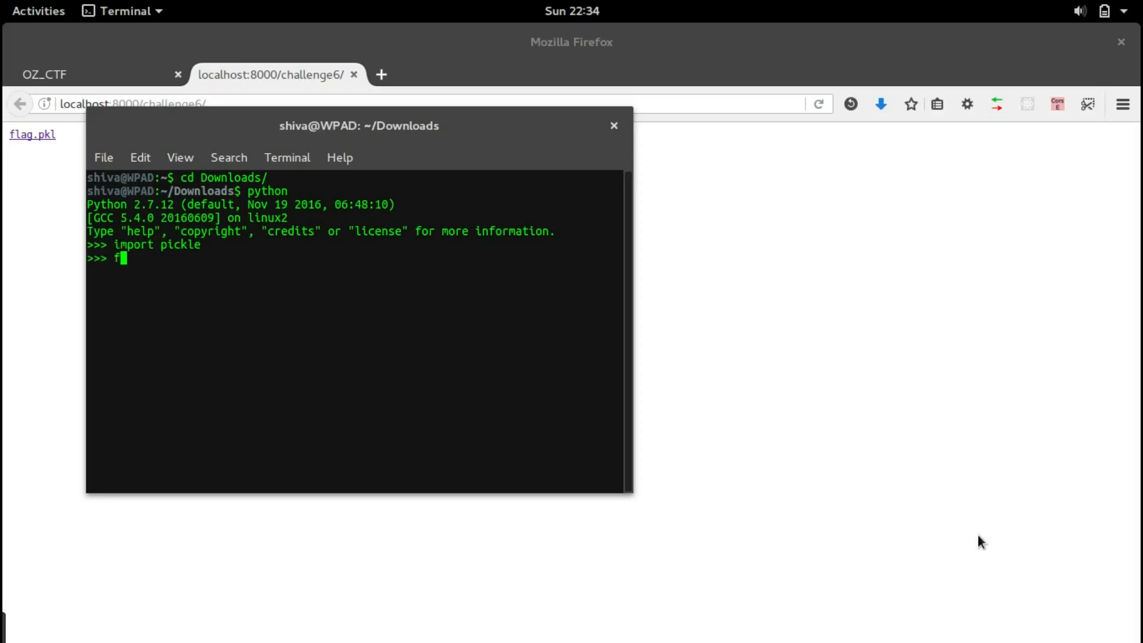
type("= o")
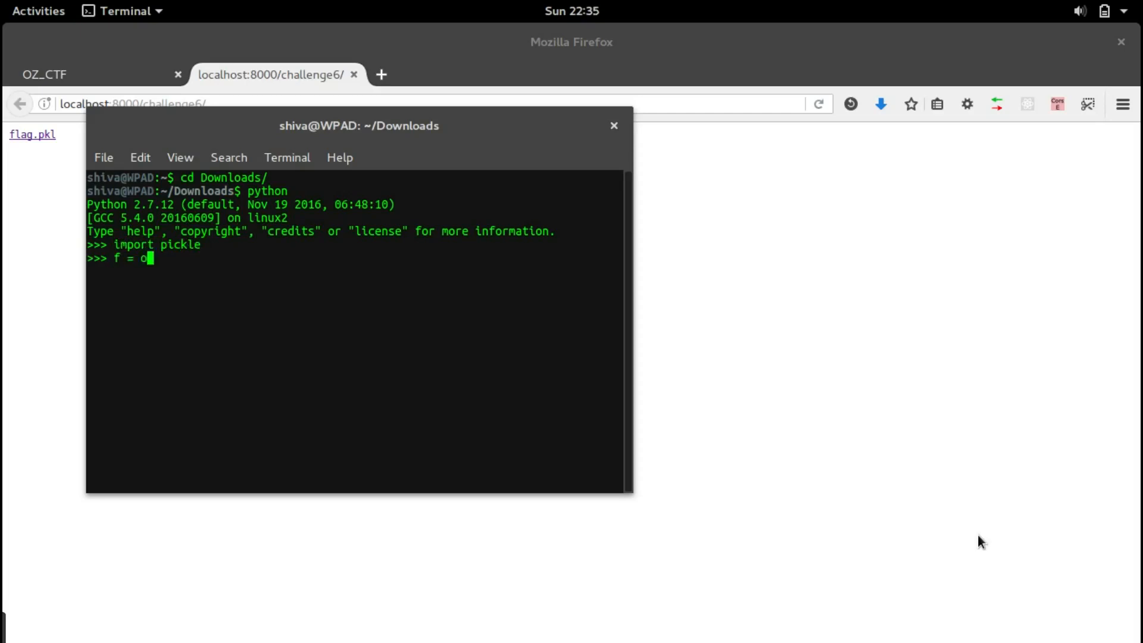
type("pen('")
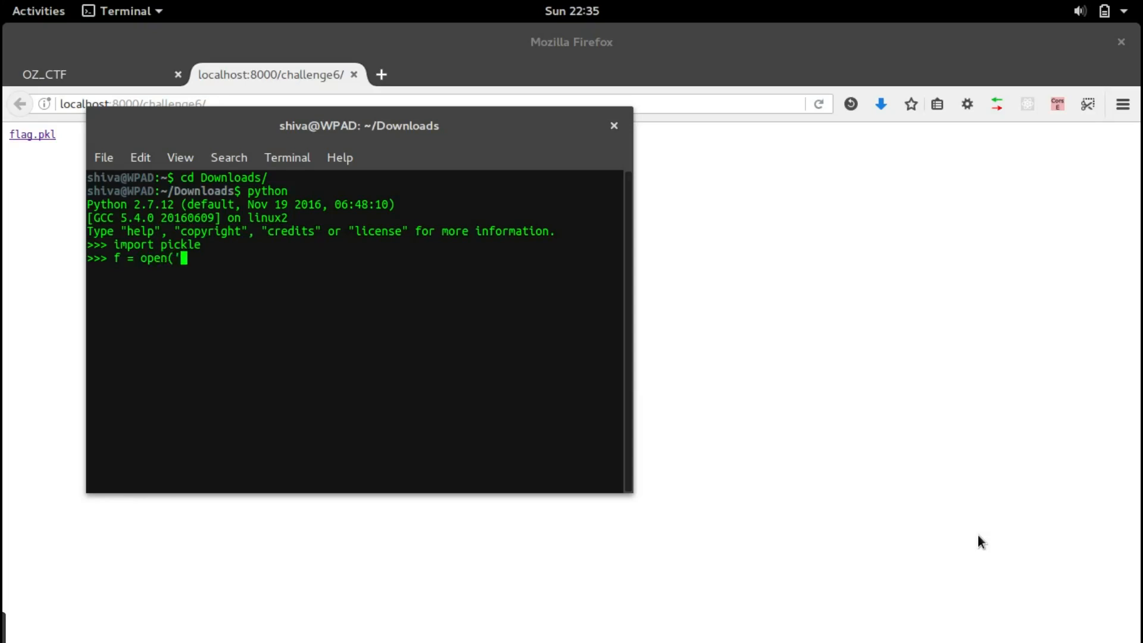
type("flag.")
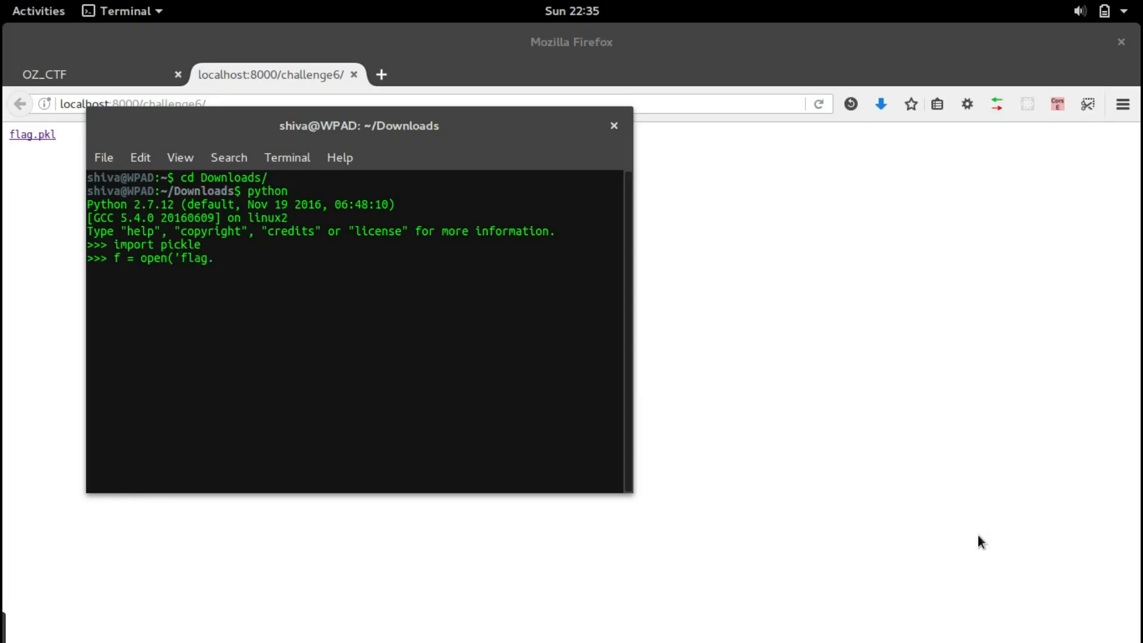
type("pkl'")
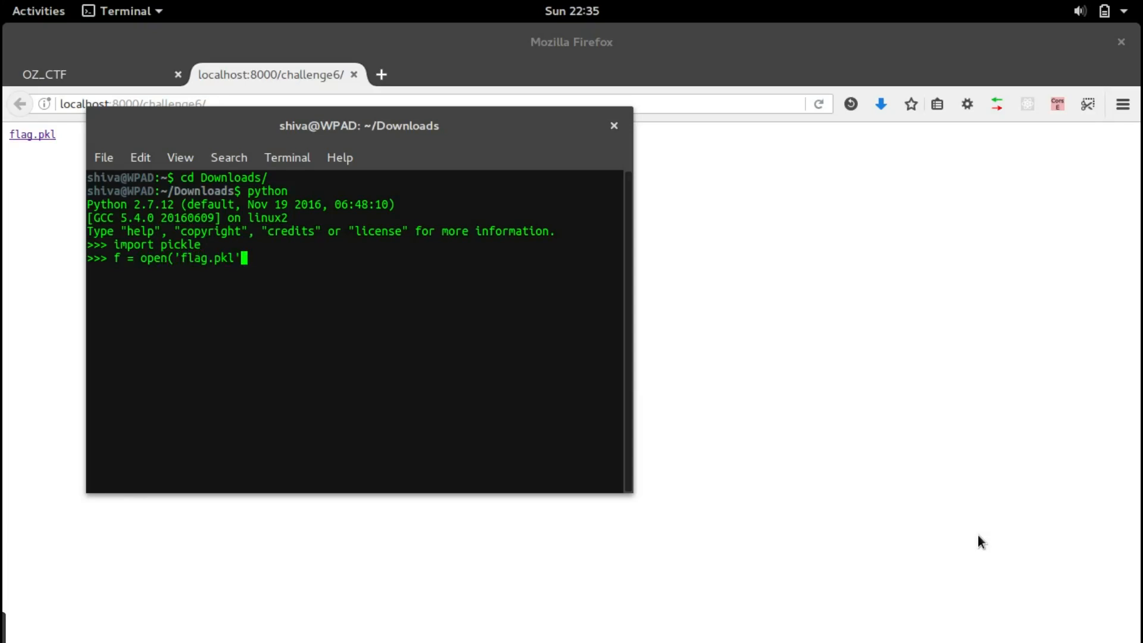
key("Return")
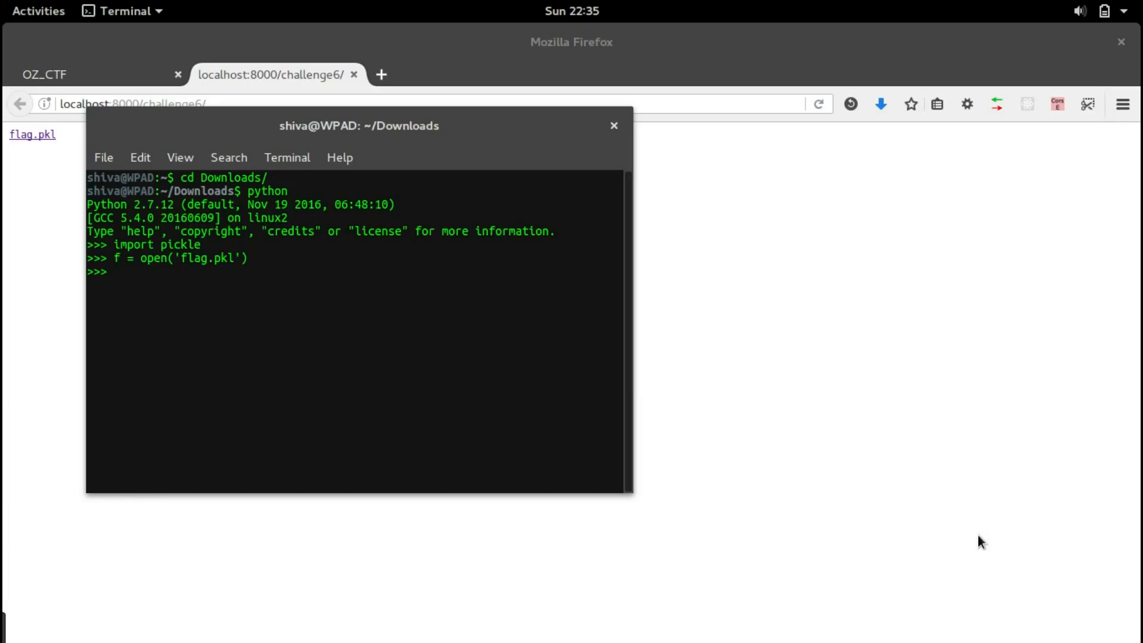
Load the pickled contents into data with pickle.load(f).
type("data")
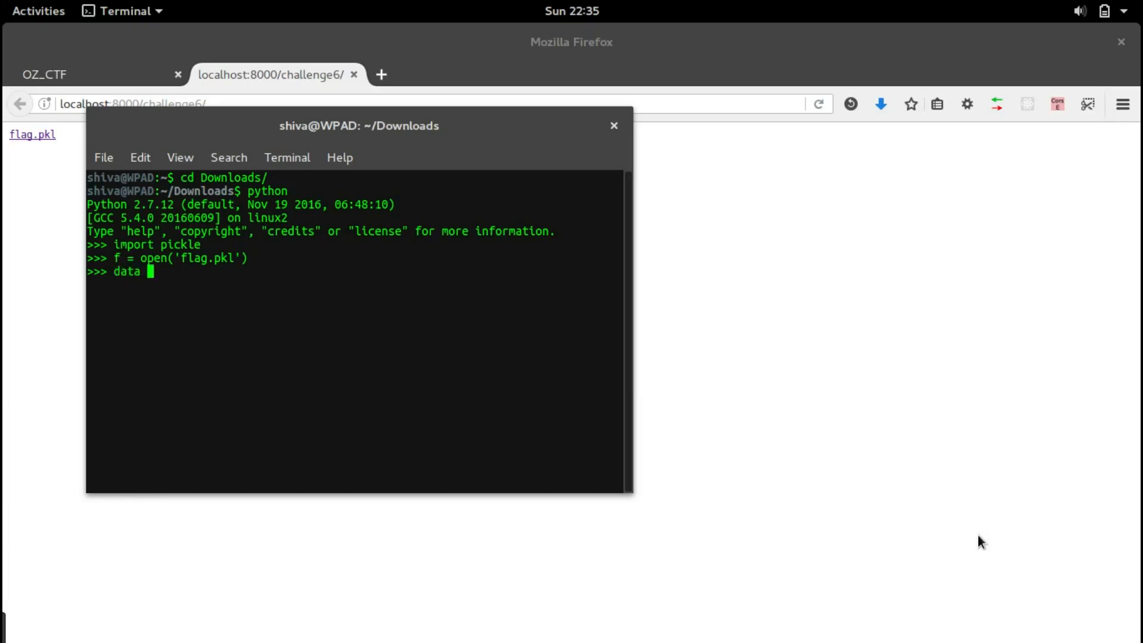
type("= pi")
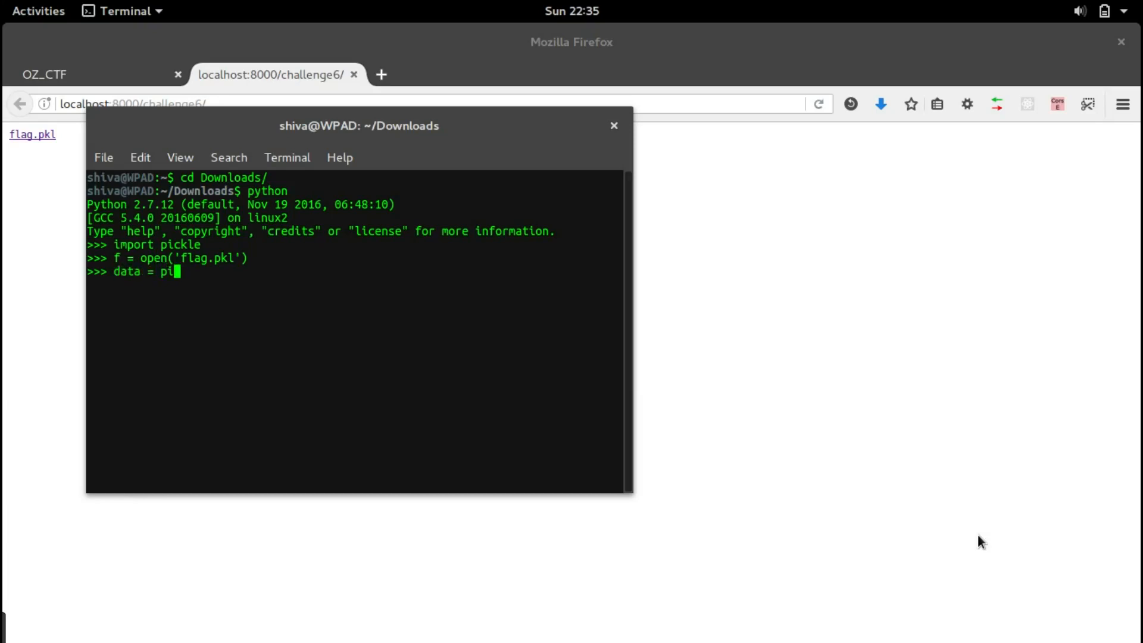
type("ckle")
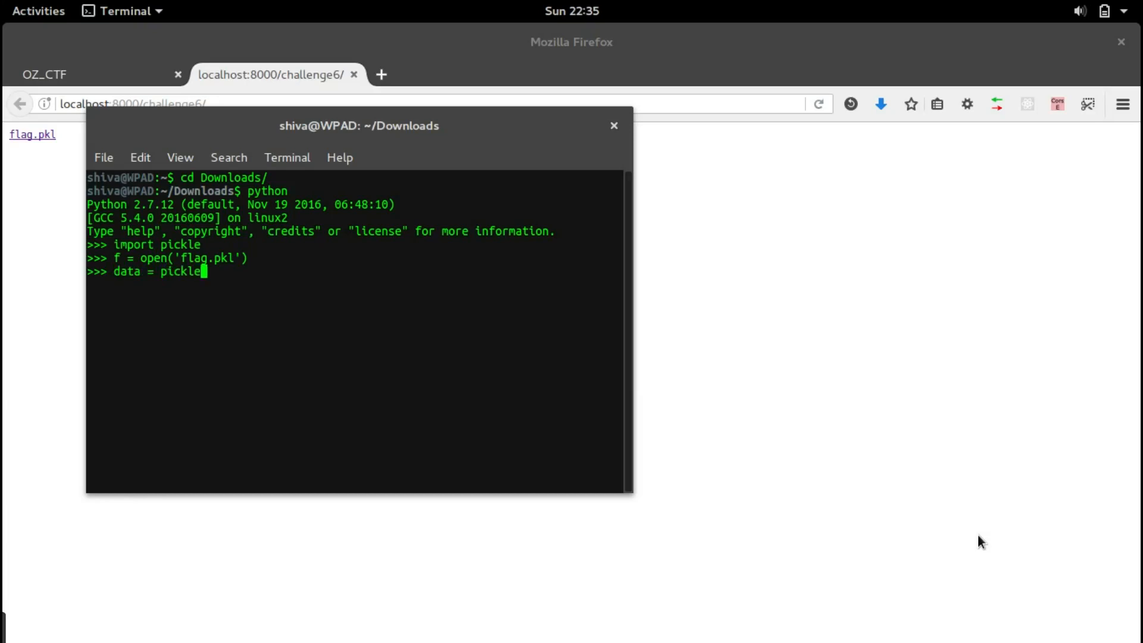
type(".load(")
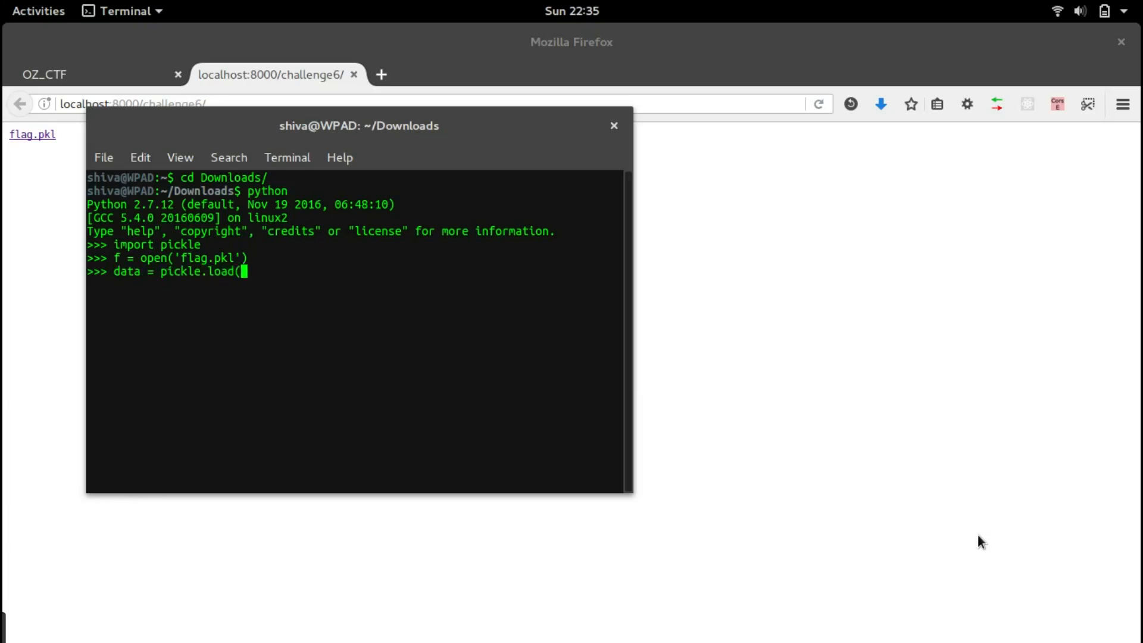
type("f)")
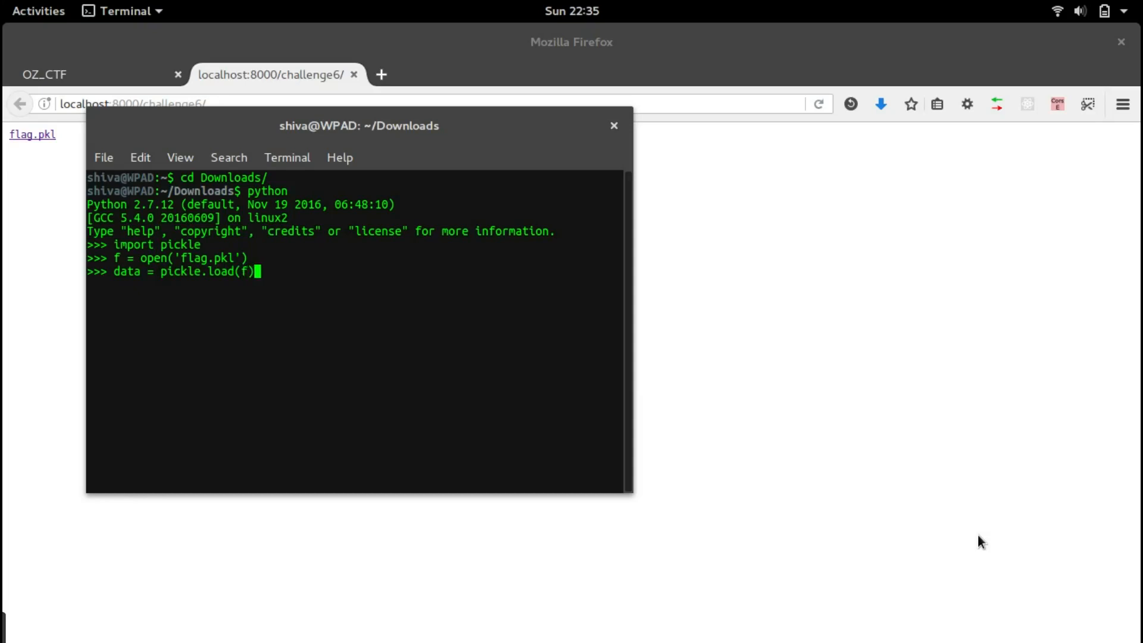
key("Return")
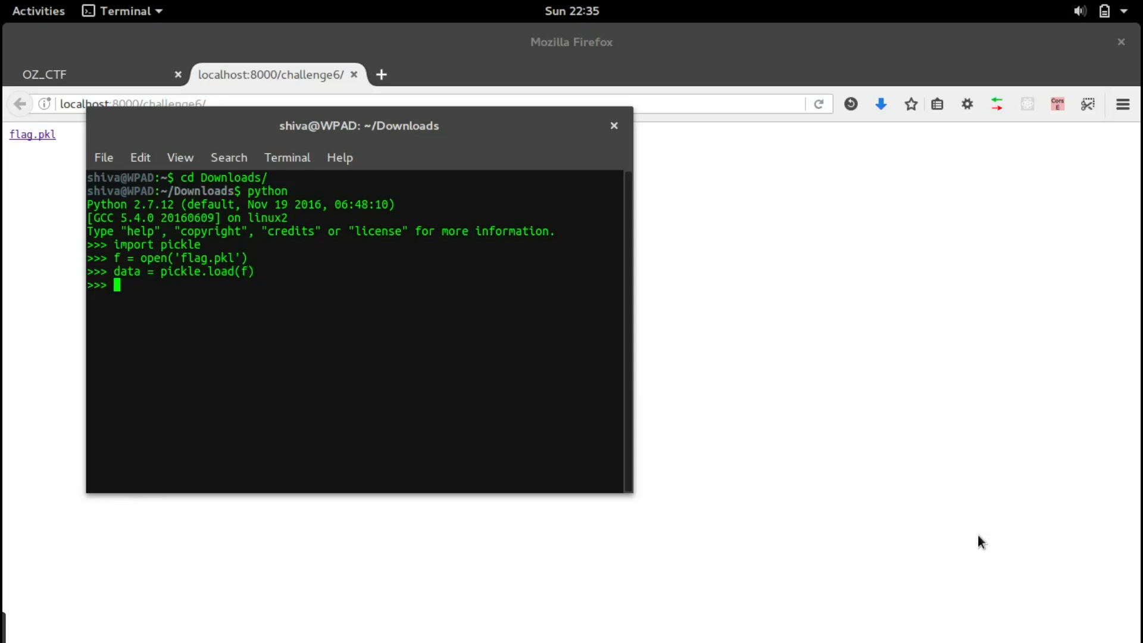
type("datt")
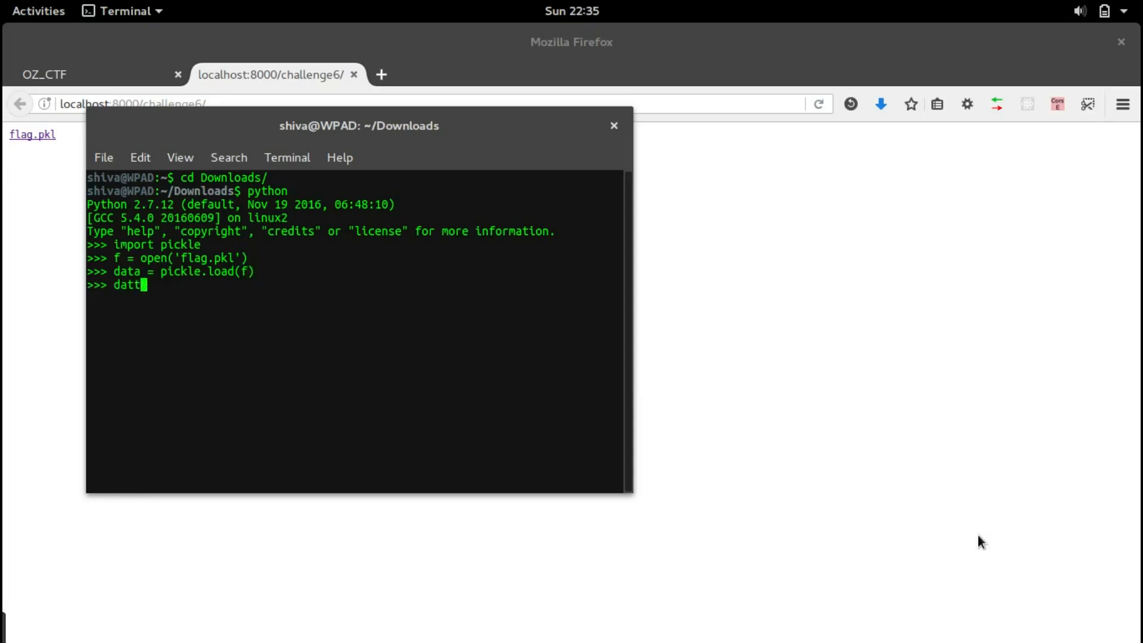
Print data and check its dimensions: 249 rows, 325 columns, 4 values per pixel.
key("Return")
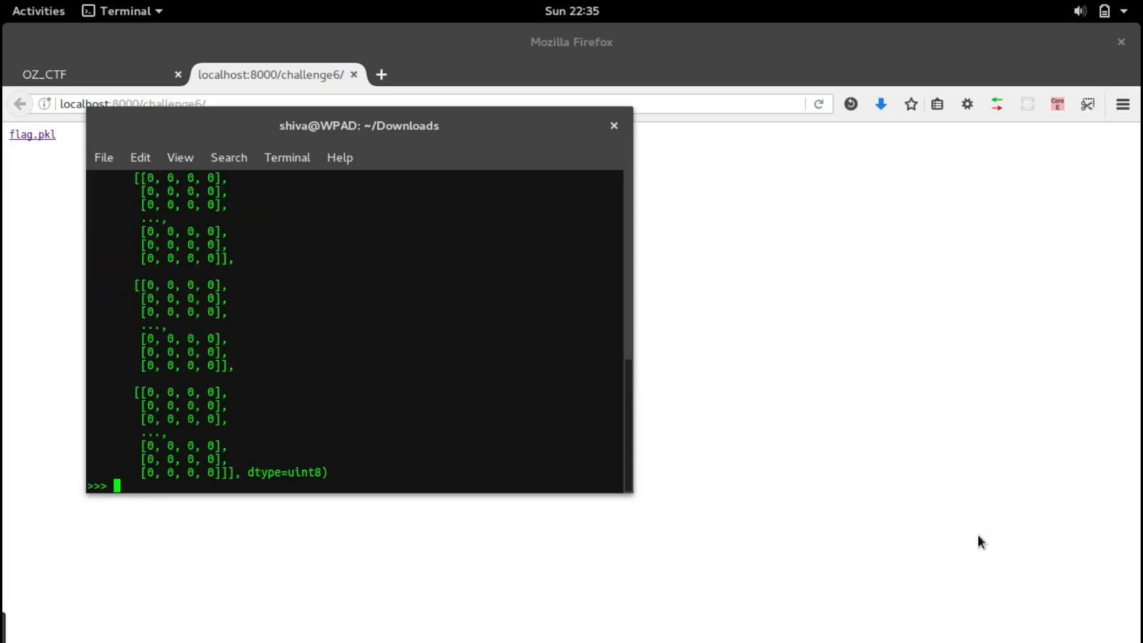
mouse_move(574, 336)
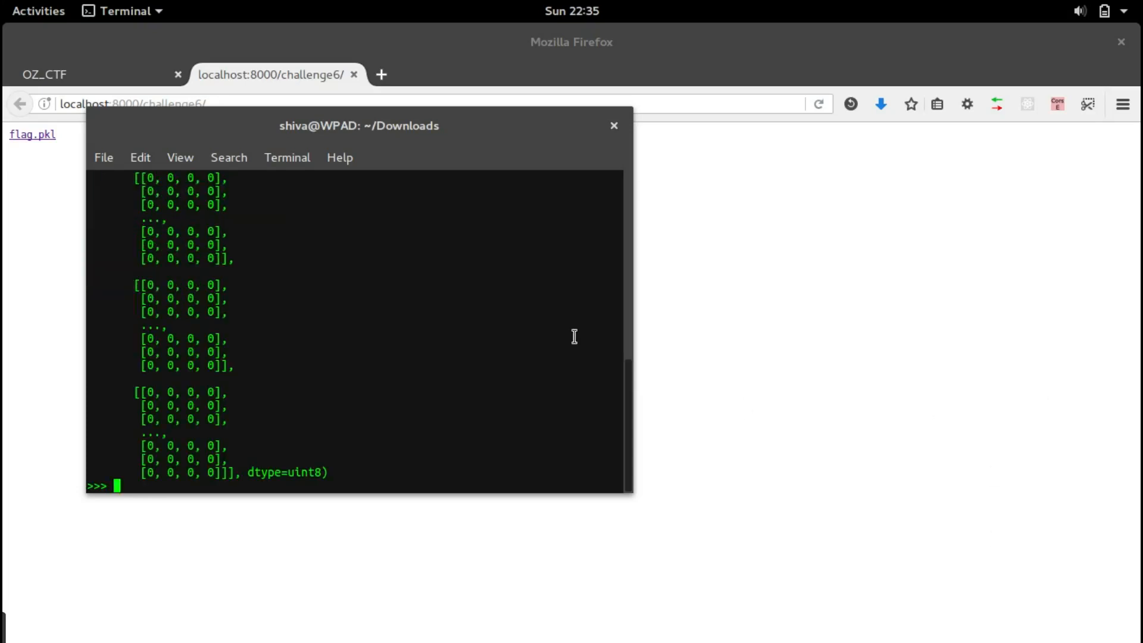
scroll("up", 3)
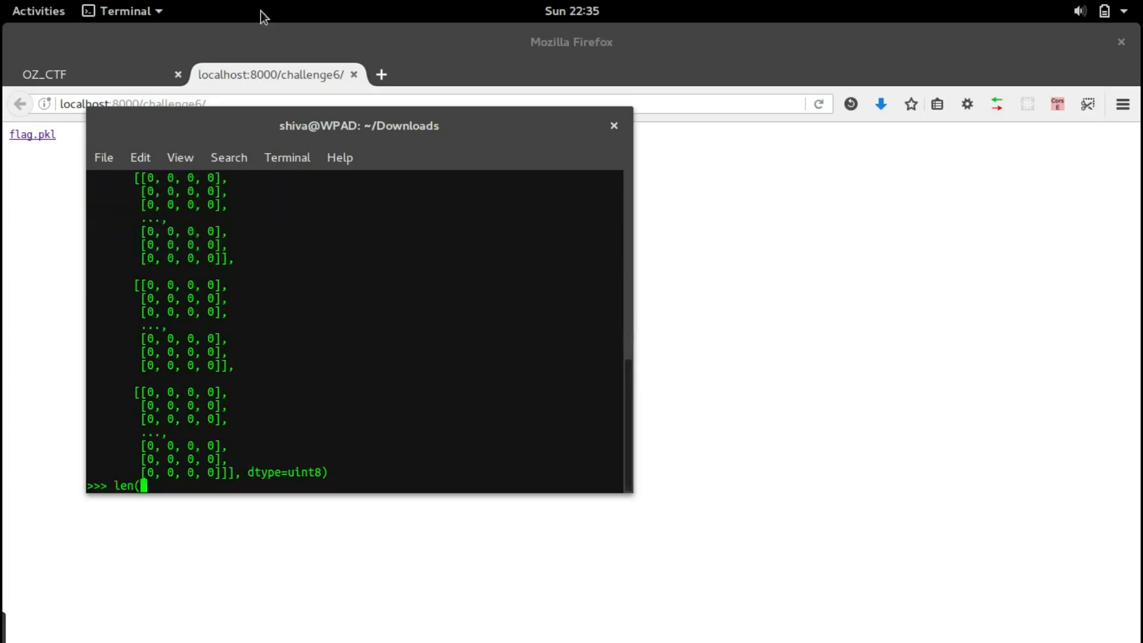
type("data)")
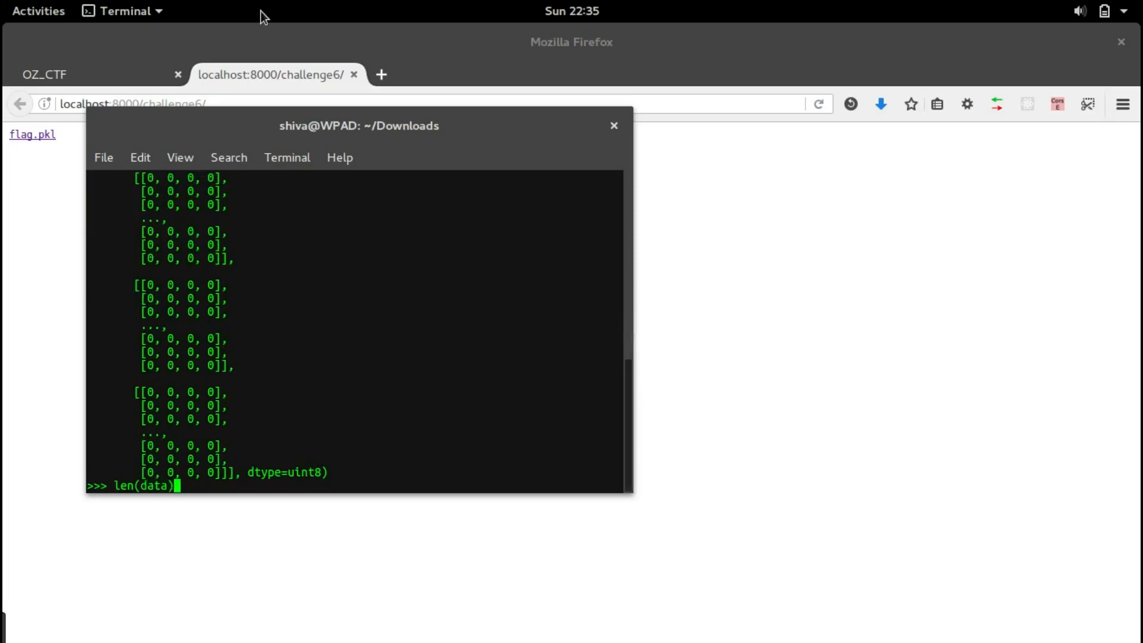
key("Return")
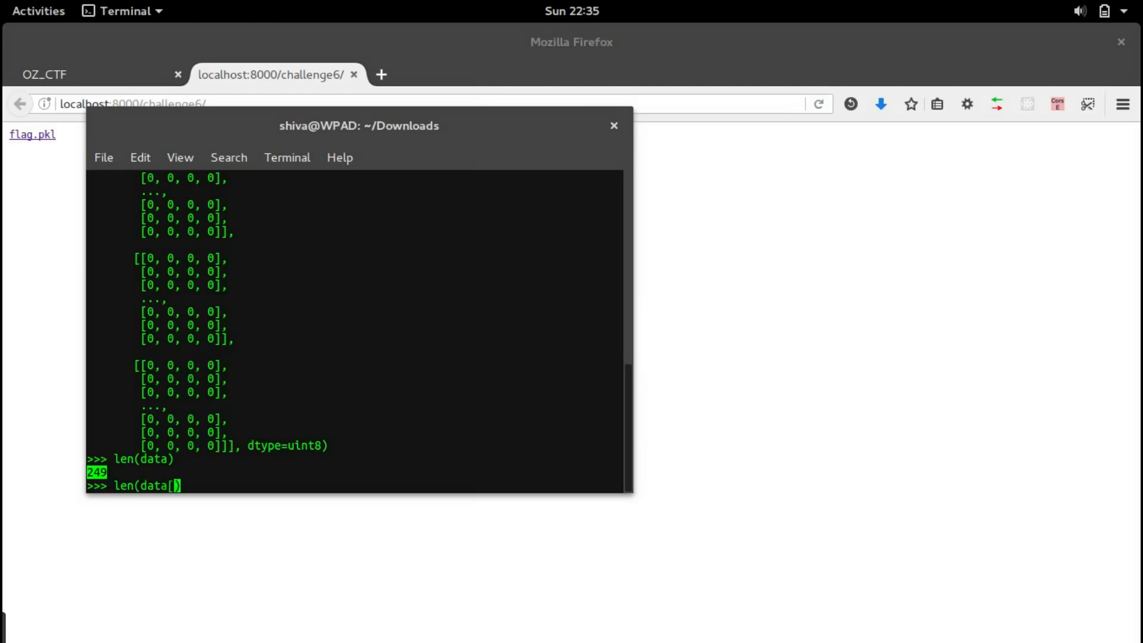
key("Return")
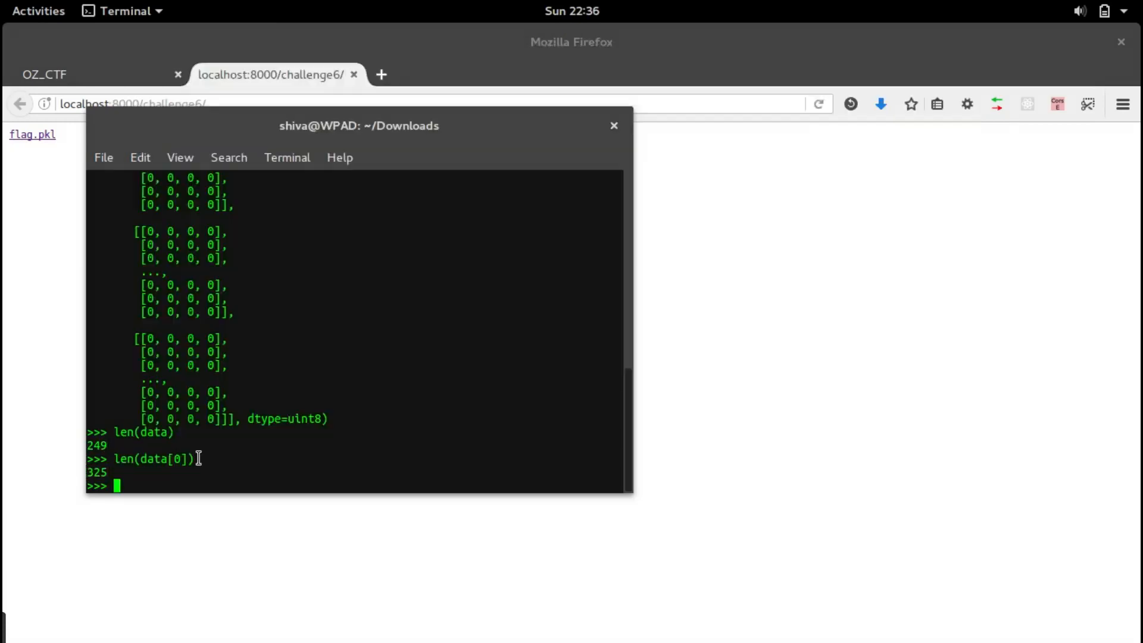
type("len(data[0][")
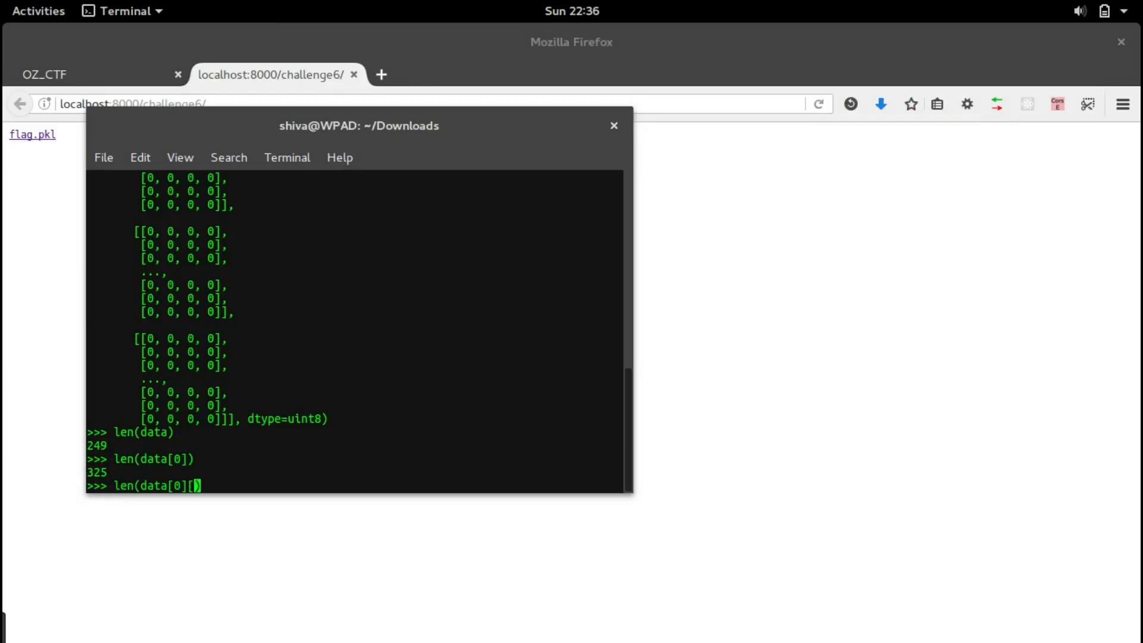
type("1]")
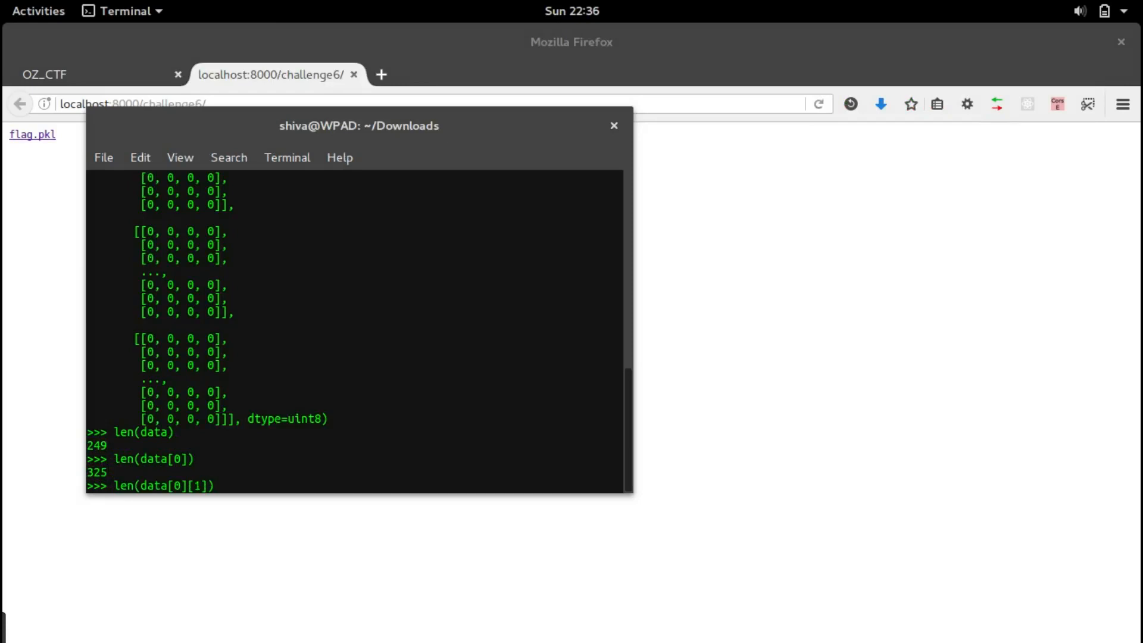
key("Return")
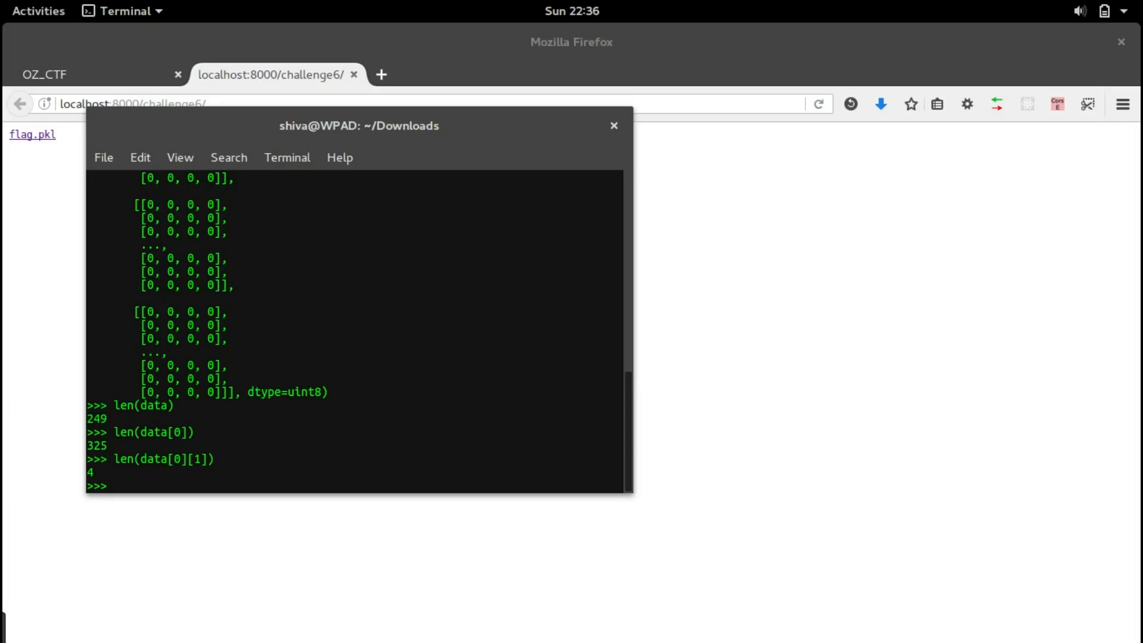
mouse_move(159, 146)
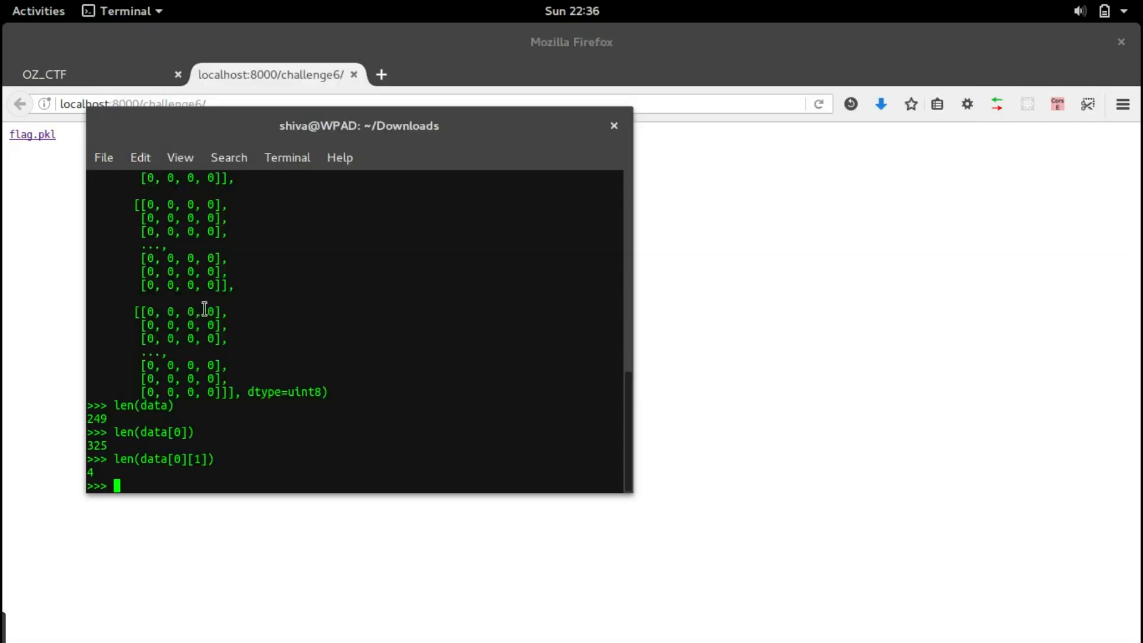
mouse_move(237, 379)
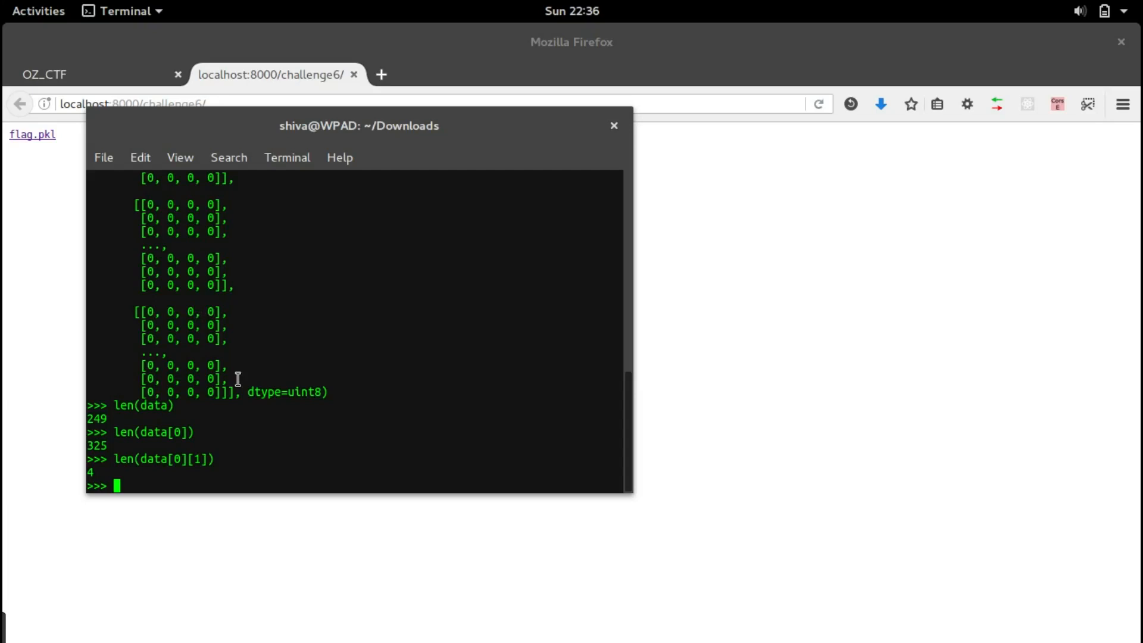
Import PIL's Image and build img from the data array with Image.fromarray.
type("fro")
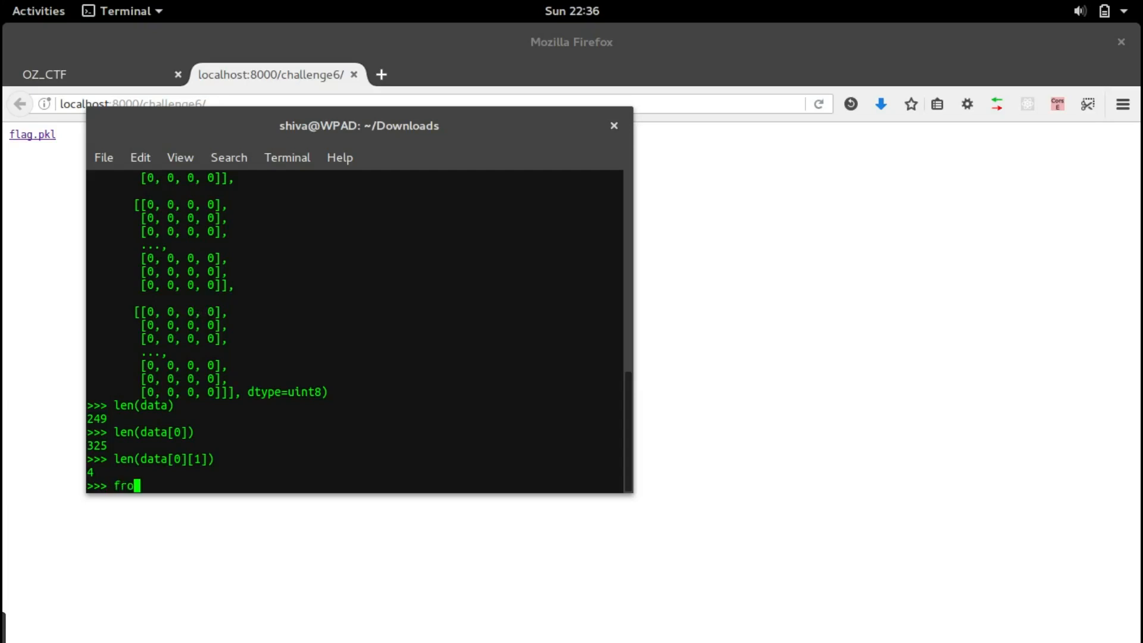
type("m PIL")
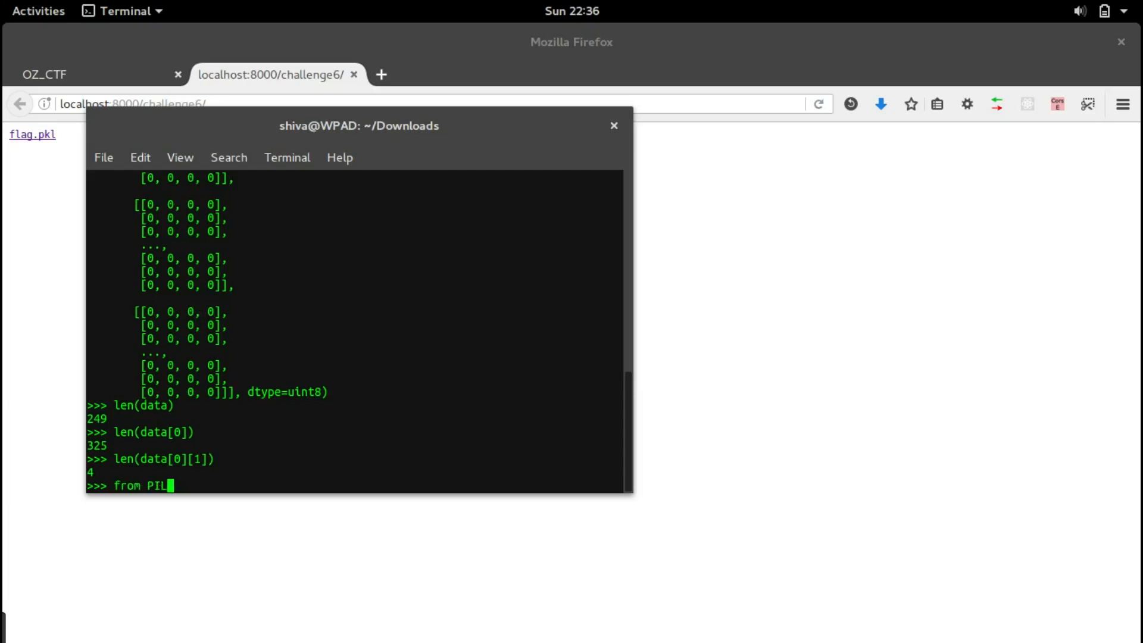
type("import Im")
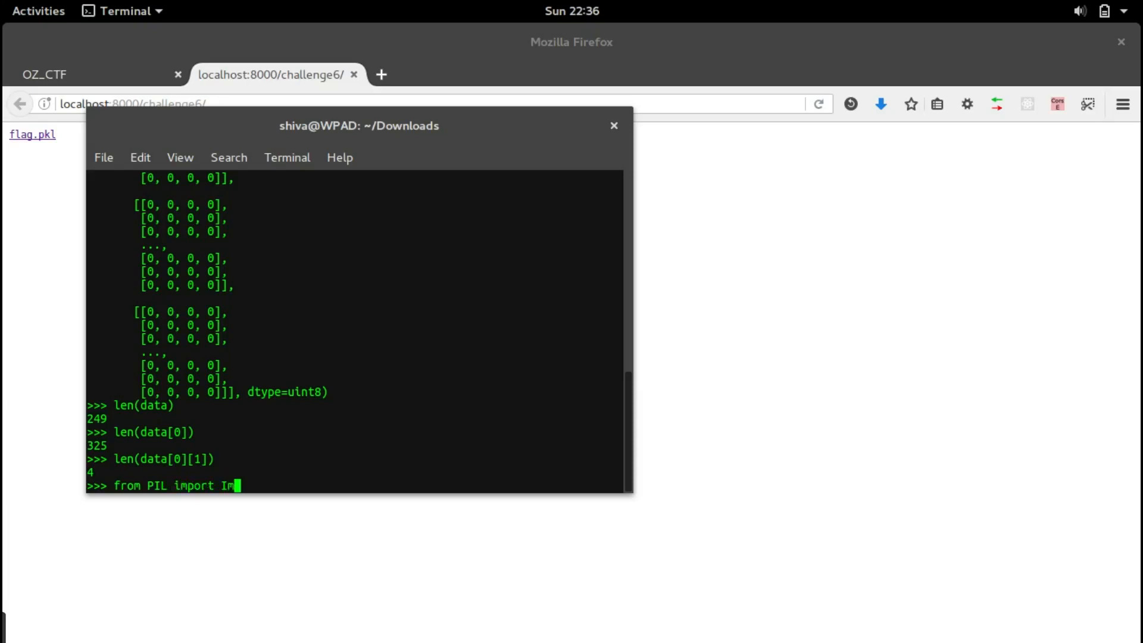
key("Return")
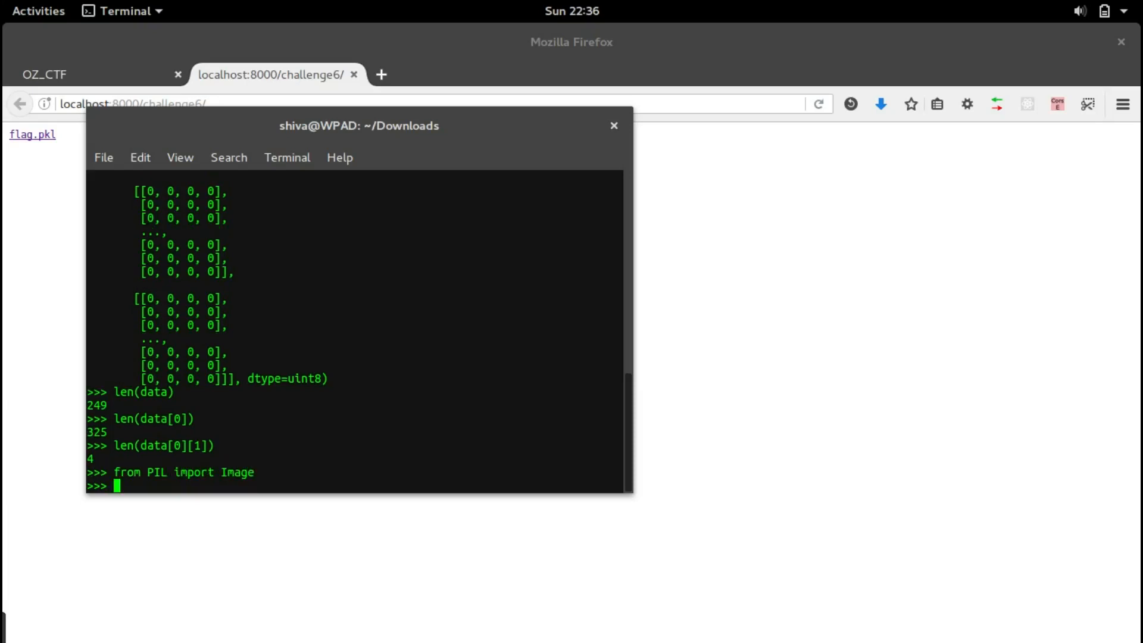
type("img")
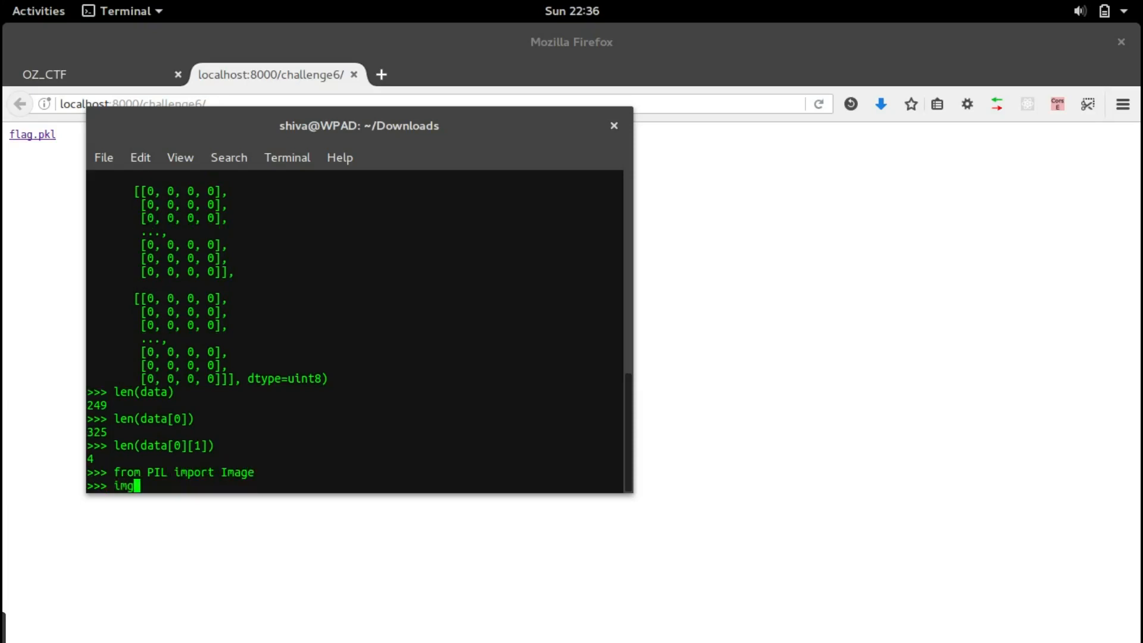
type("= I")
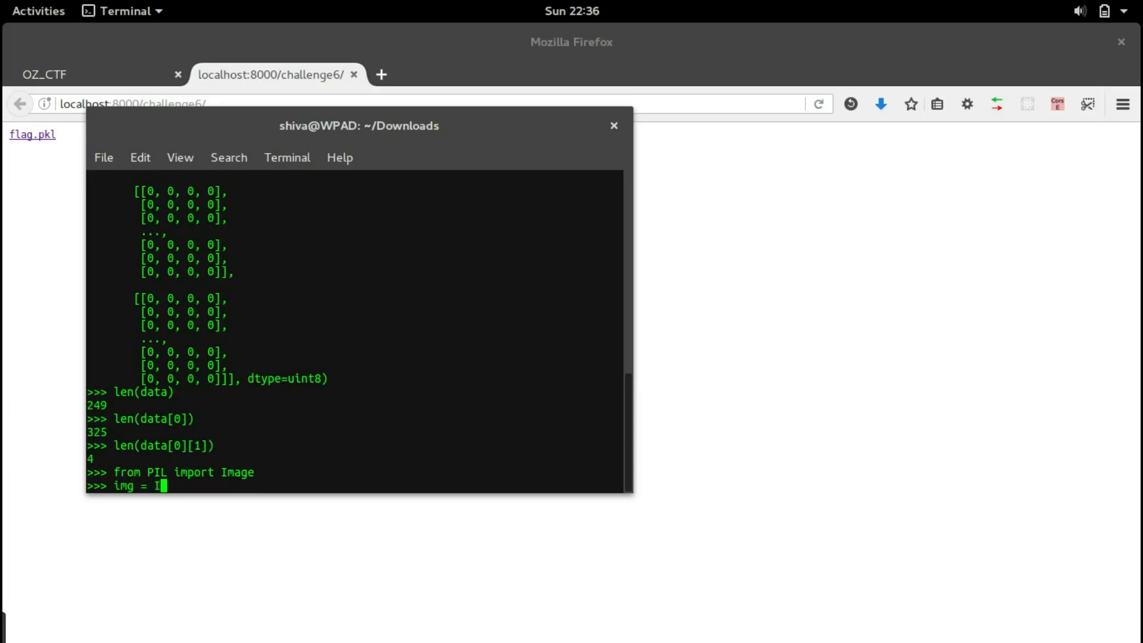
type("mage.")
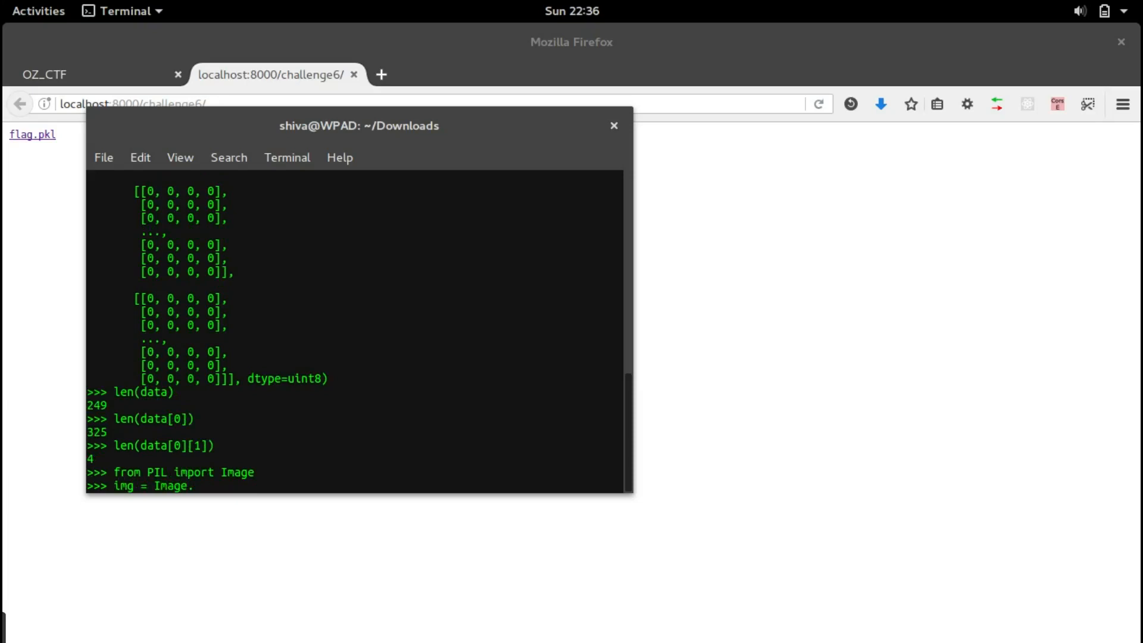
type("fromarra")
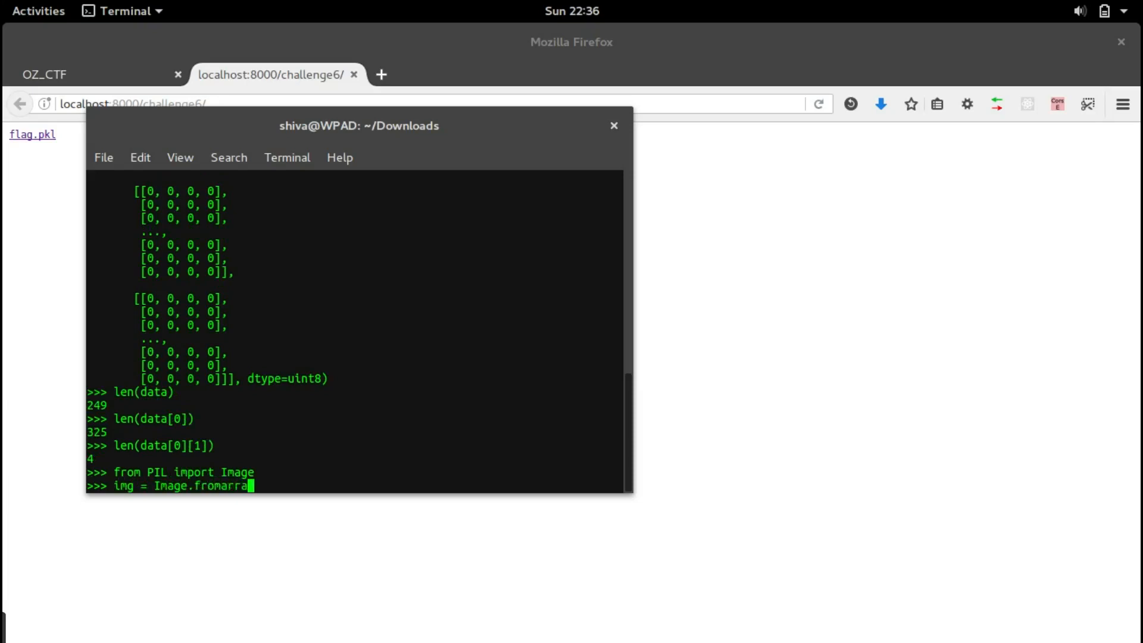
type("(")
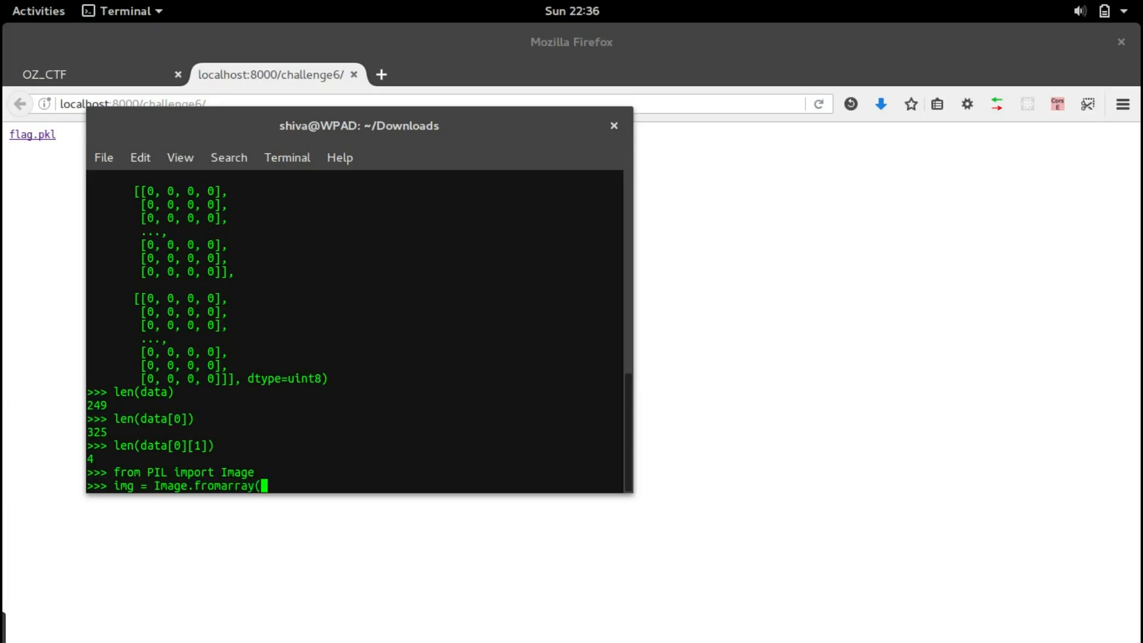
type("data")
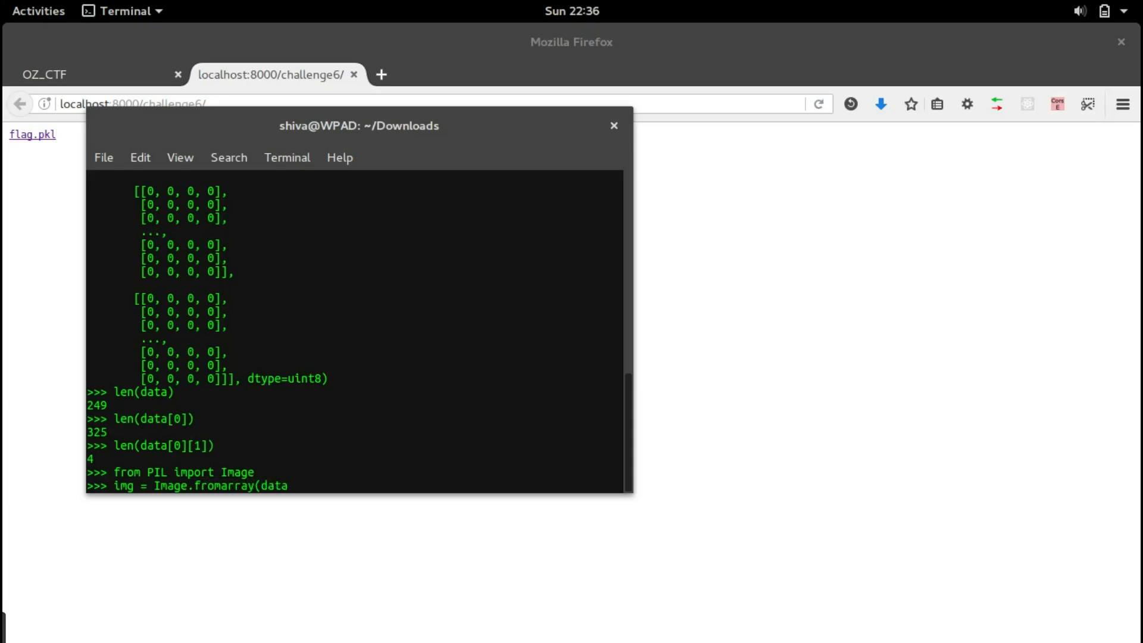
key("Return")
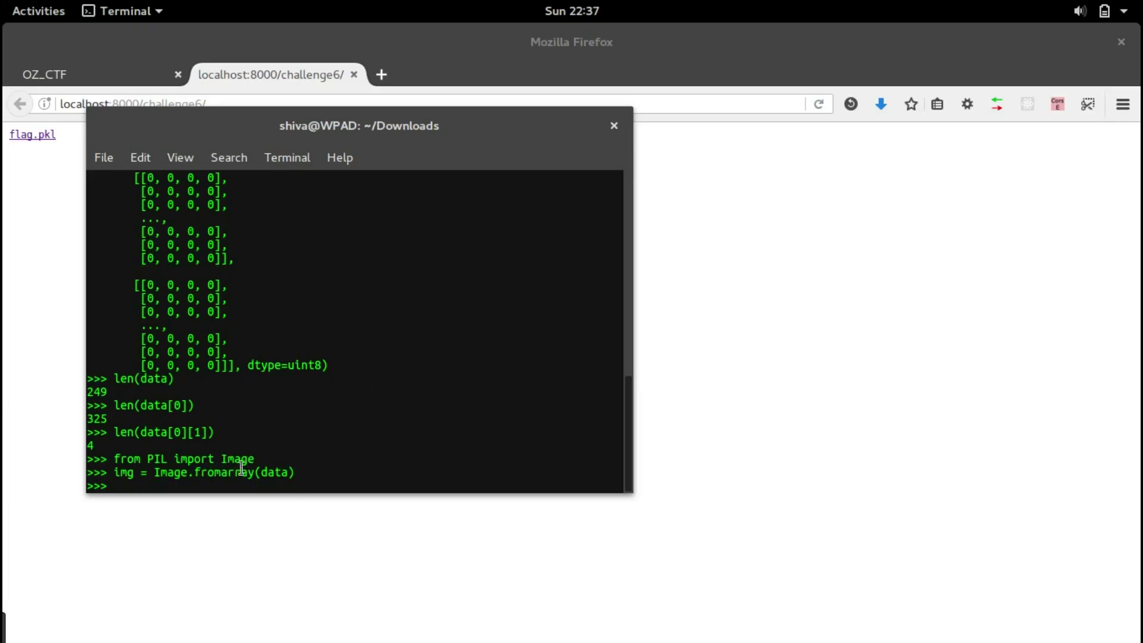
mouse_move(151, 483)
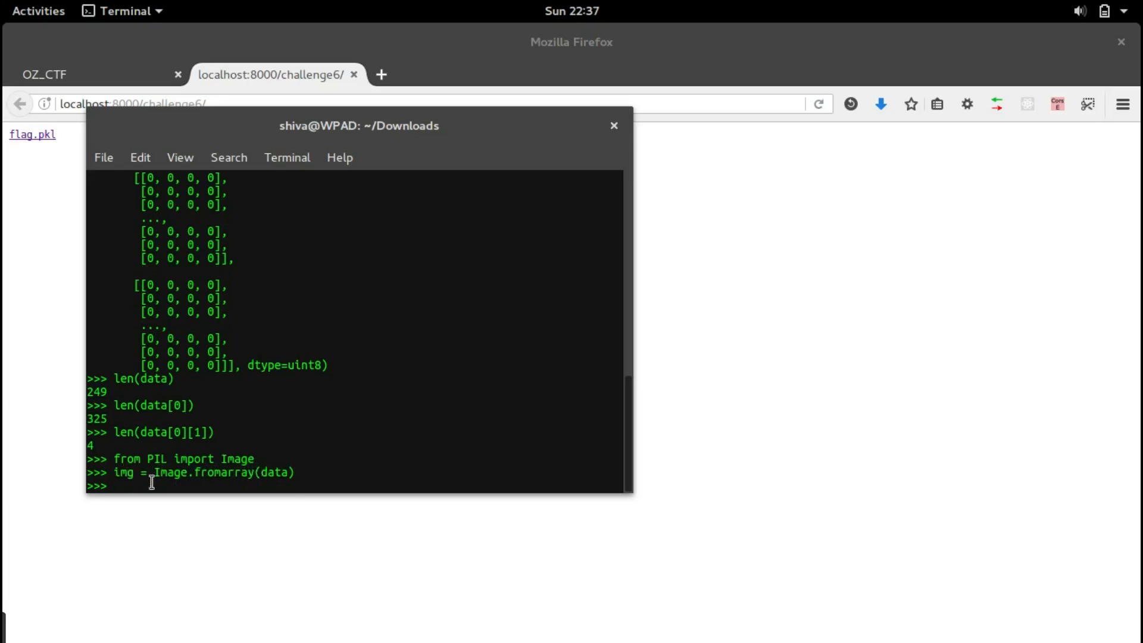
type("img.show")
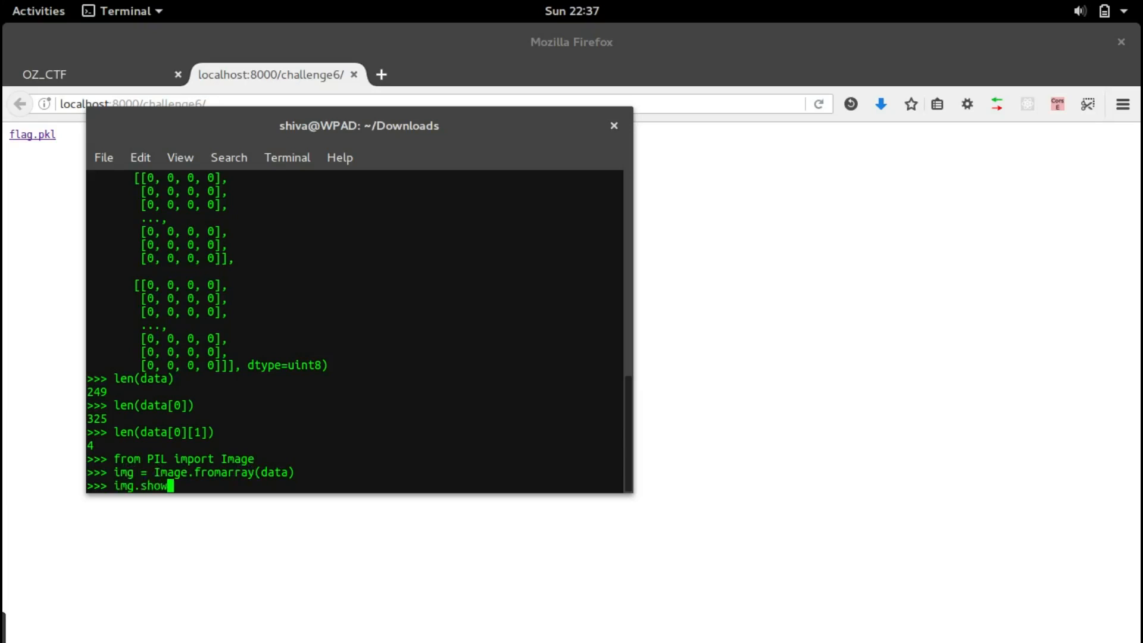
type("()")
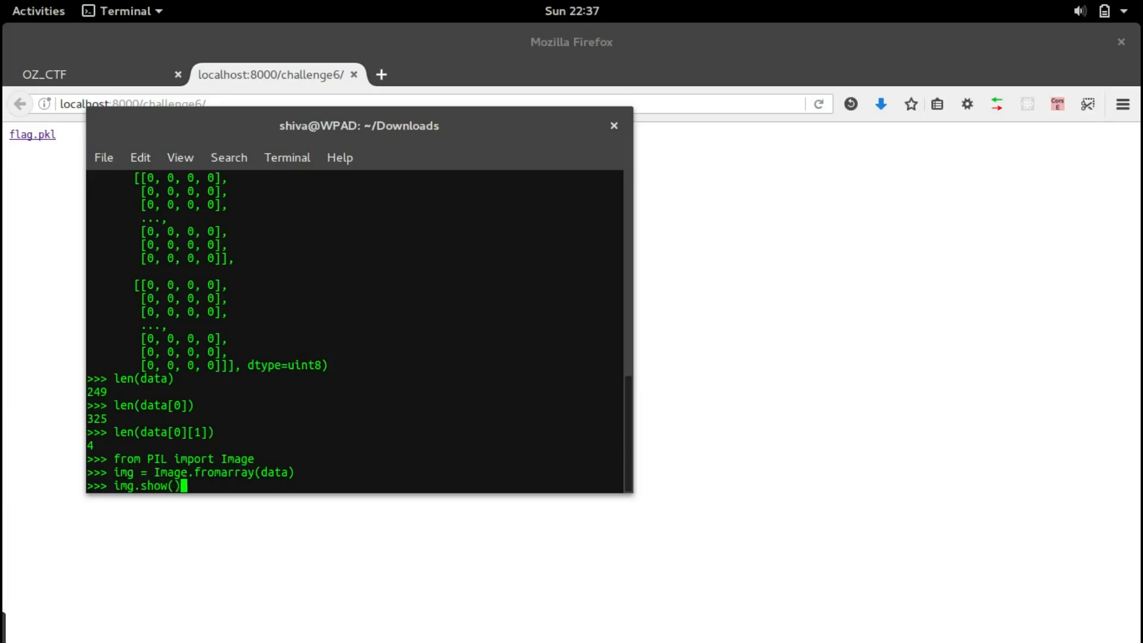
key("Return")
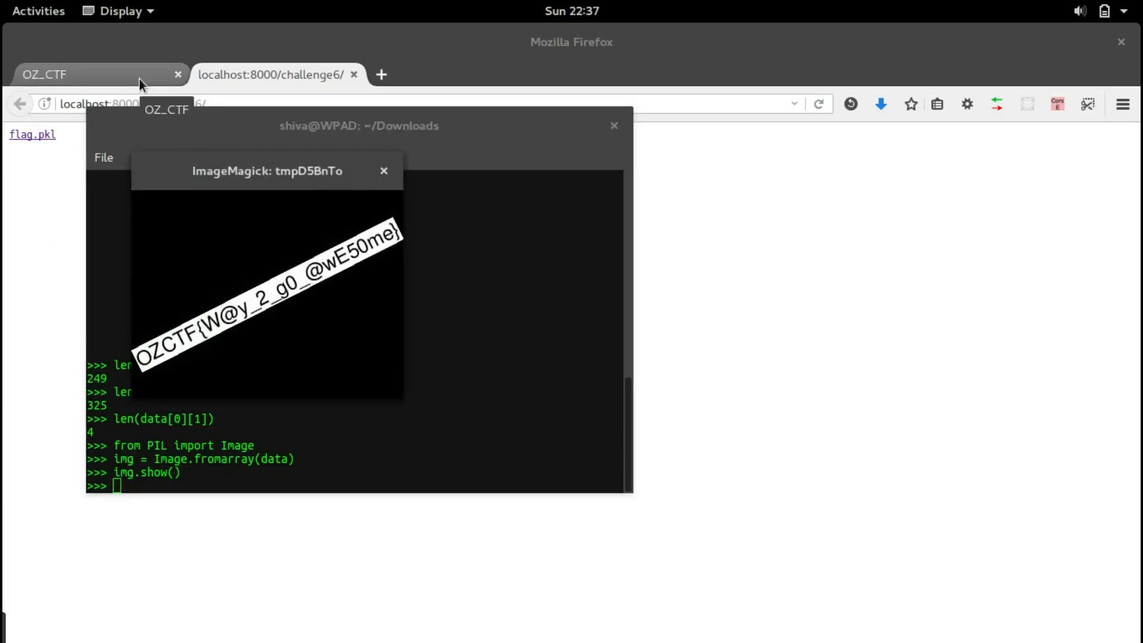
left_click(91, 74)
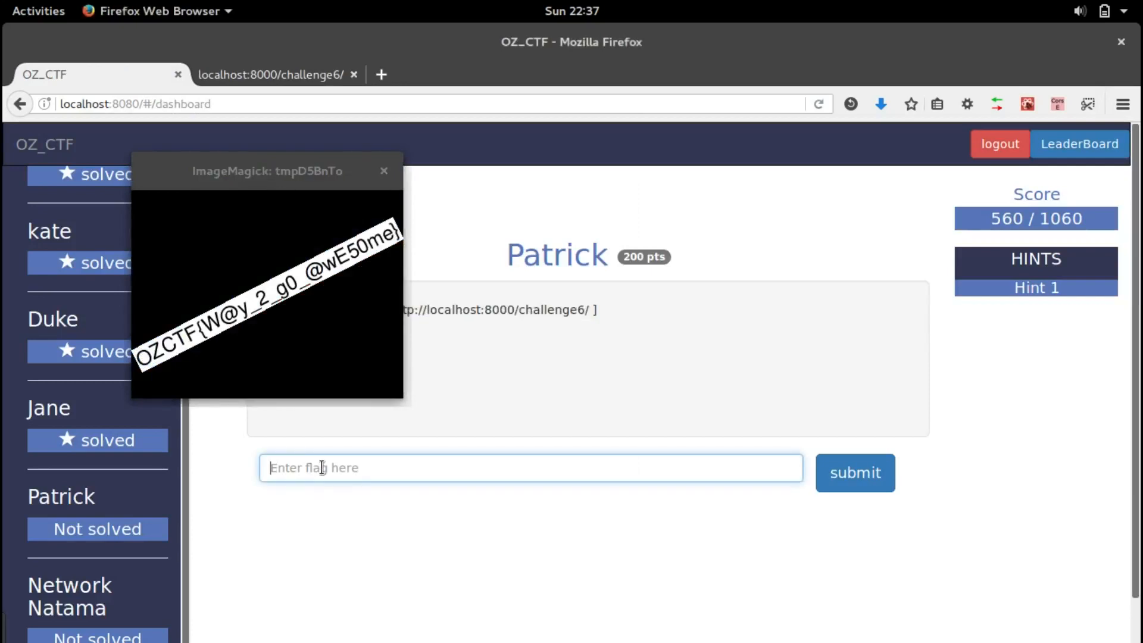
type("OZCTF{W@y_2_g")
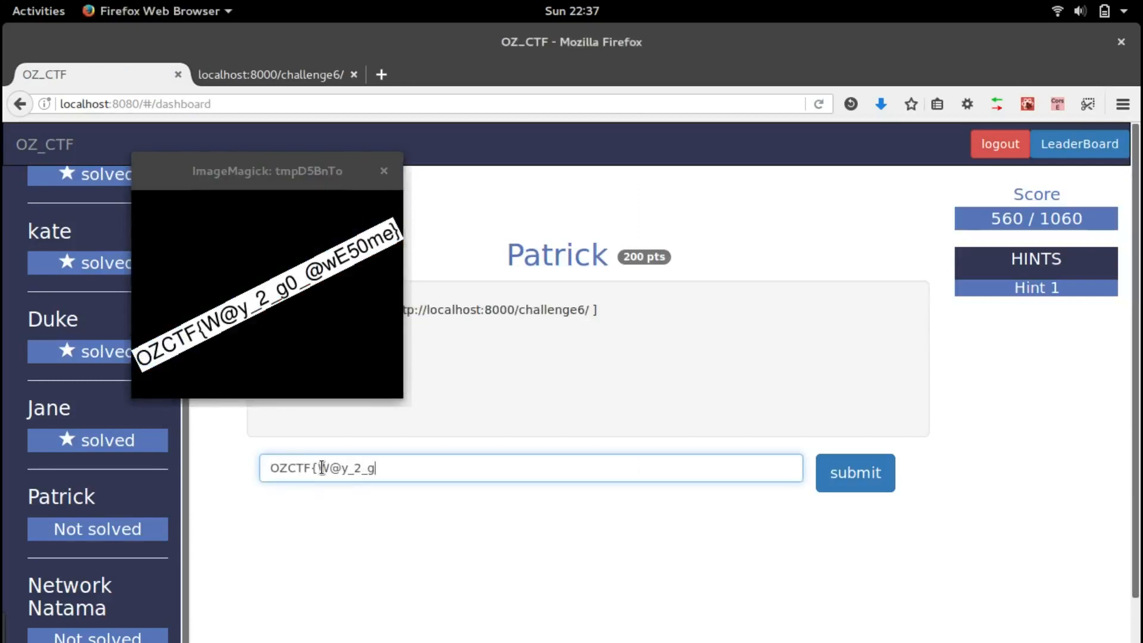
type("0_@wE50me")
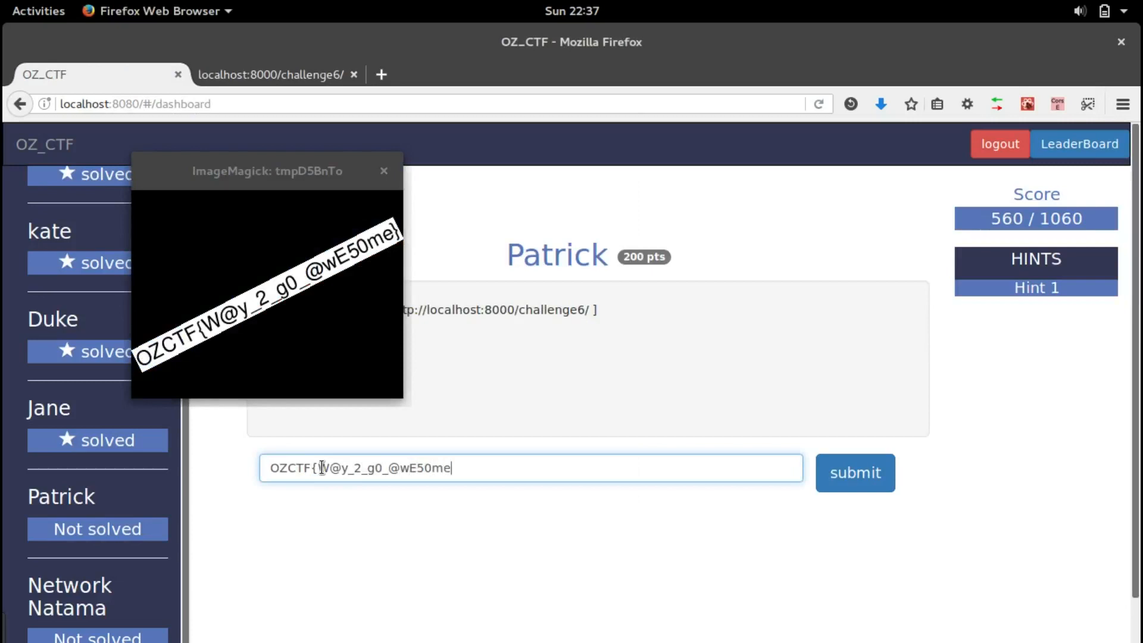
left_click(854, 472)
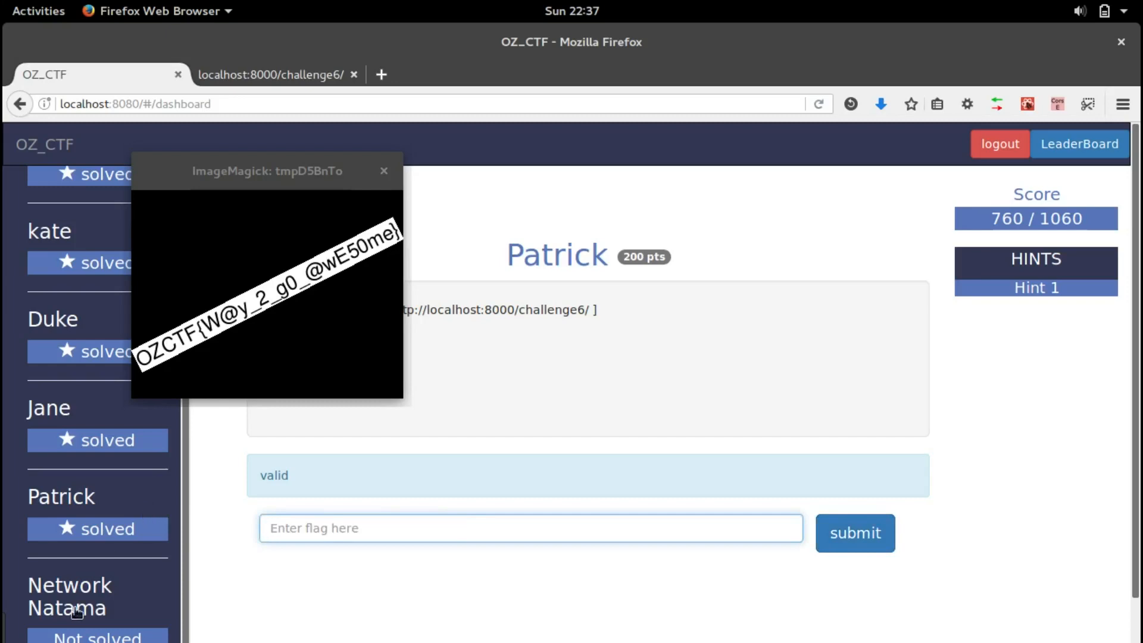
left_click(69, 596)
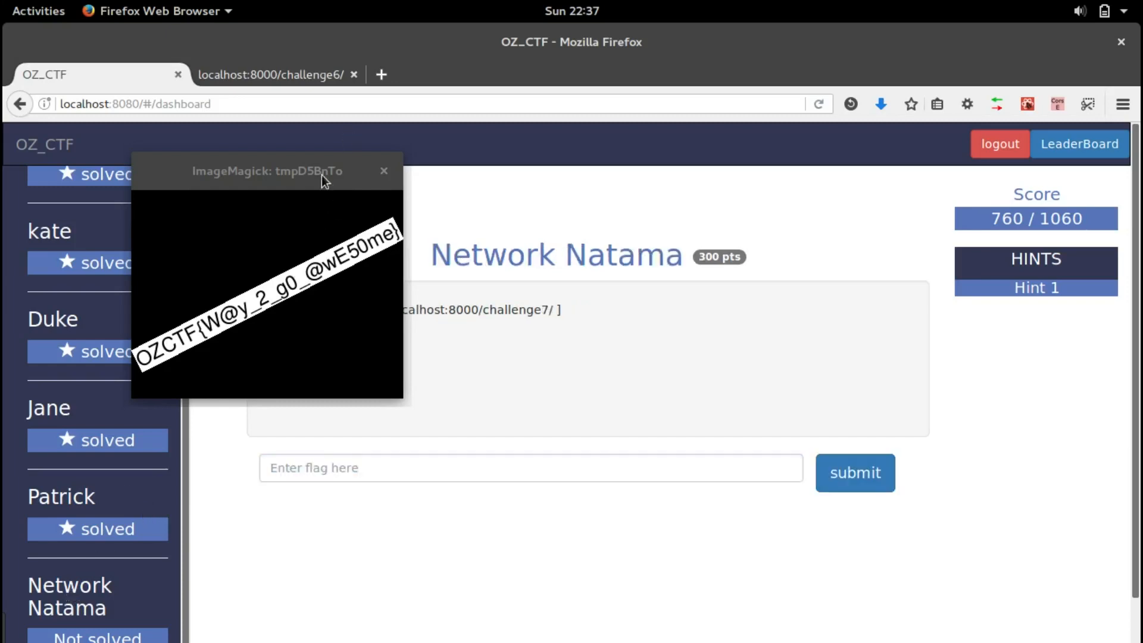
Close the old flag image and open challenge7's flag.pcapng in Wireshark.
left_click(384, 171)
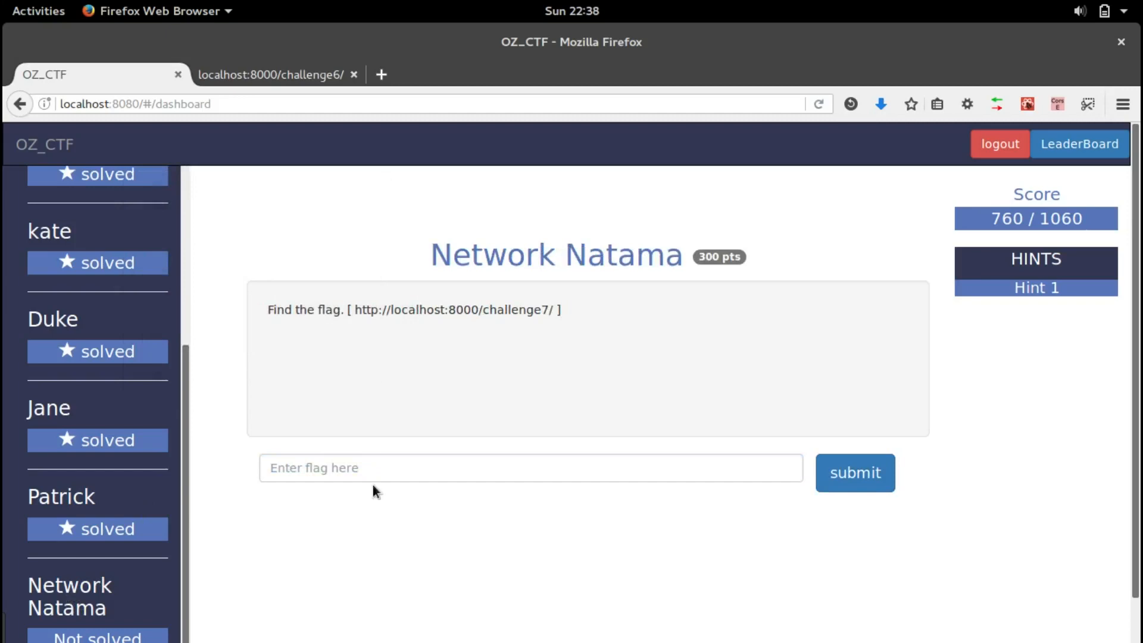
mouse_move(352, 308)
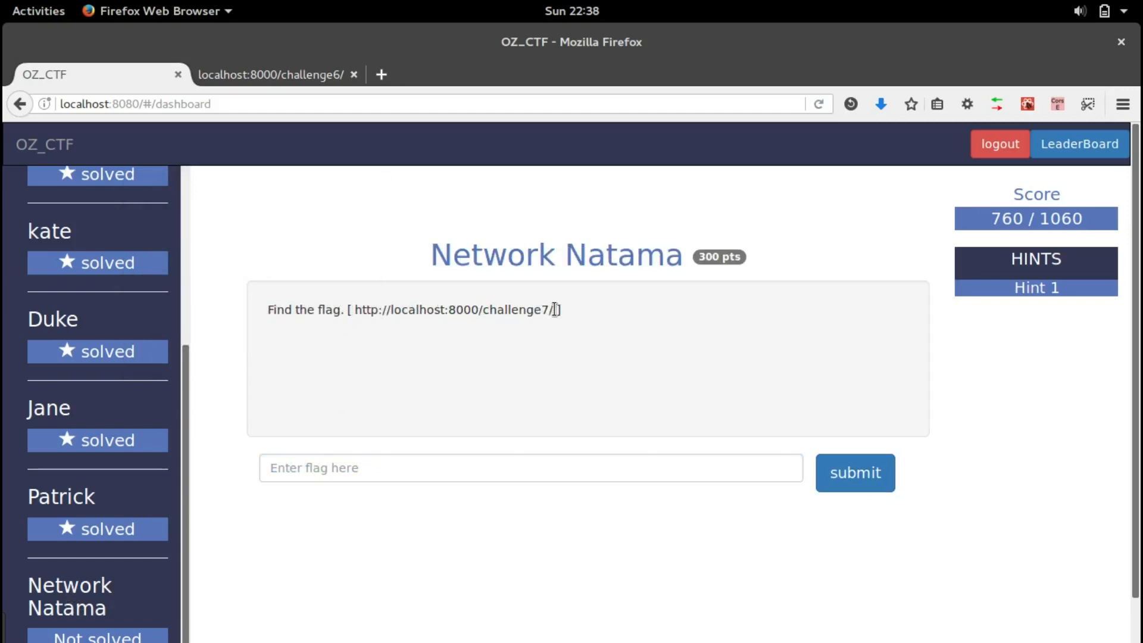
double_click(451, 309)
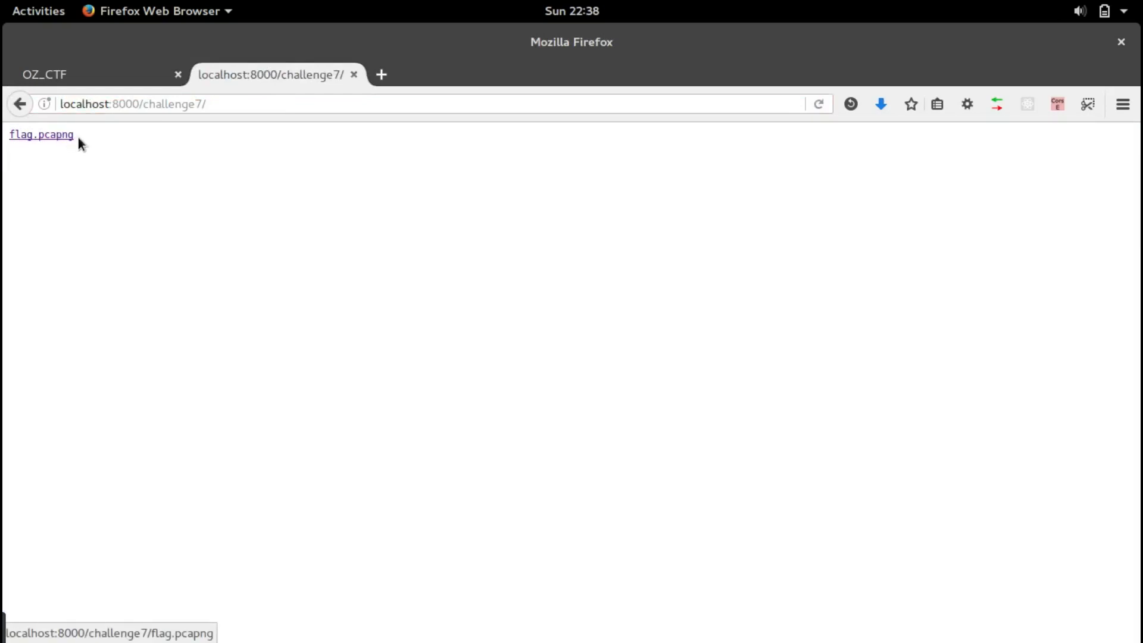
mouse_move(65, 138)
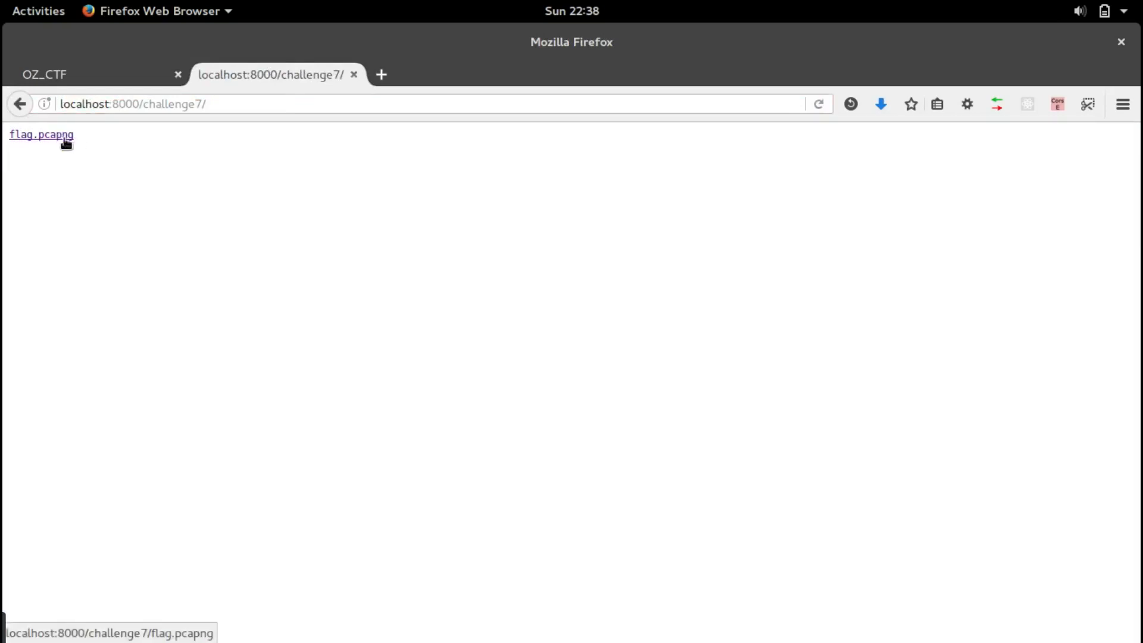
left_click(41, 134)
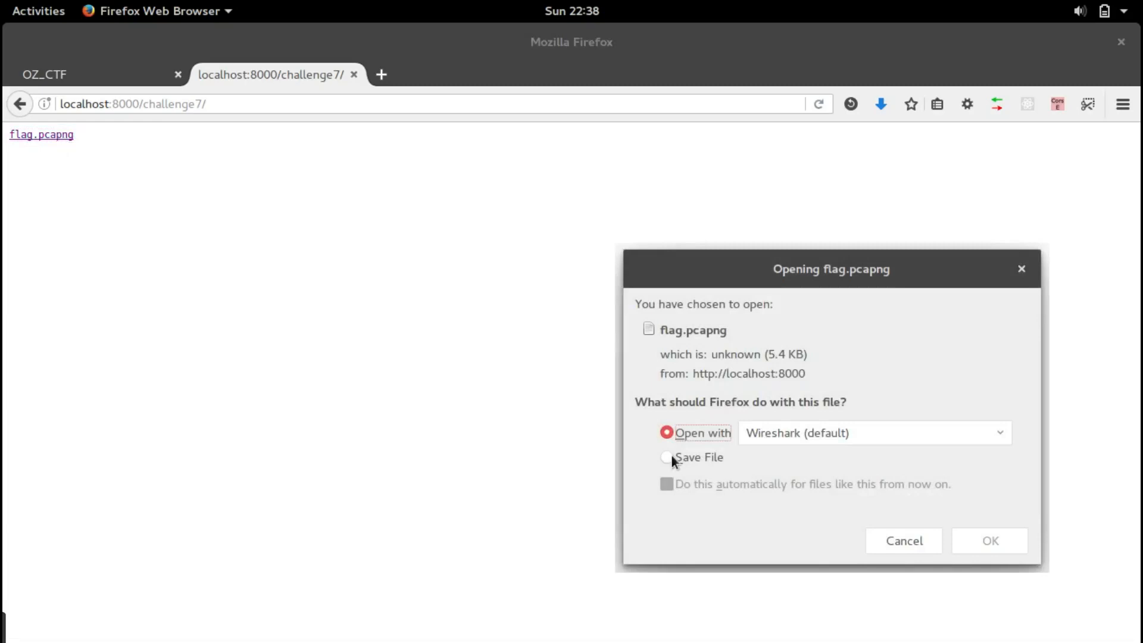
left_click(990, 540)
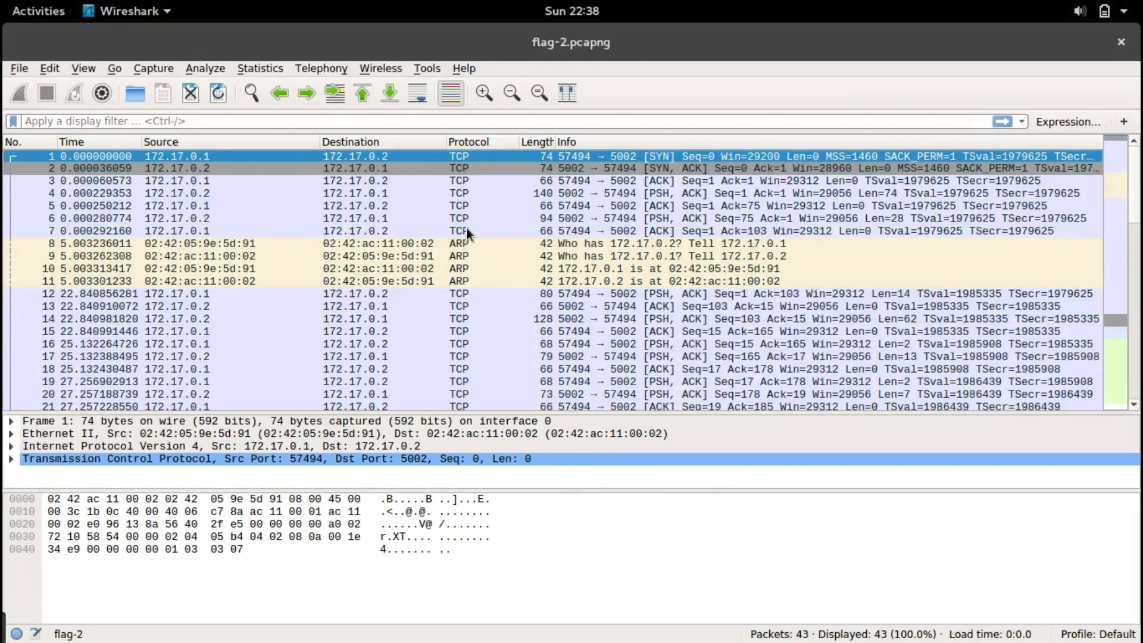
Scroll the packet list and select packet 37, the GET /flag.php request.
scroll("down", 3)
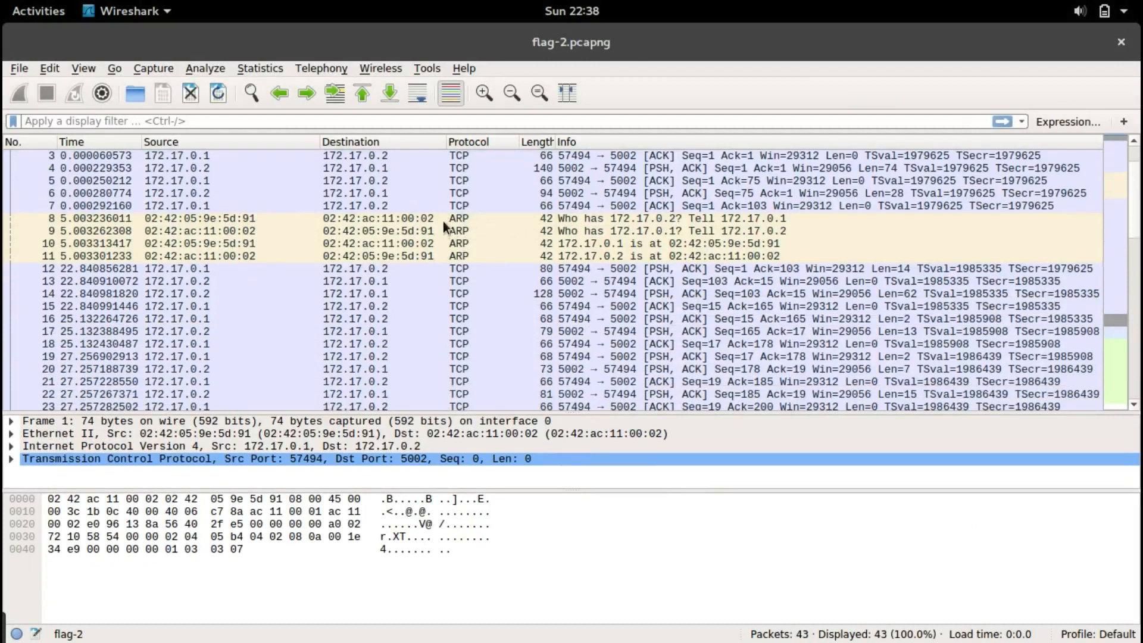
scroll("down", 3)
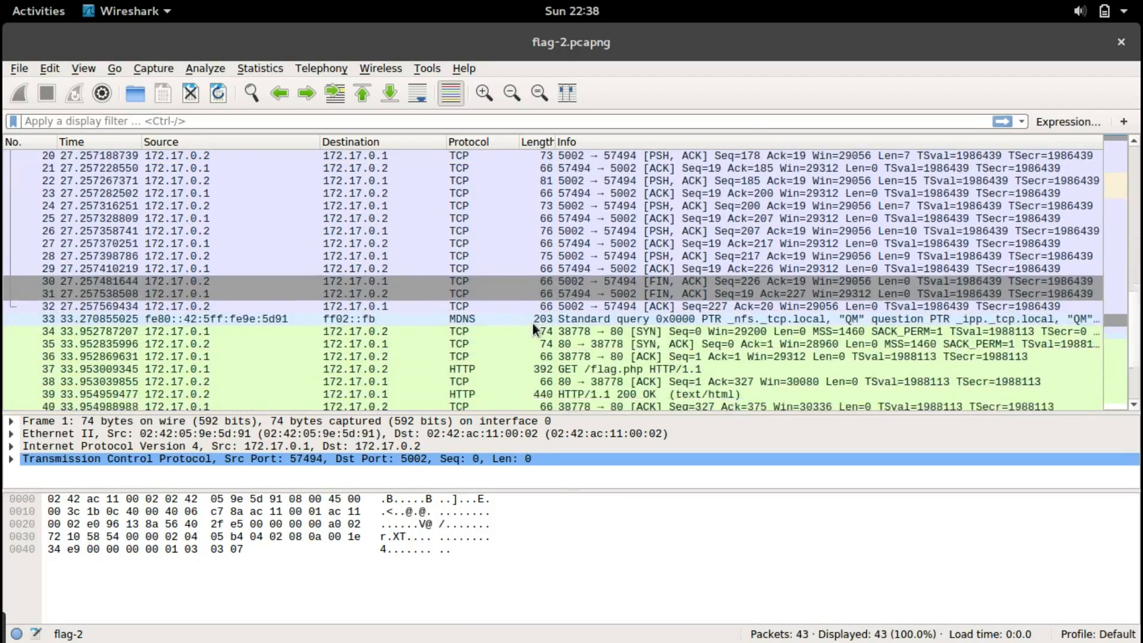
scroll("down", 3)
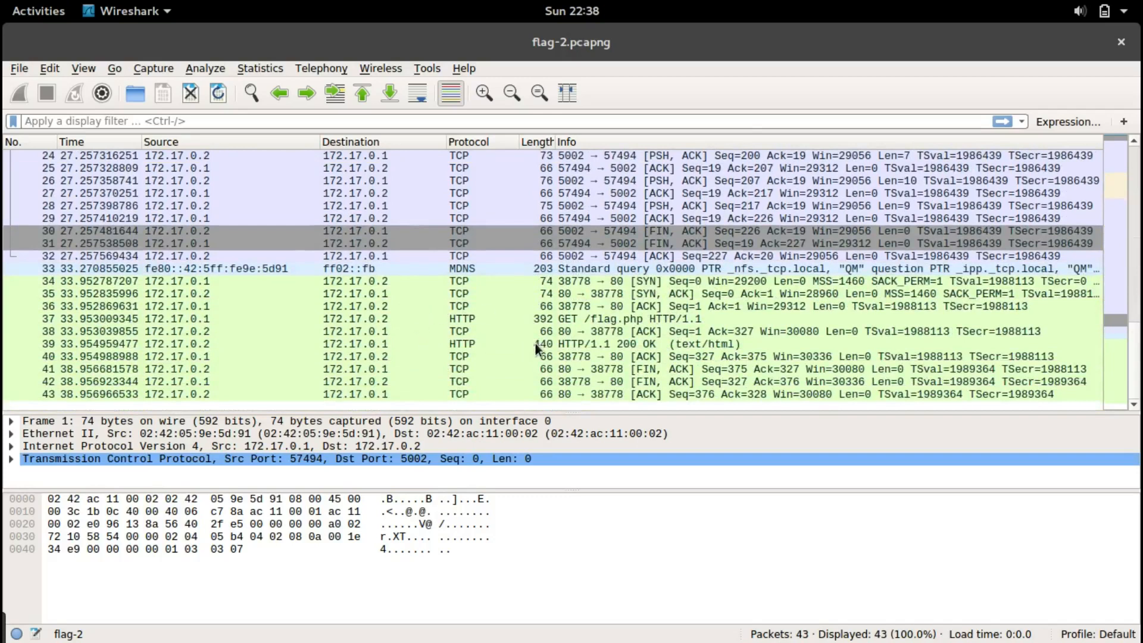
mouse_move(444, 314)
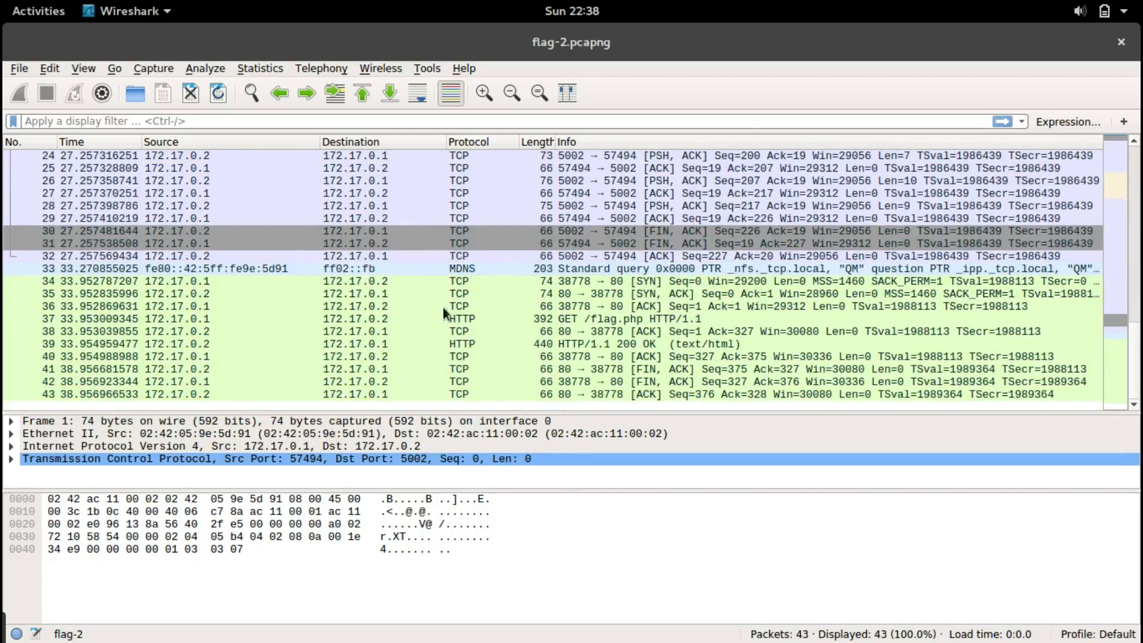
mouse_move(399, 299)
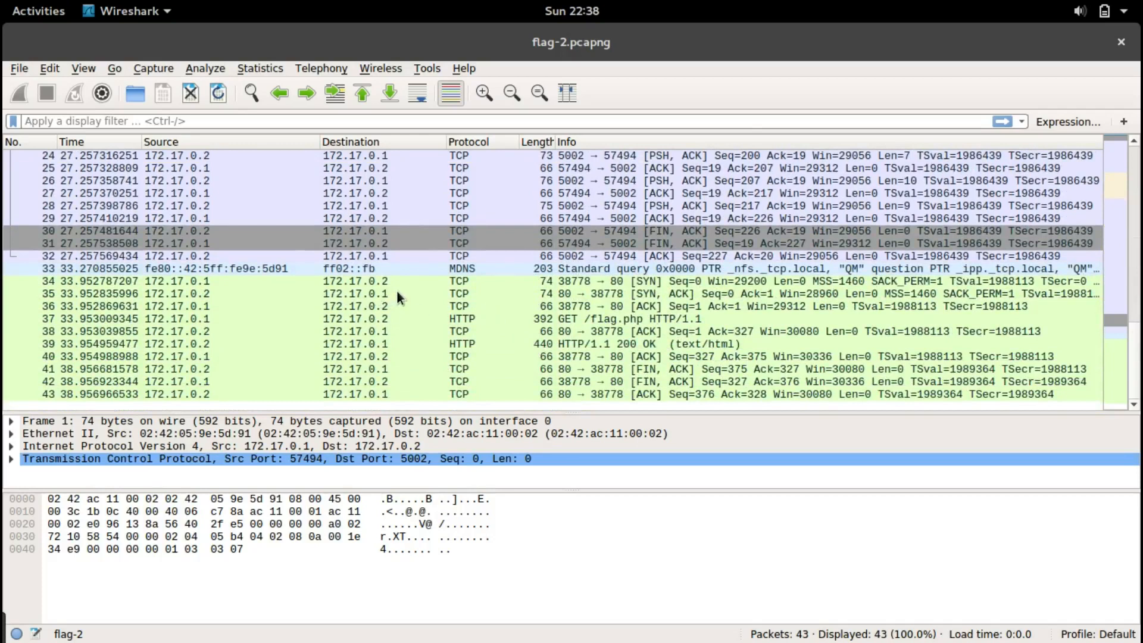
mouse_move(338, 292)
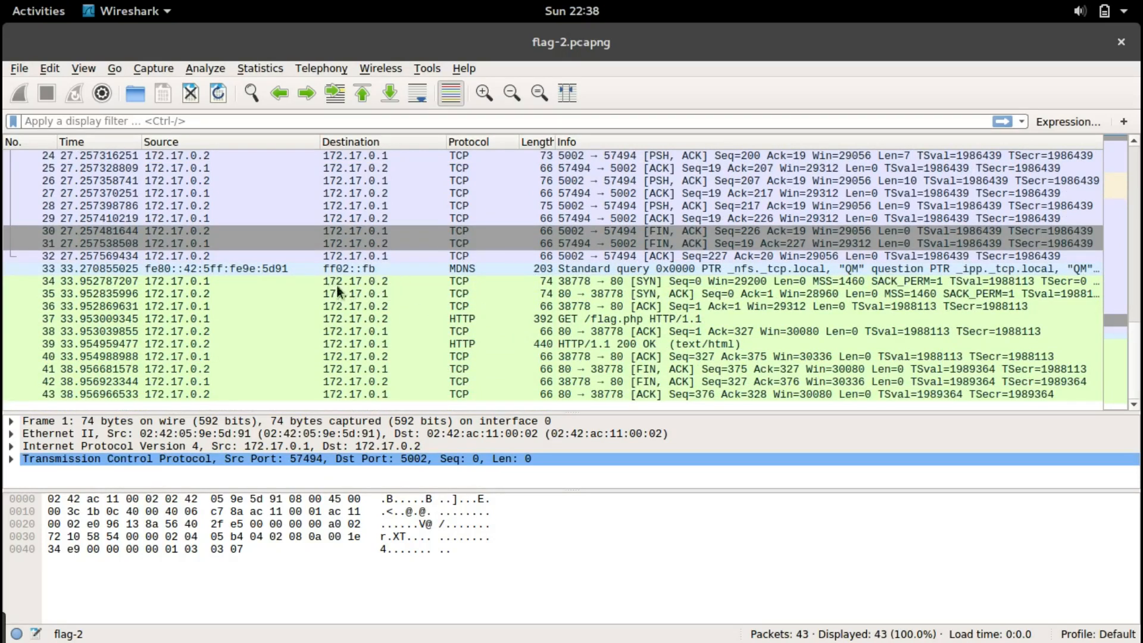
mouse_move(614, 282)
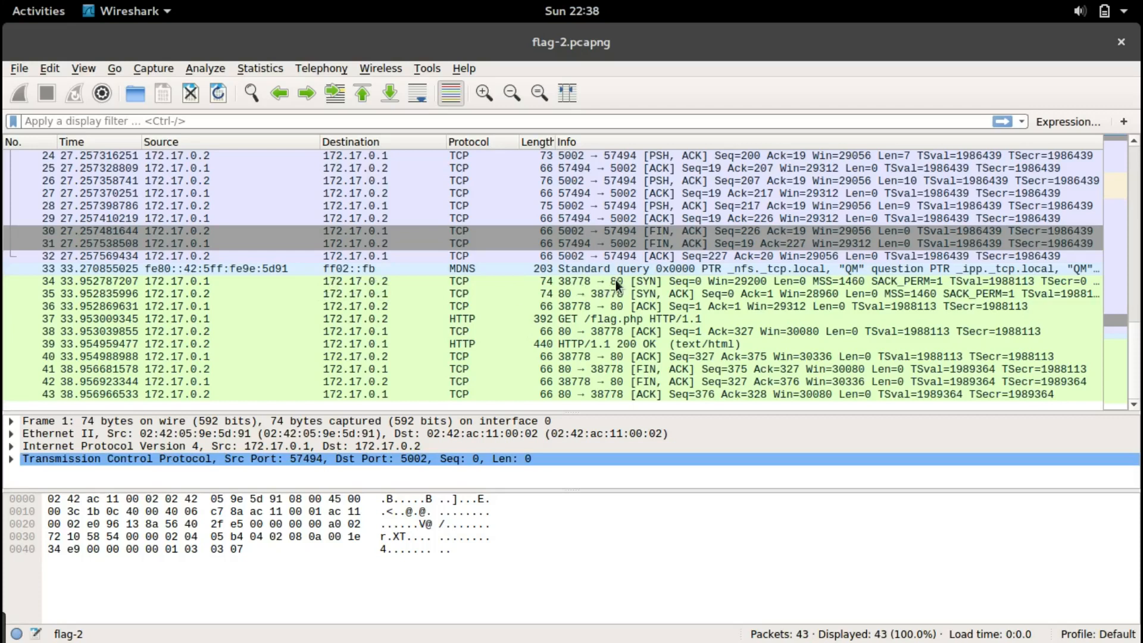
mouse_move(618, 312)
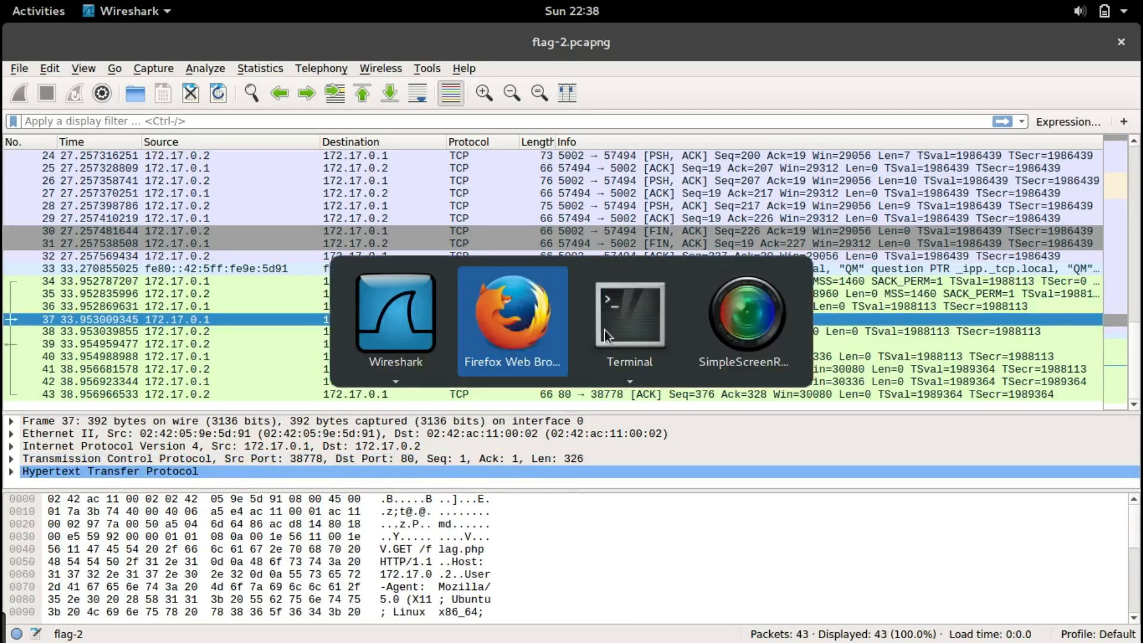
left_click(511, 321)
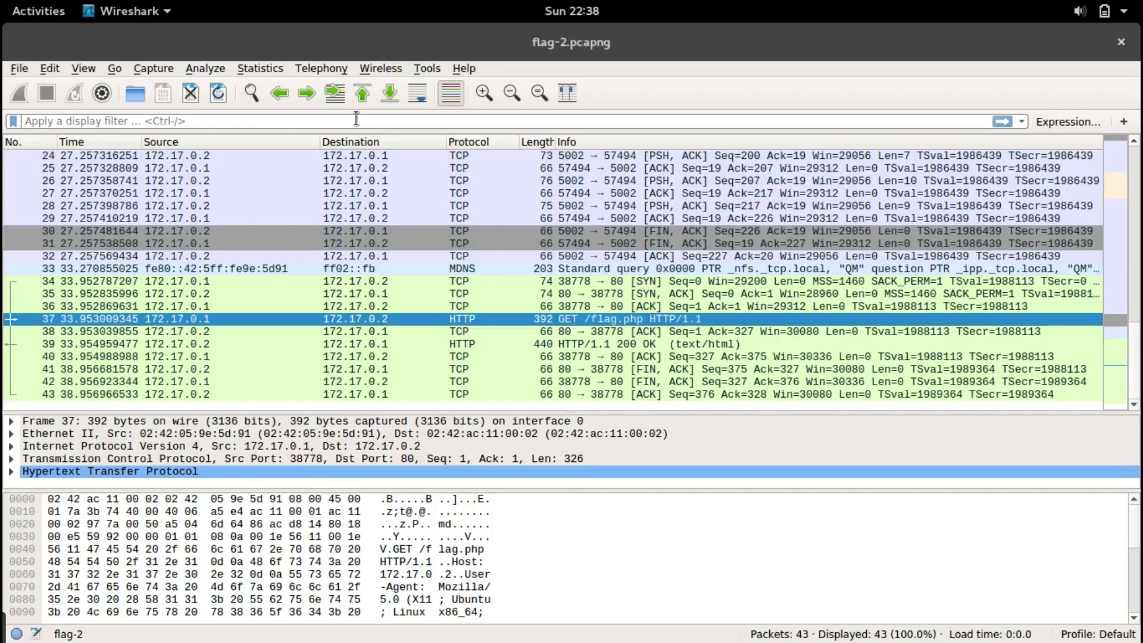
mouse_move(244, 325)
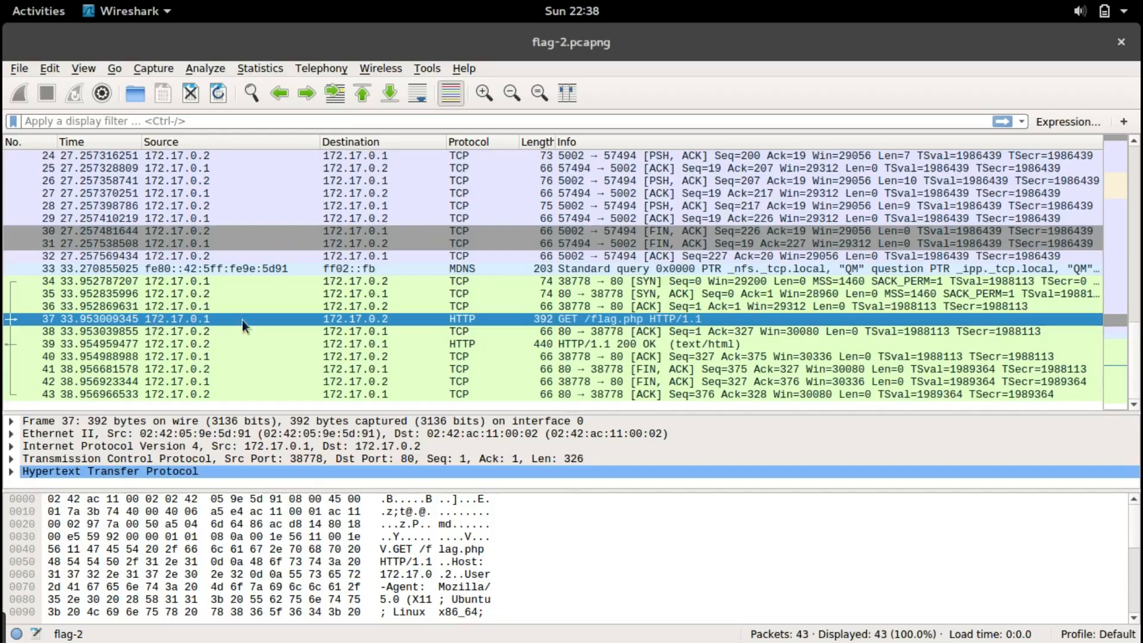
mouse_move(383, 330)
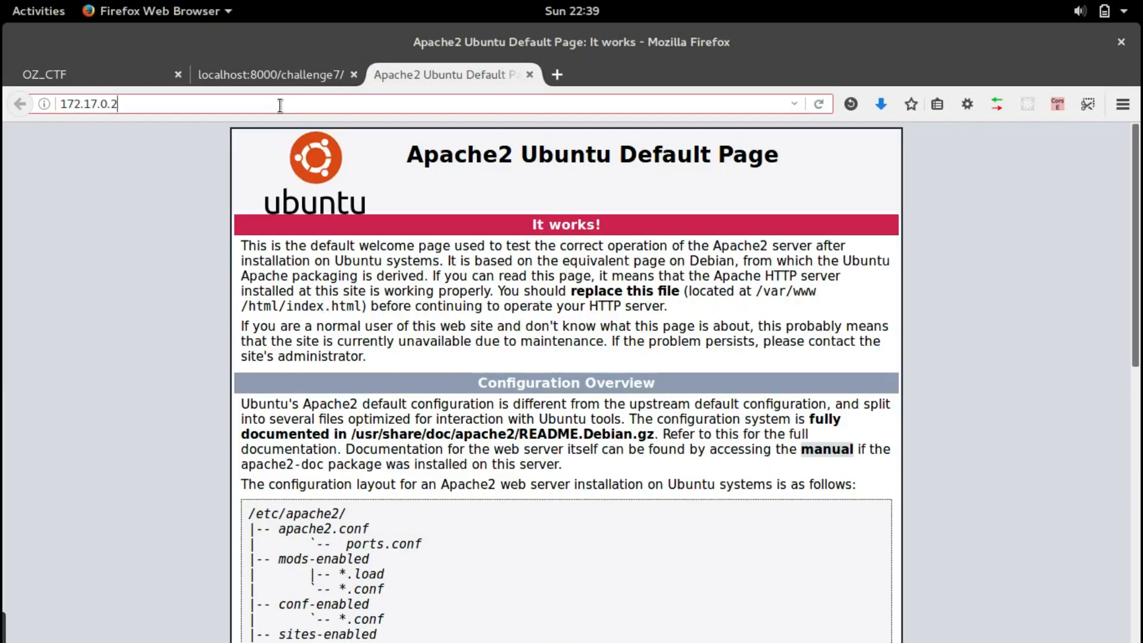
Load 172.17.0.2/flag.php and select its hello heading.
type("/")
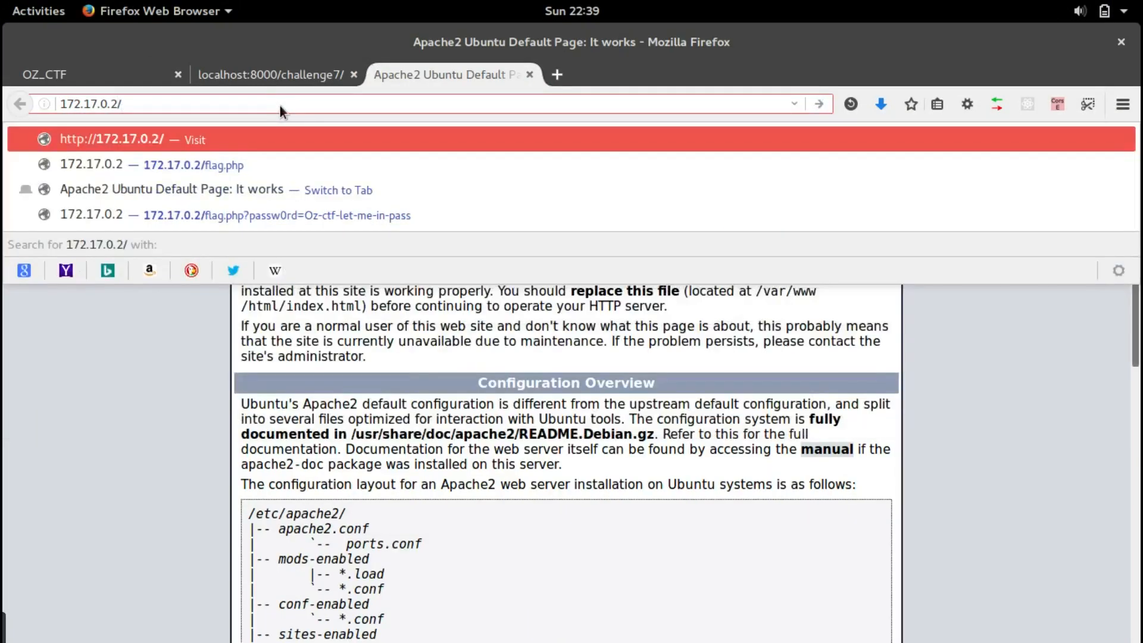
type("flag.php")
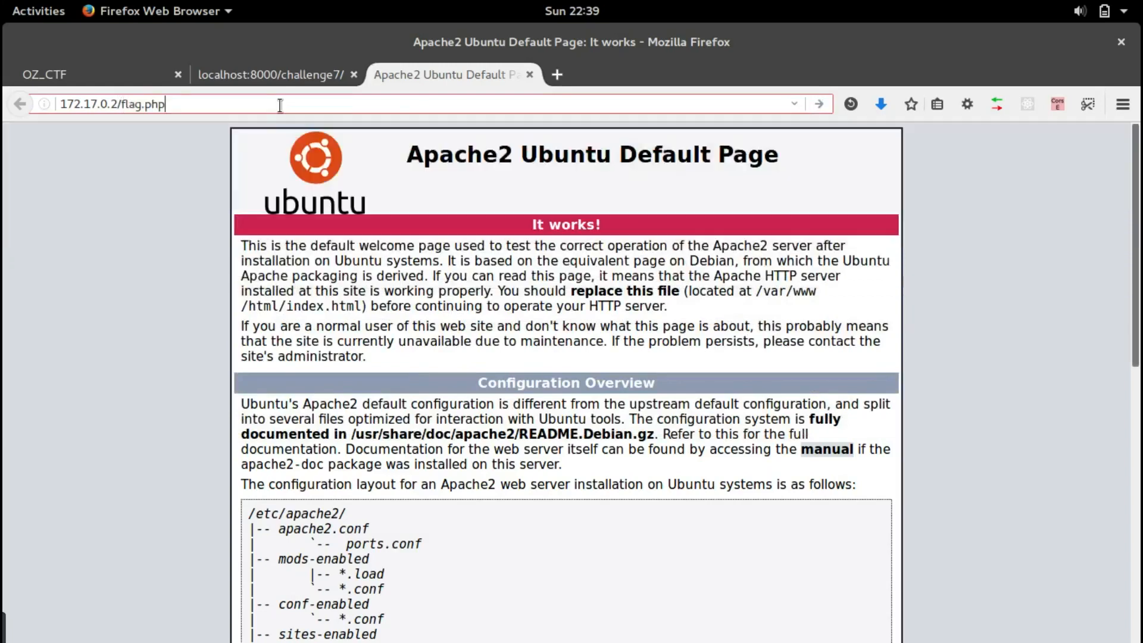
key("Return")
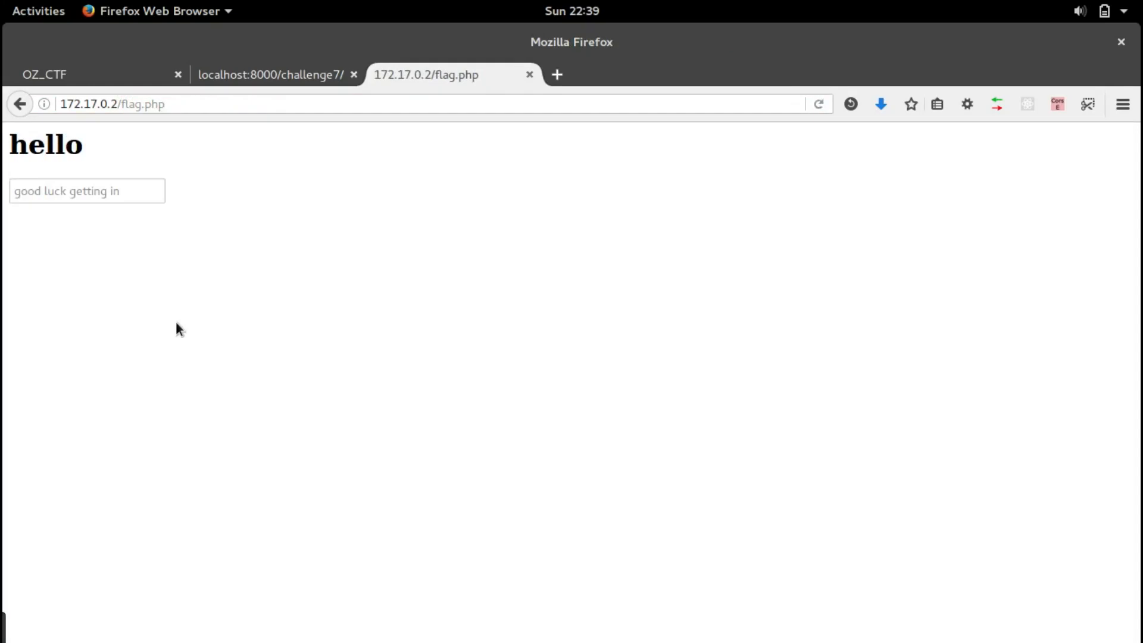
mouse_move(121, 149)
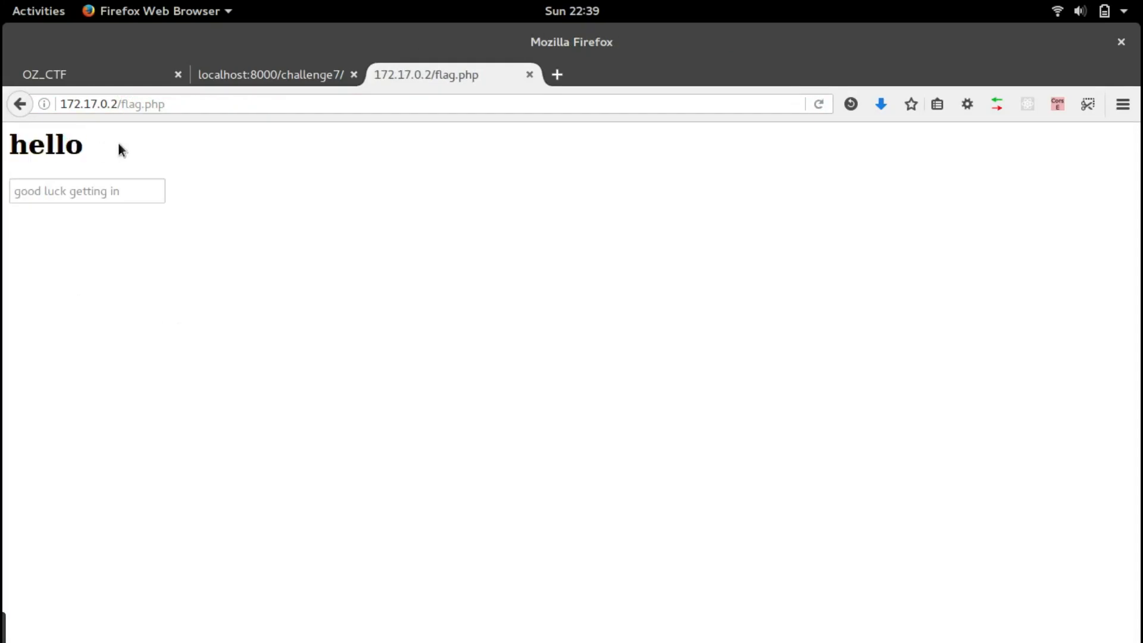
double_click(45, 144)
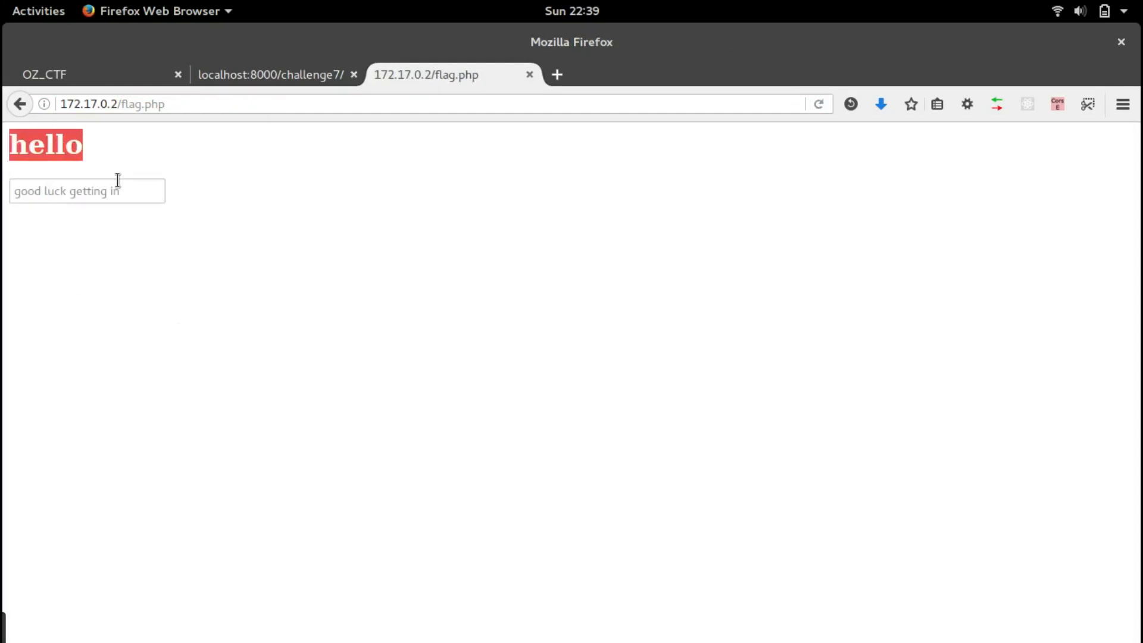
mouse_move(148, 232)
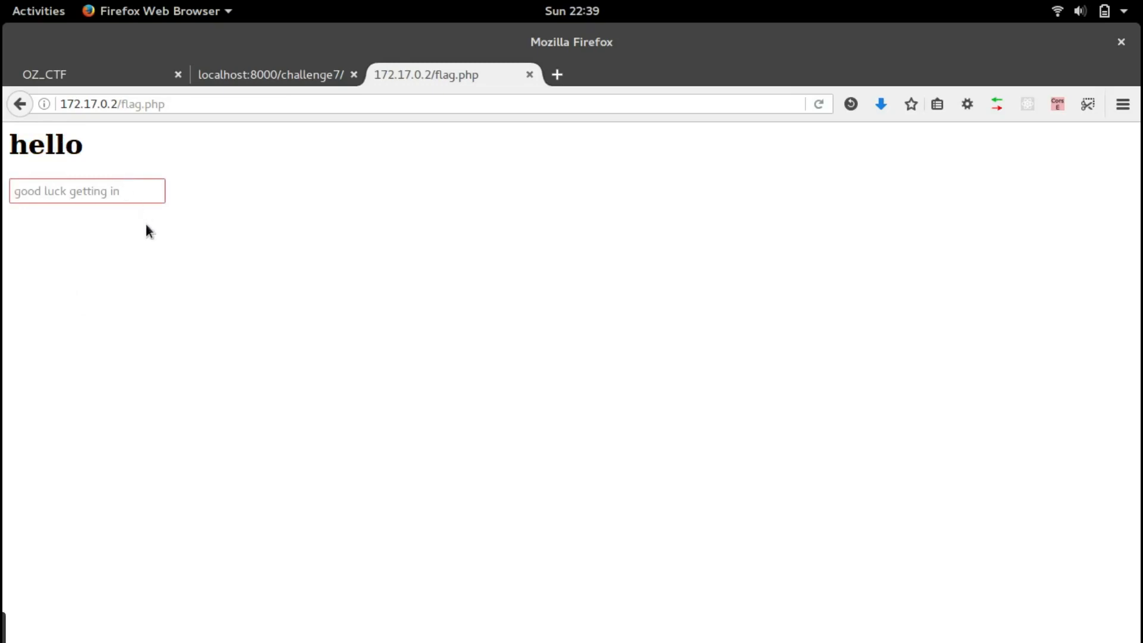
View flag.php's source, noting the GET form and 'submit pass' comment, then return to Wireshark.
right_click(148, 231)
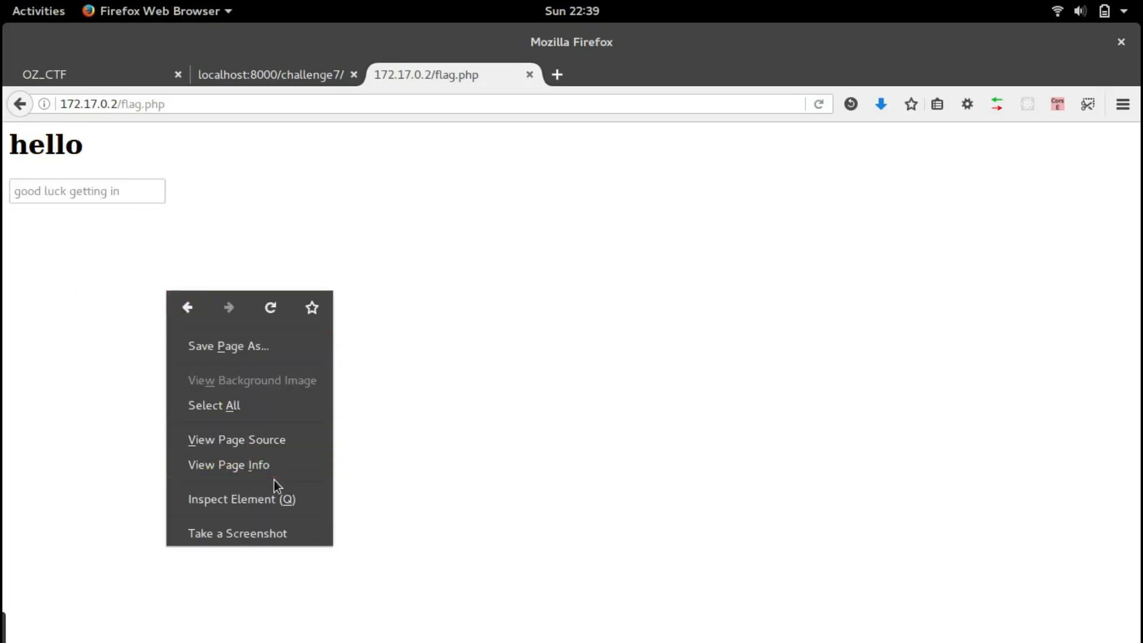
left_click(237, 439)
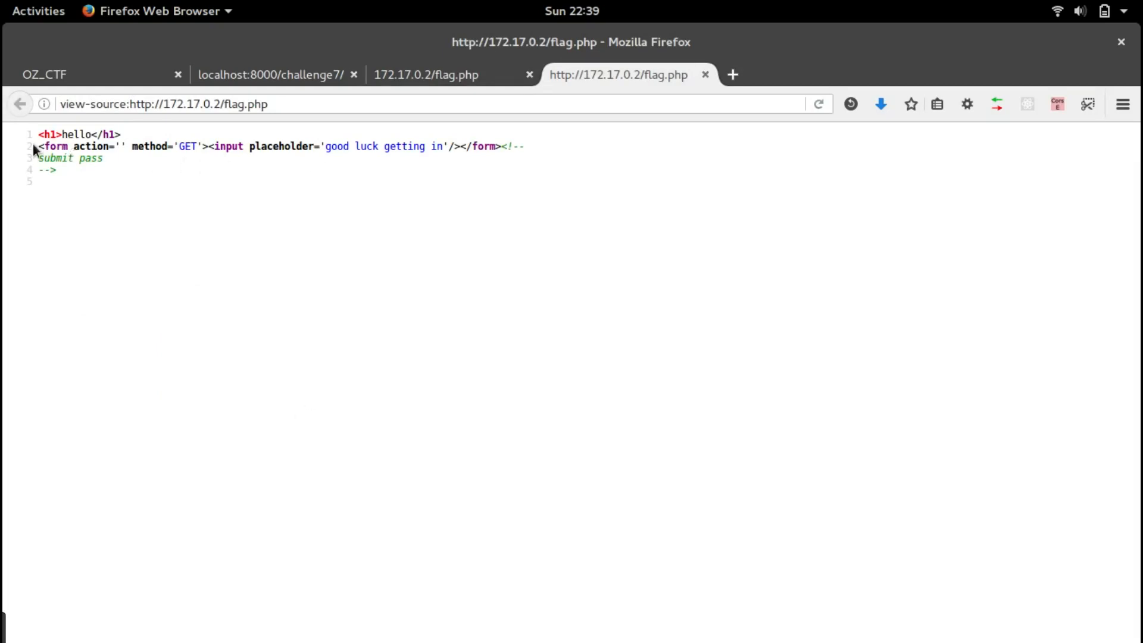
mouse_move(133, 152)
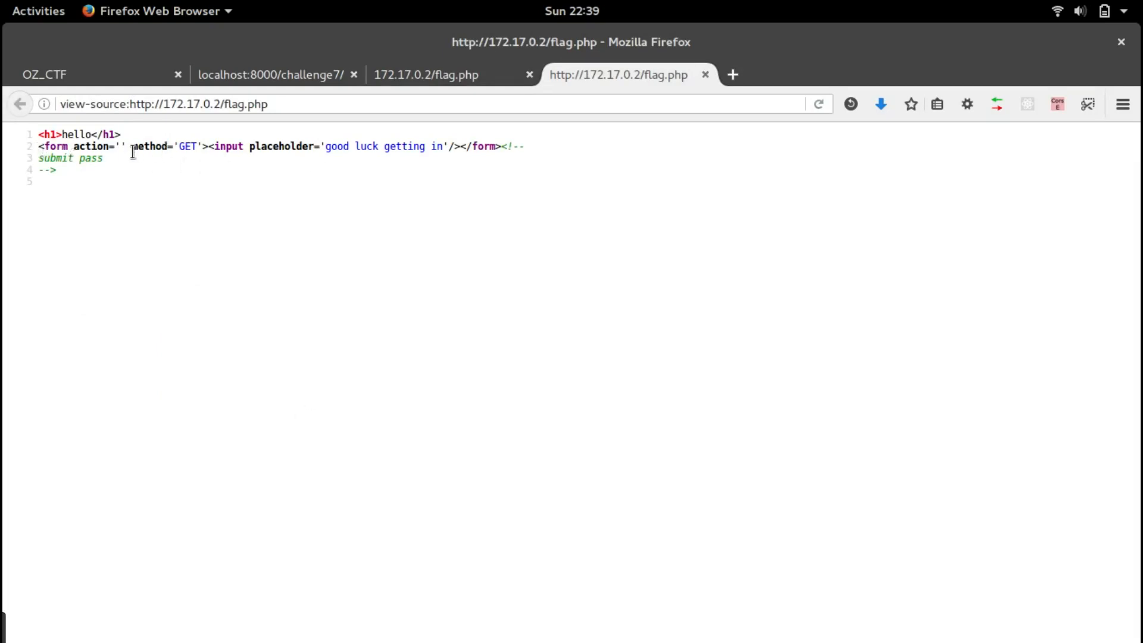
double_click(187, 146)
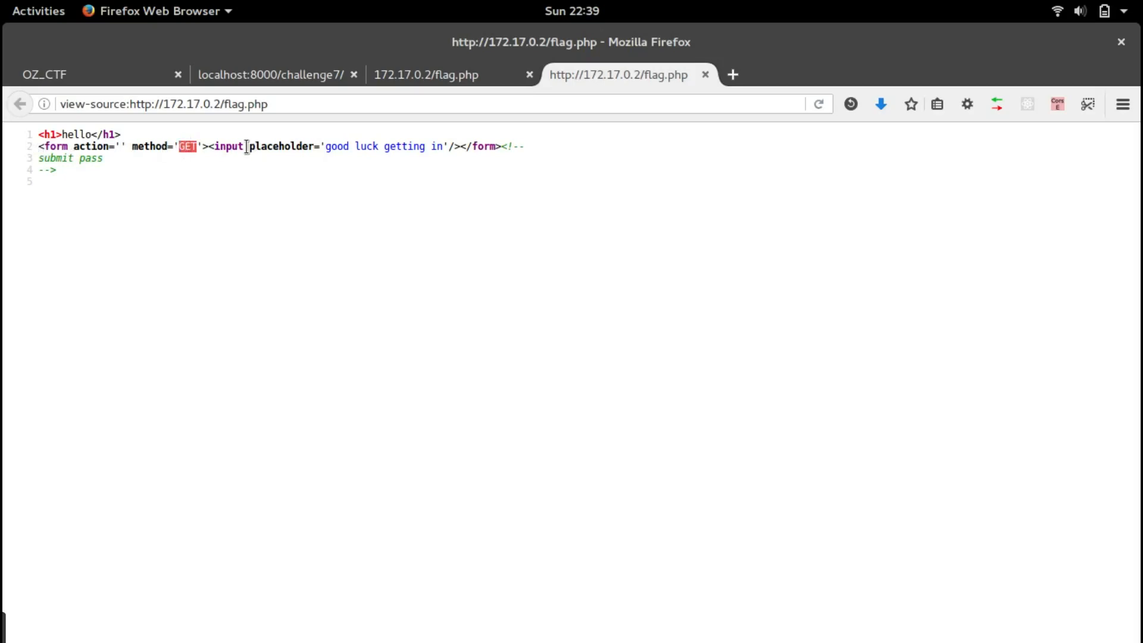
mouse_move(443, 146)
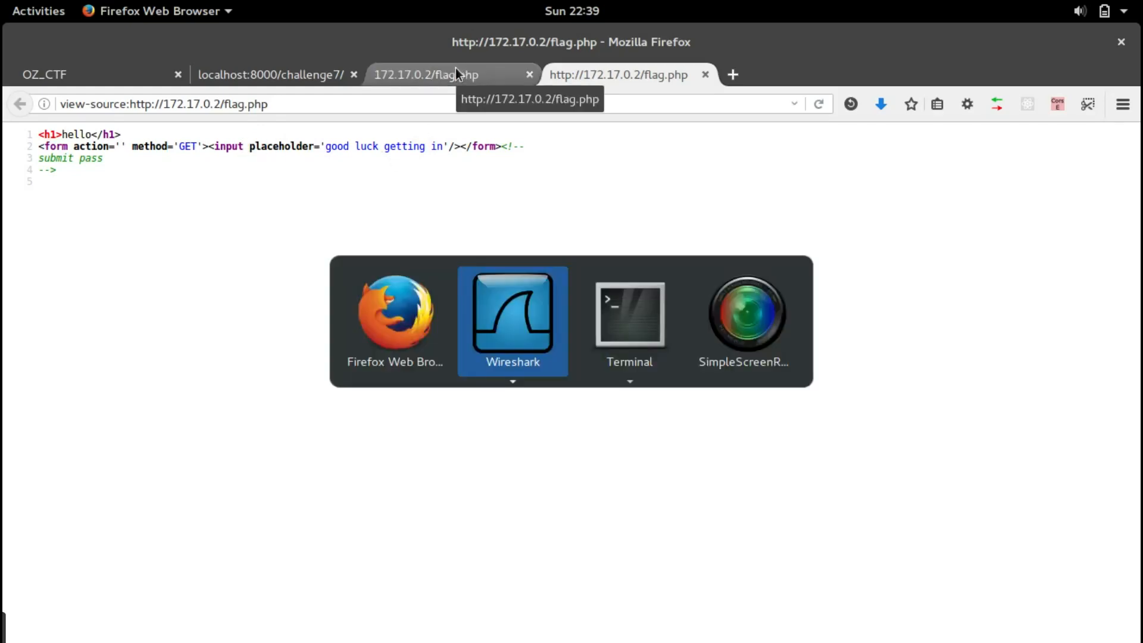
left_click(511, 315)
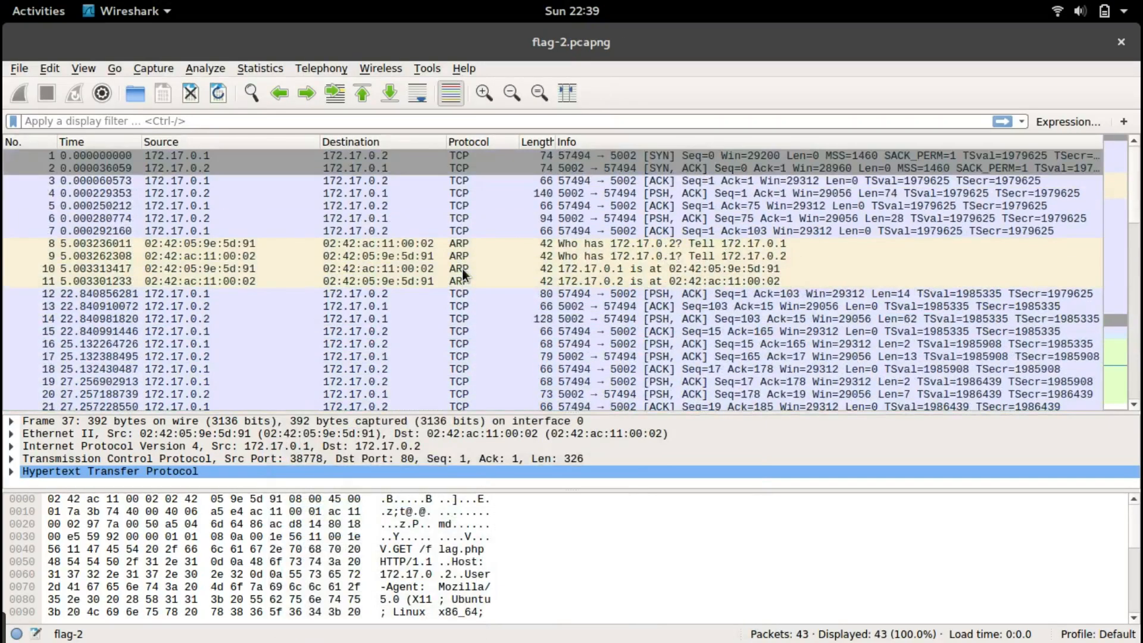
mouse_move(445, 305)
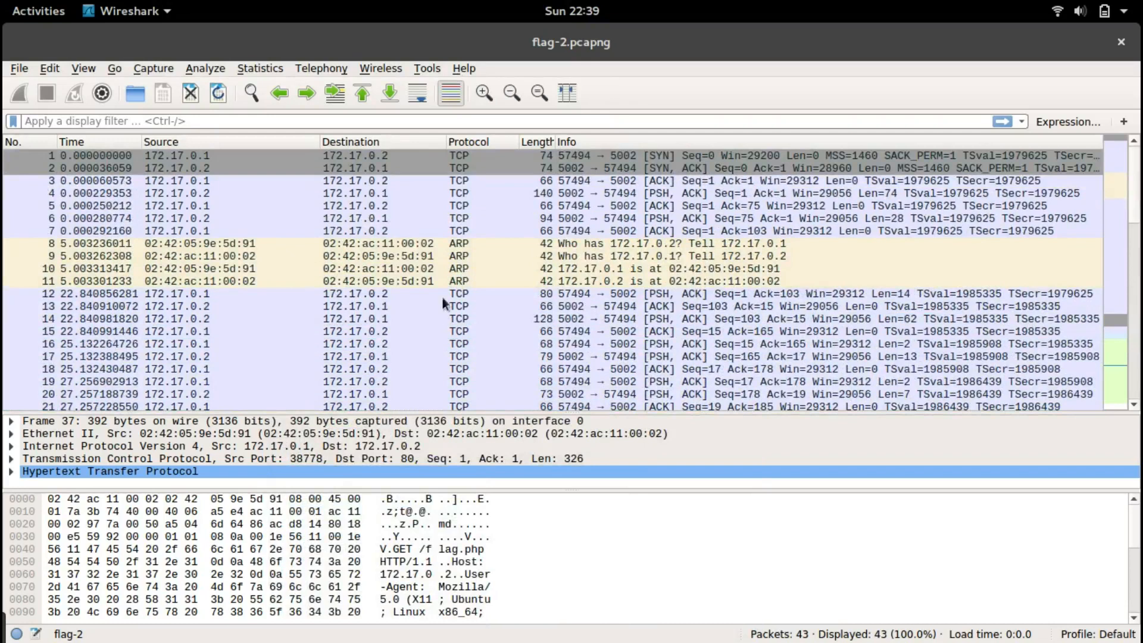
mouse_move(459, 138)
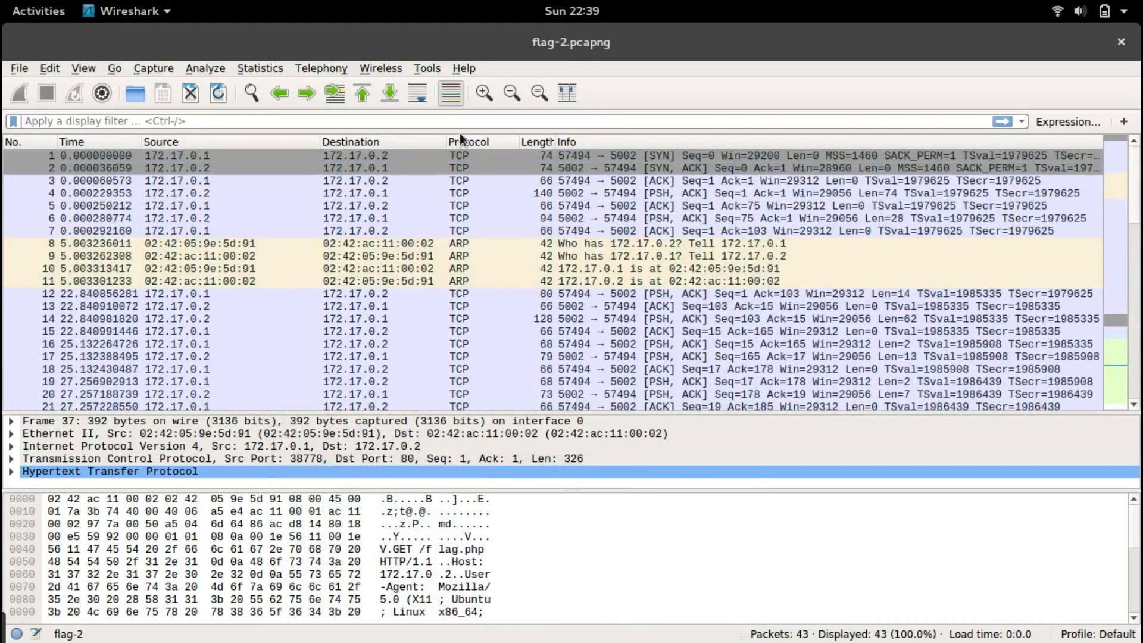
mouse_move(435, 166)
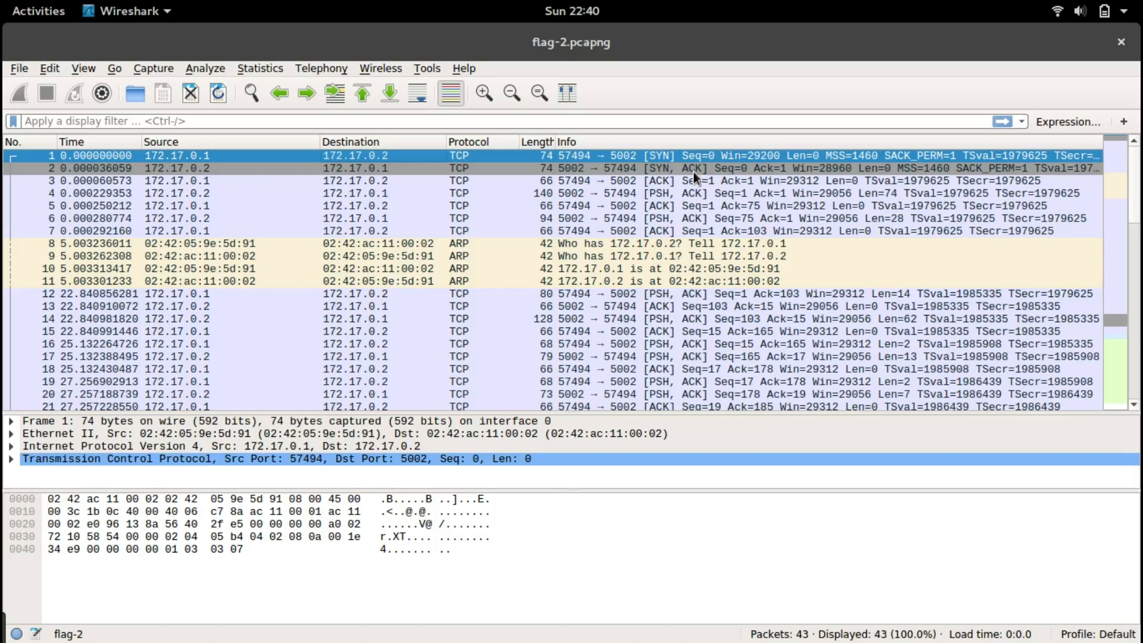
mouse_move(682, 199)
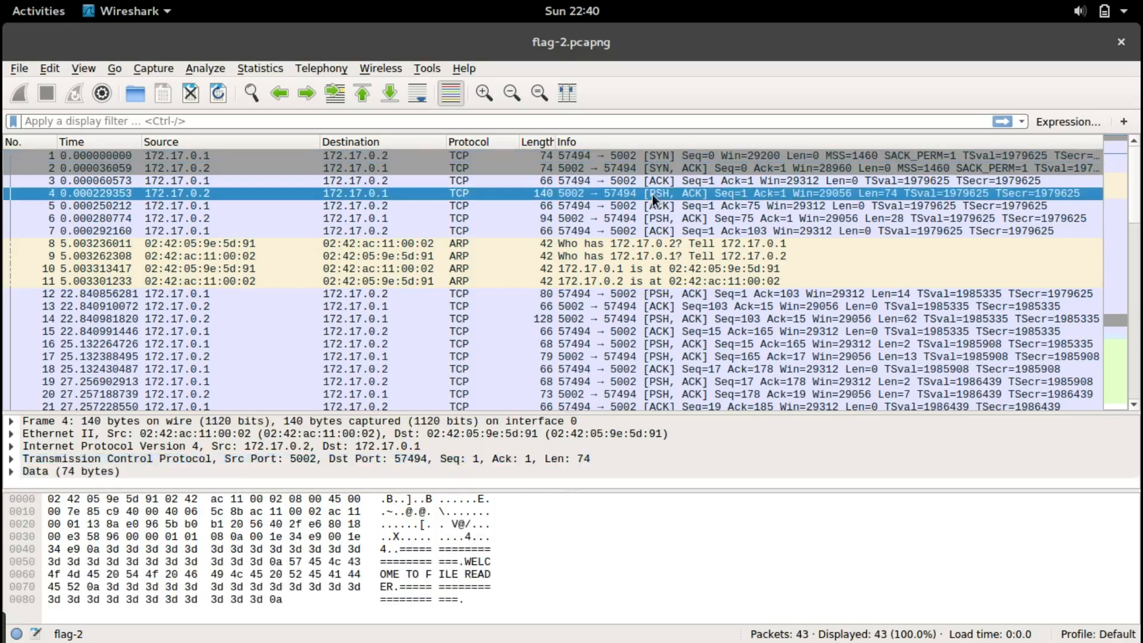
mouse_move(638, 335)
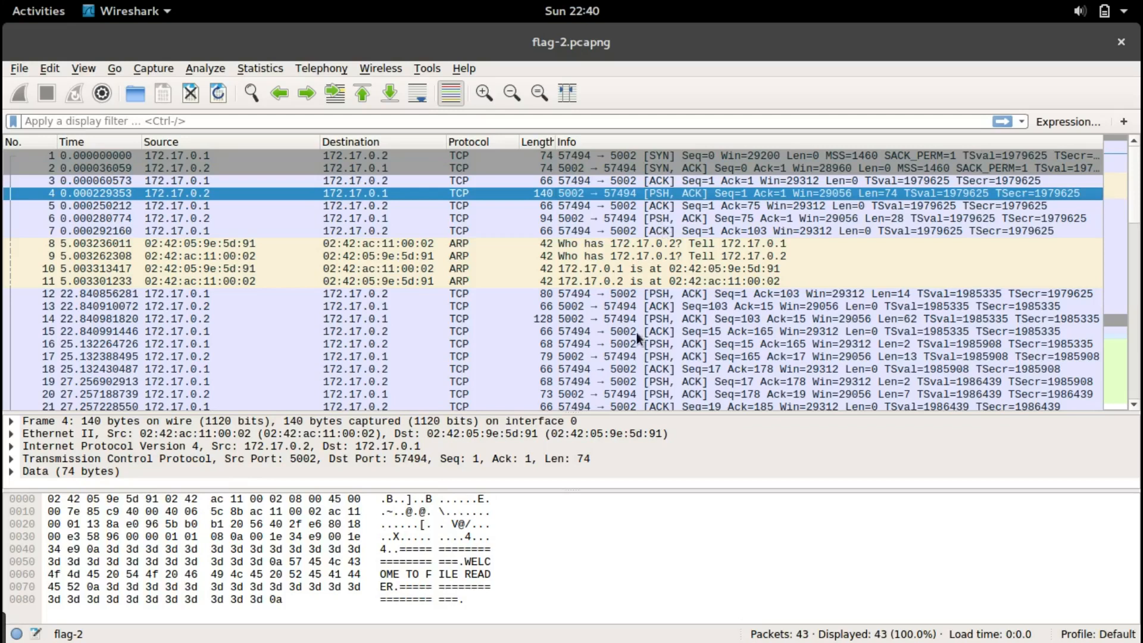
Scroll the packet list to the port 5002 file-reader session's banner and login packets.
scroll("down", 3)
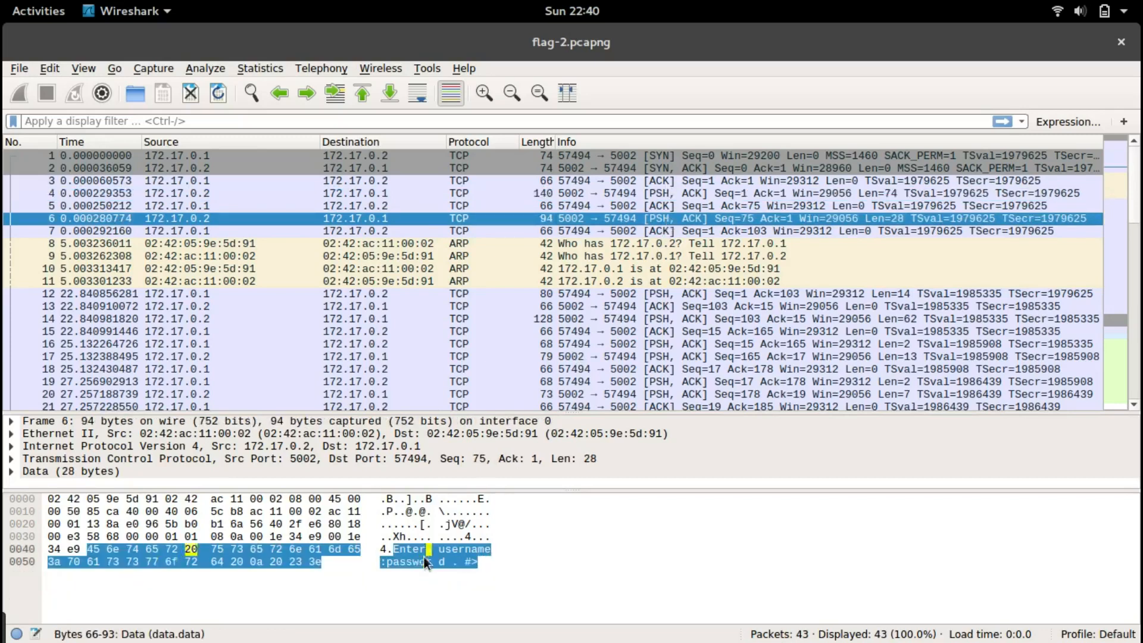
mouse_move(452, 549)
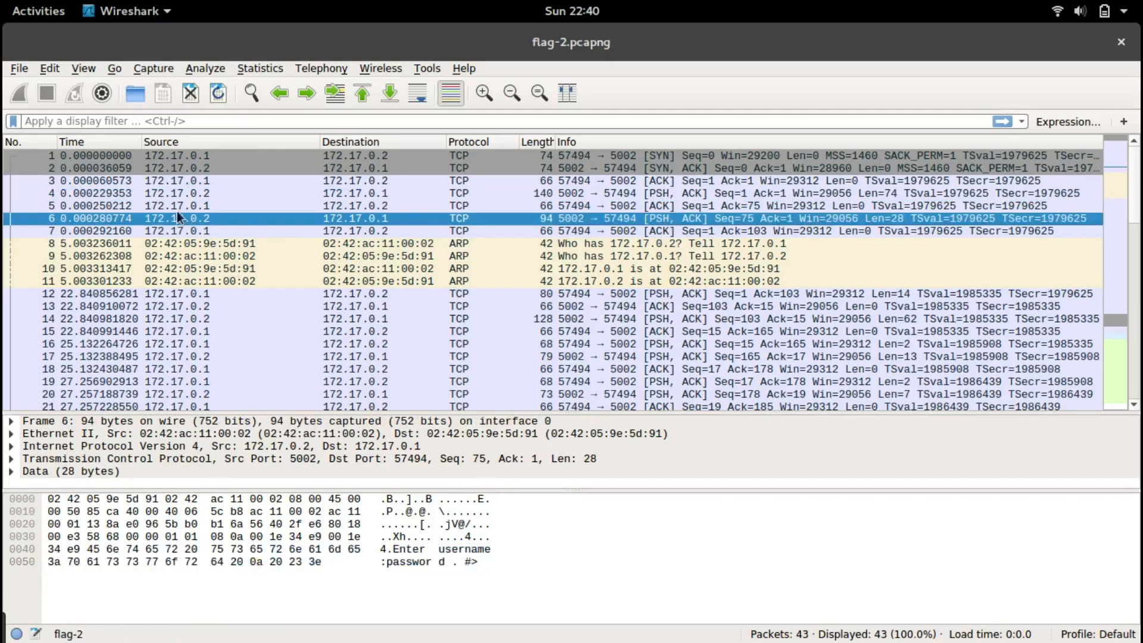
mouse_move(210, 226)
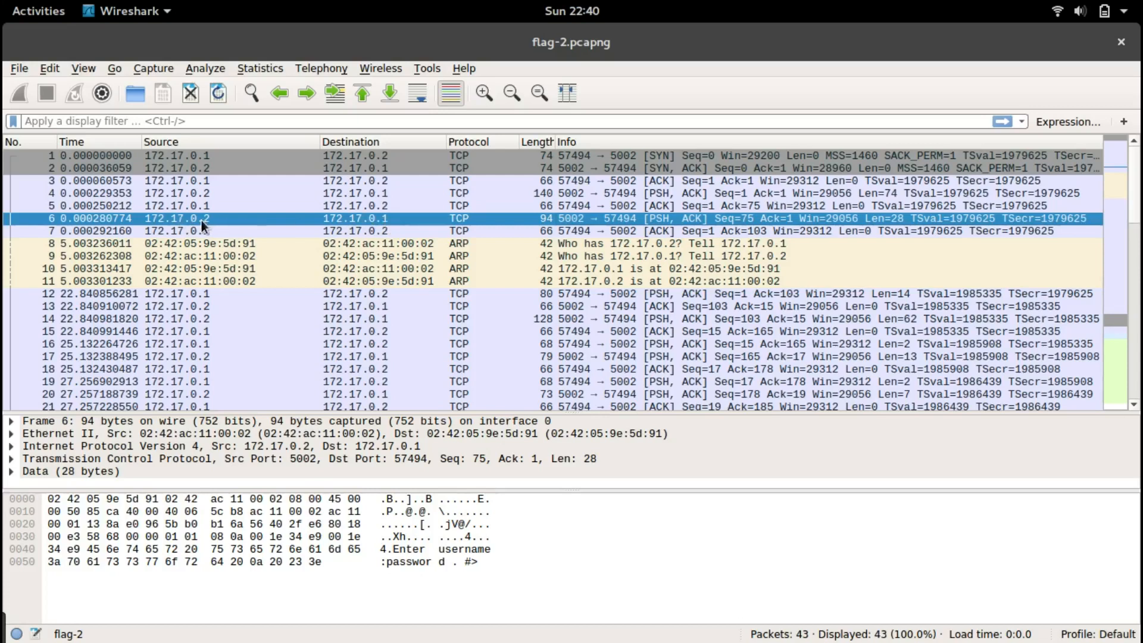
mouse_move(214, 248)
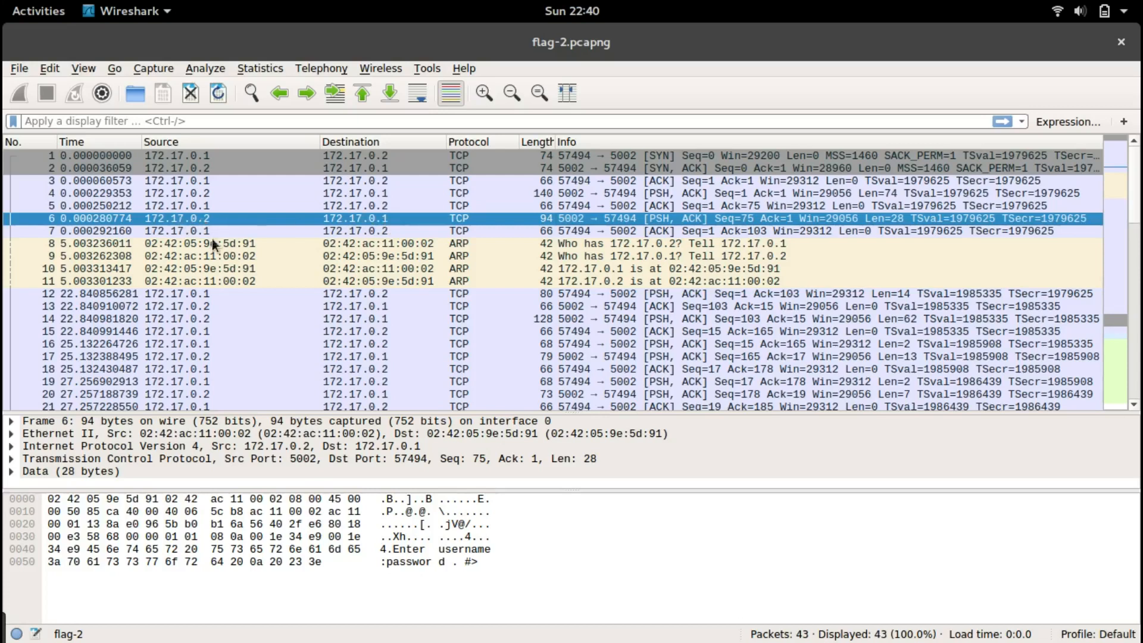
mouse_move(416, 219)
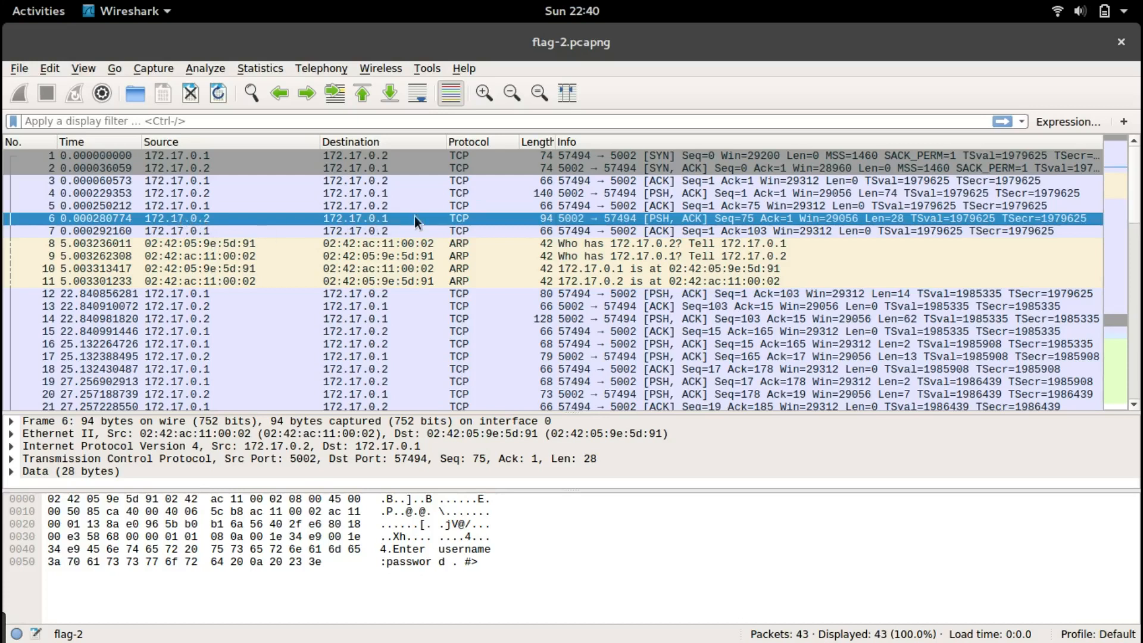
mouse_move(453, 597)
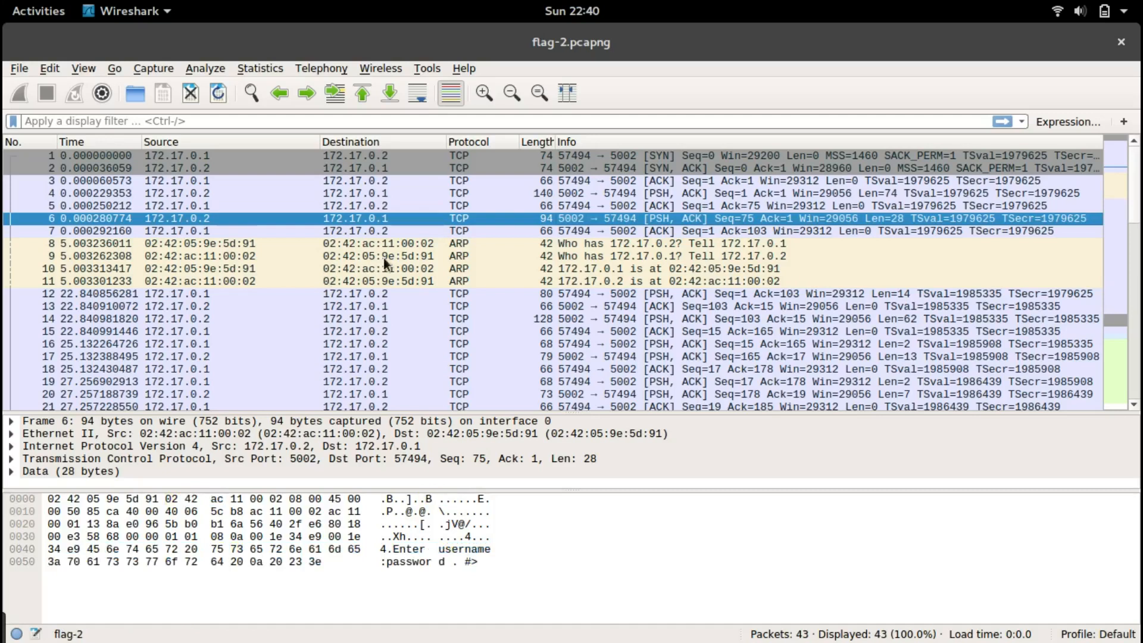
mouse_move(282, 231)
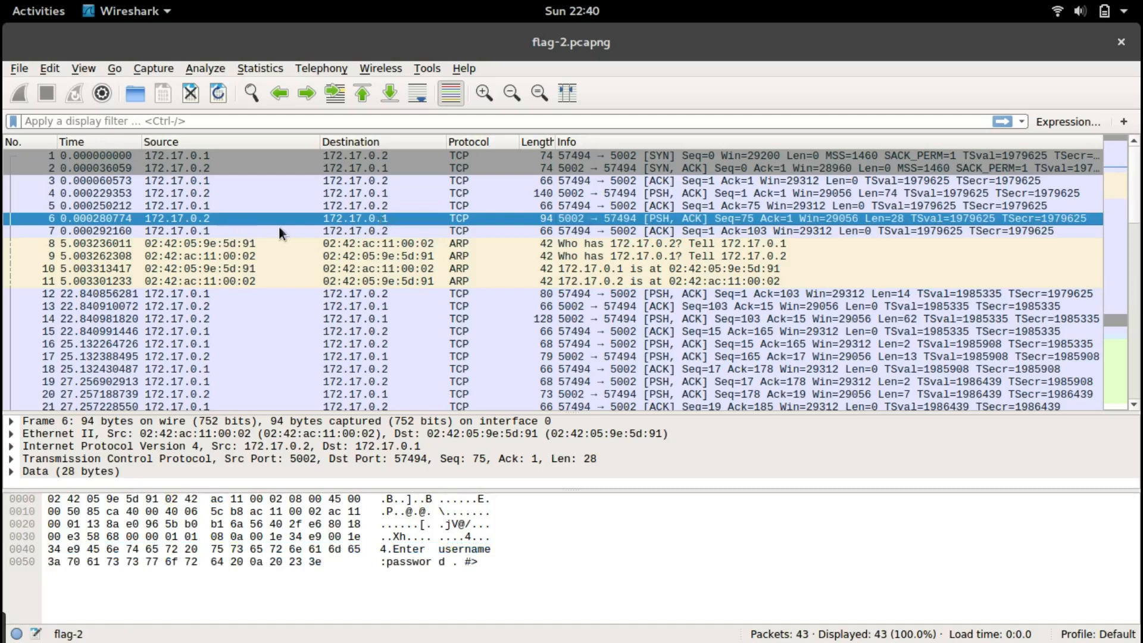
mouse_move(677, 302)
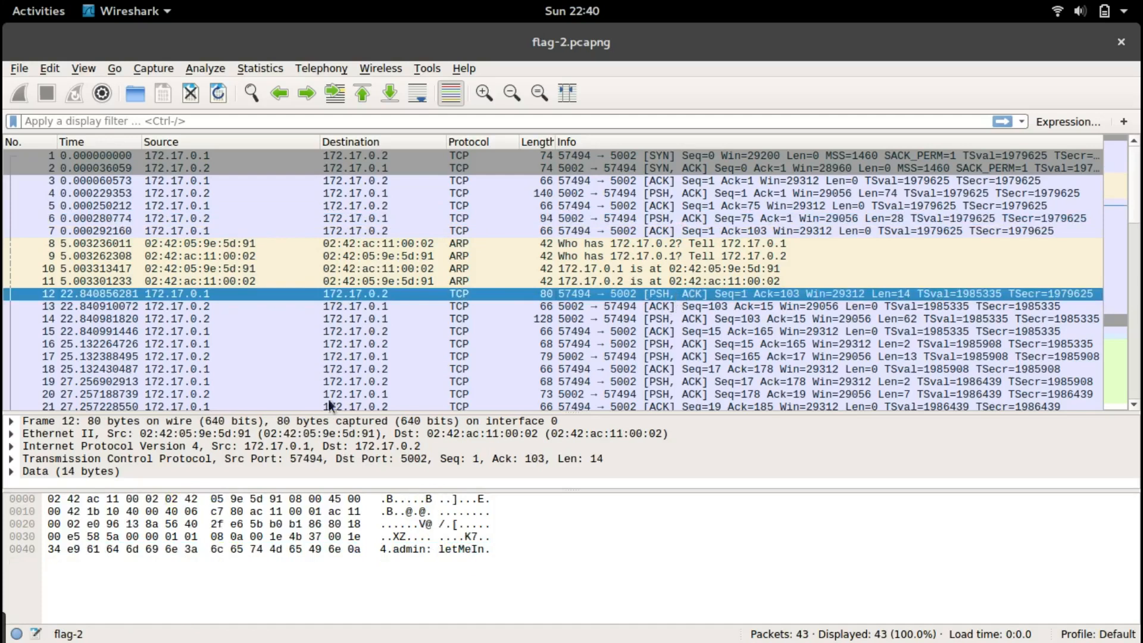
Inspect the server's Authenticated menu reply and the client's option 1 packet.
left_click(467, 549)
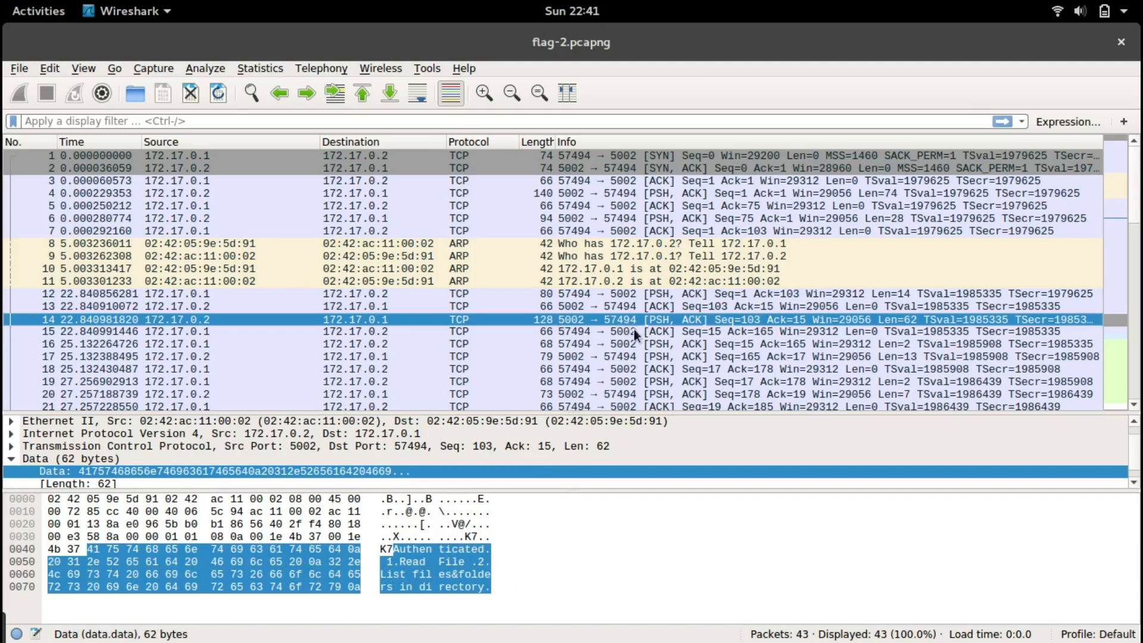
left_click(510, 344)
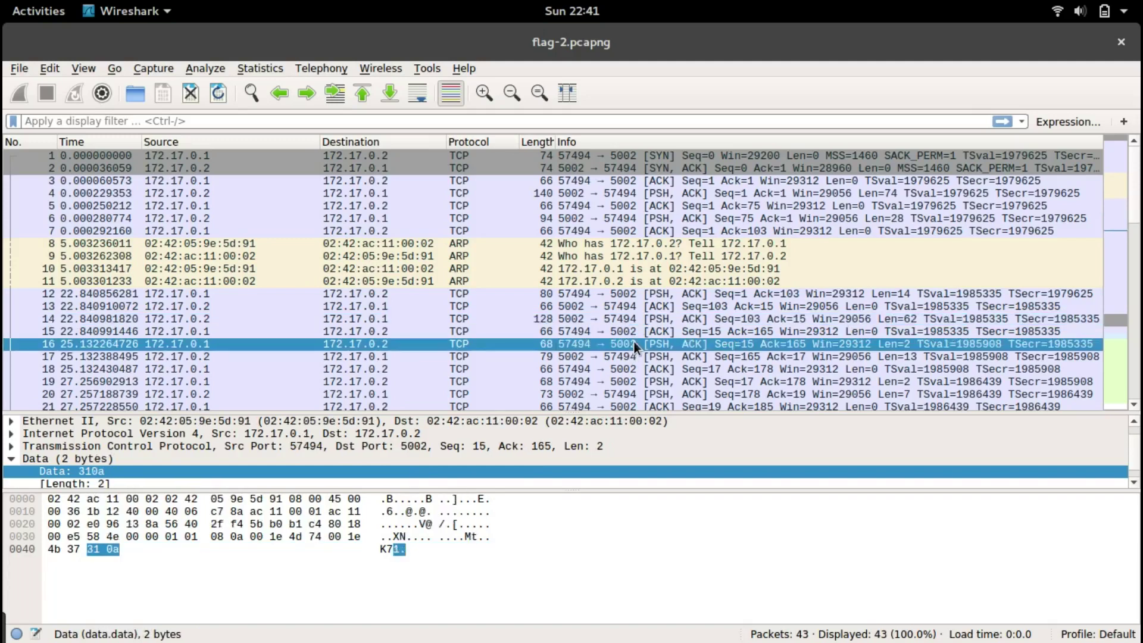
mouse_move(601, 353)
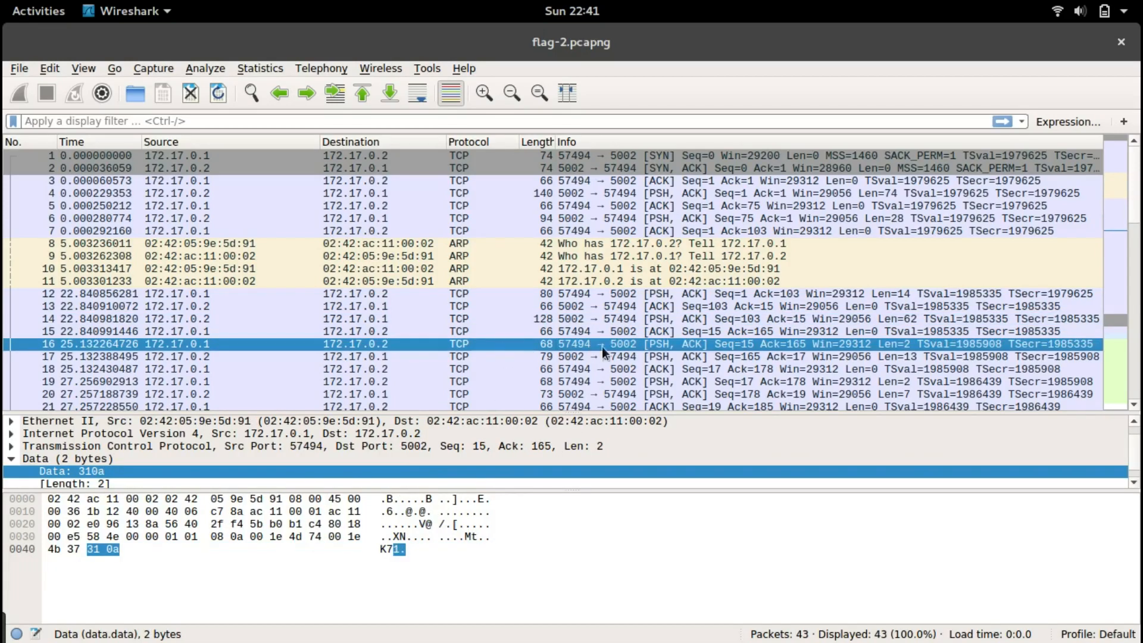
mouse_move(647, 381)
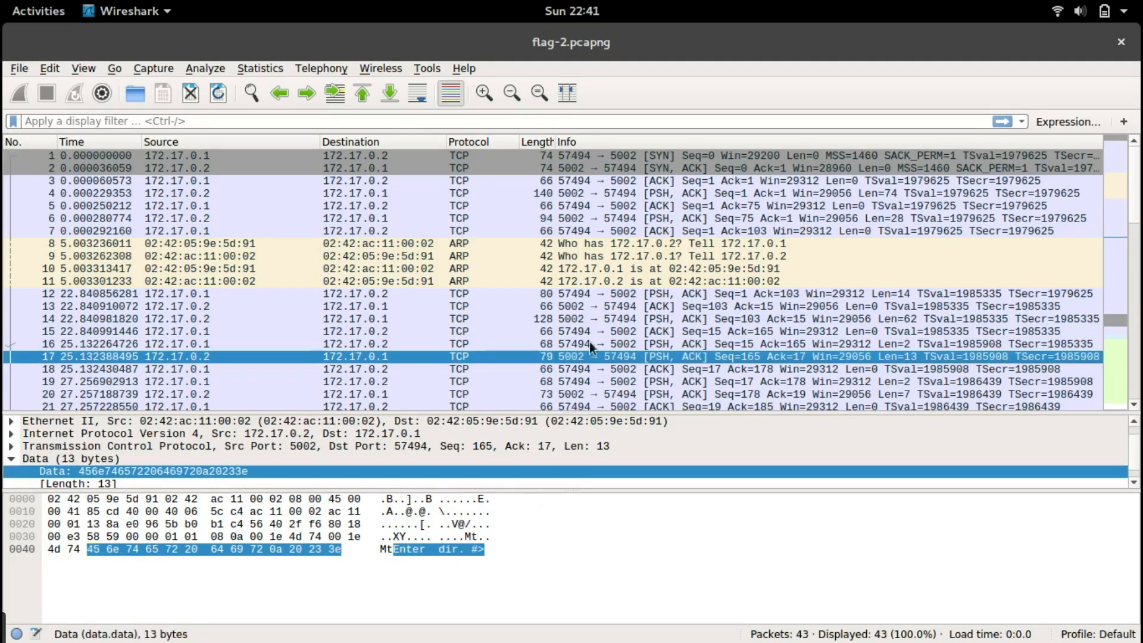
Inspect the listing packets for c7.py and .profile through the client's closing packet.
scroll("down", 3)
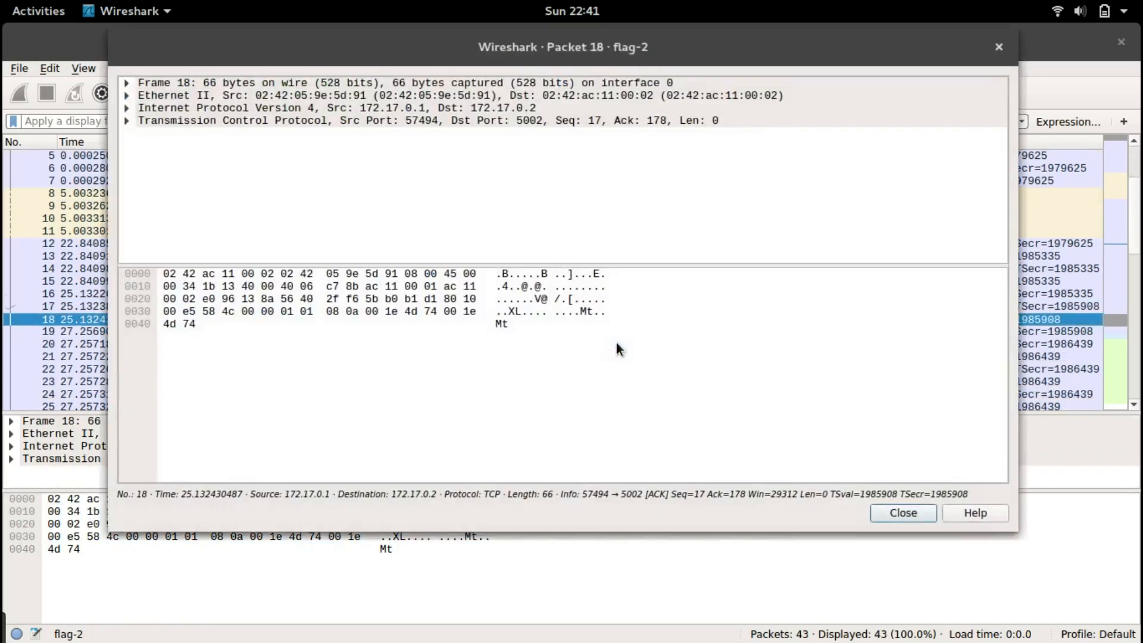
left_click(902, 512)
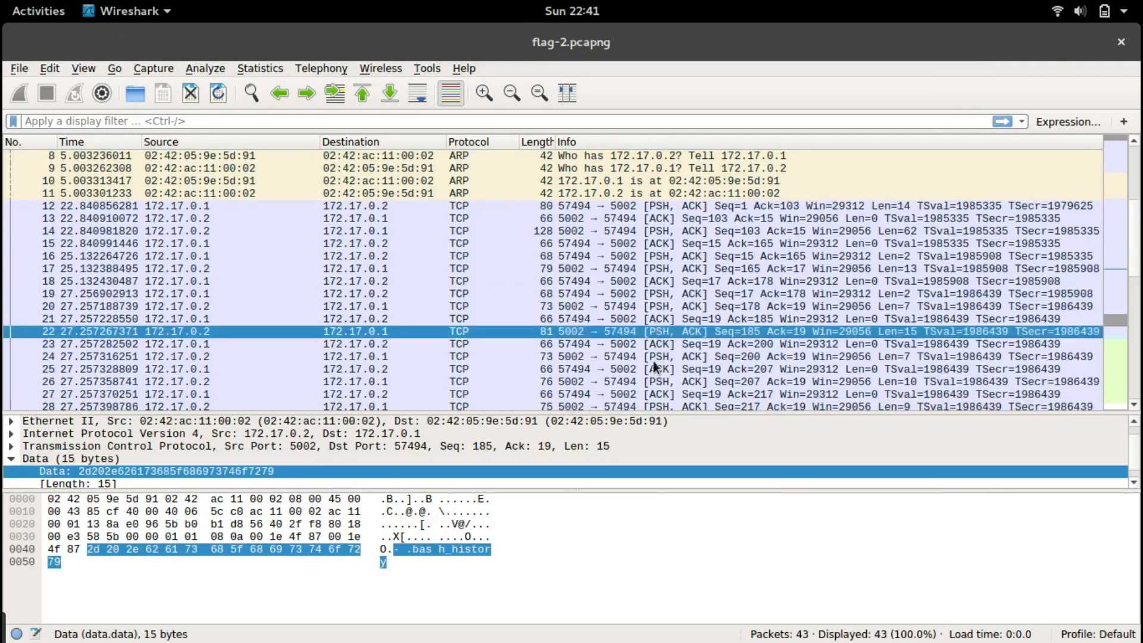
left_click(510, 356)
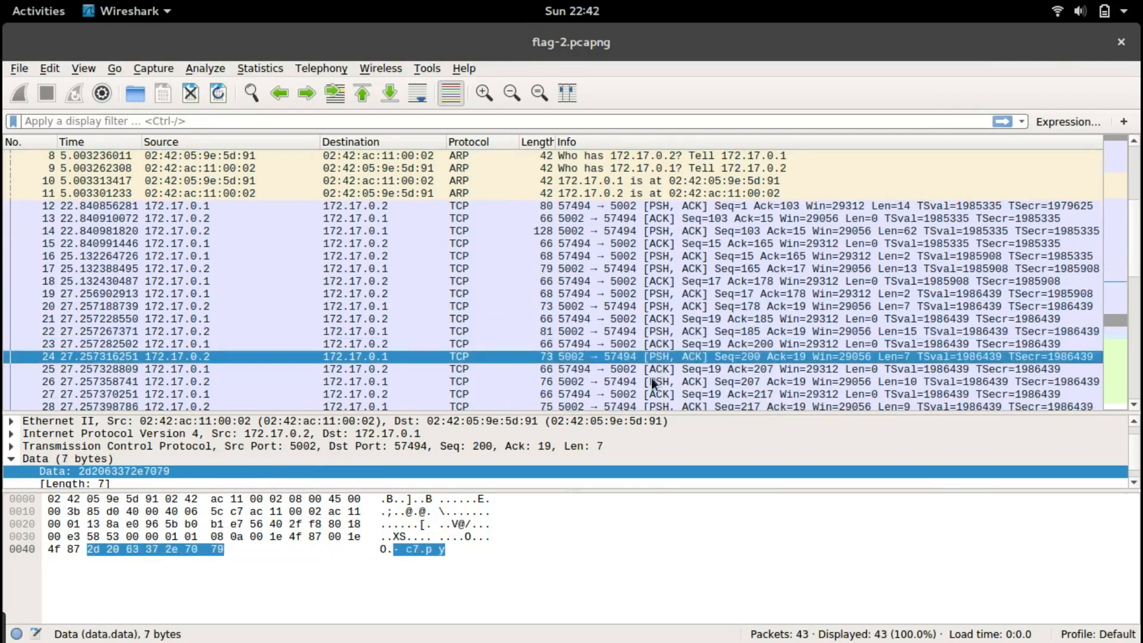
left_click(421, 549)
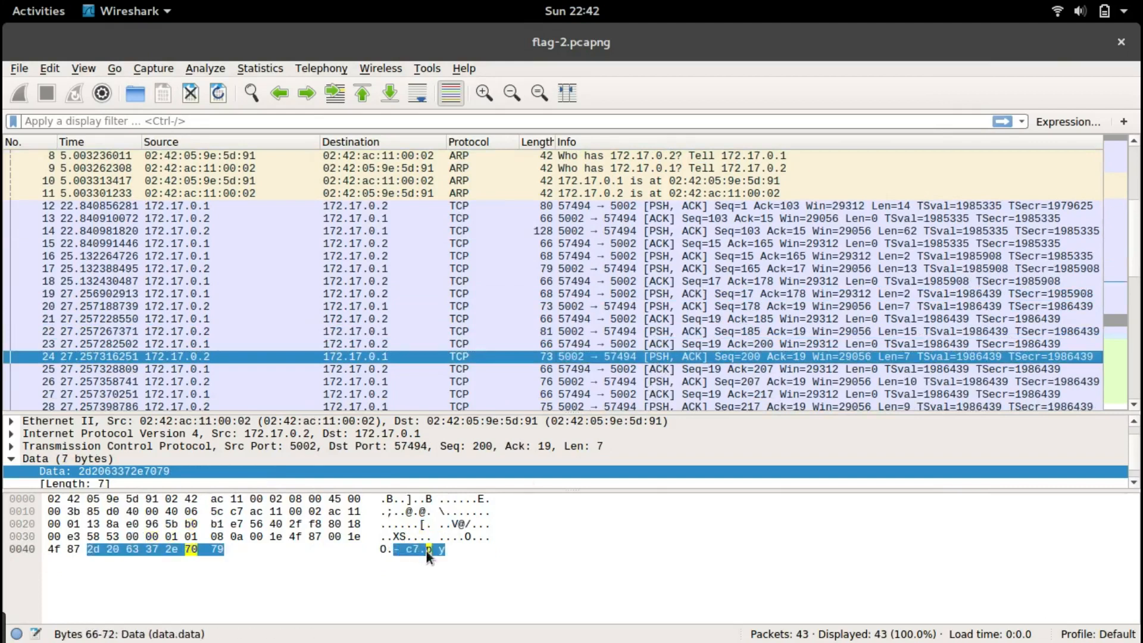
left_click(288, 536)
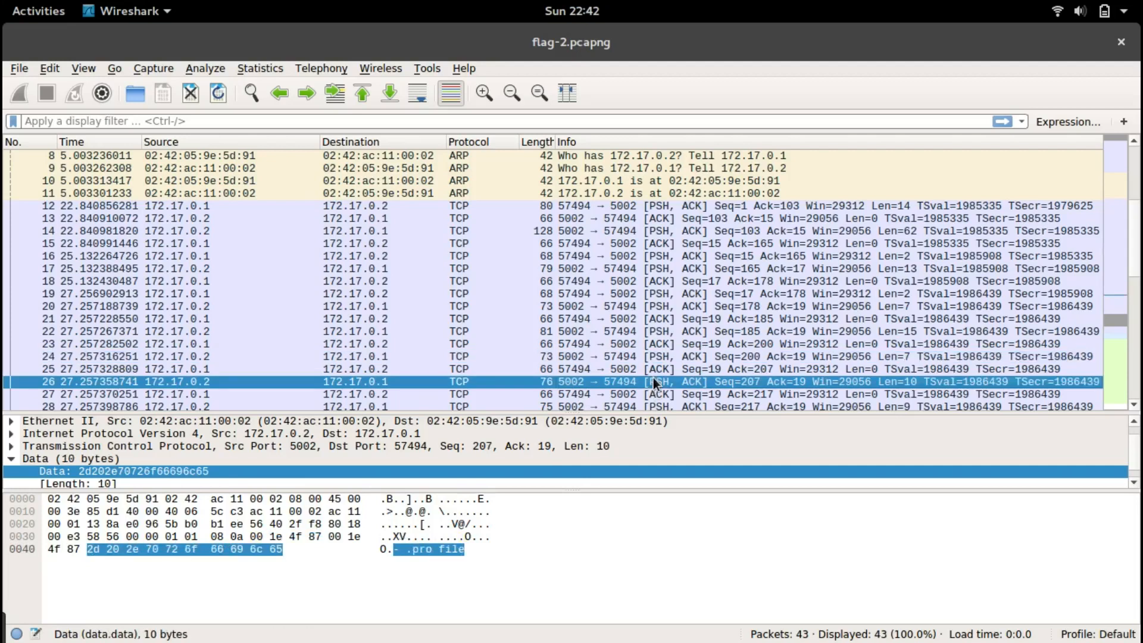
scroll("down", 3)
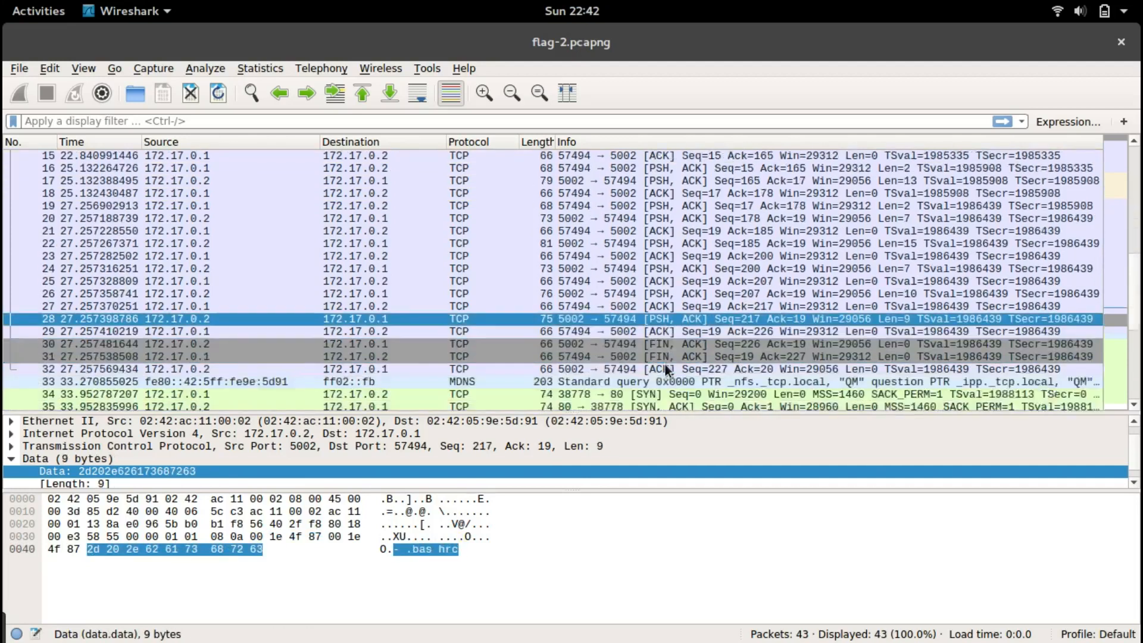
scroll("down", 3)
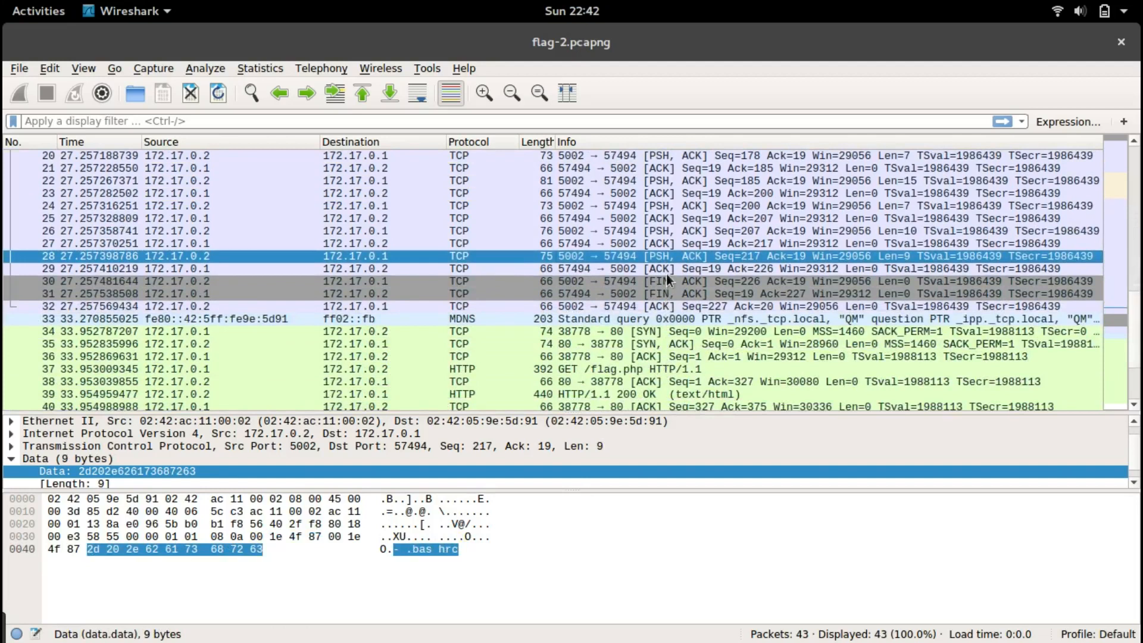
left_click(510, 281)
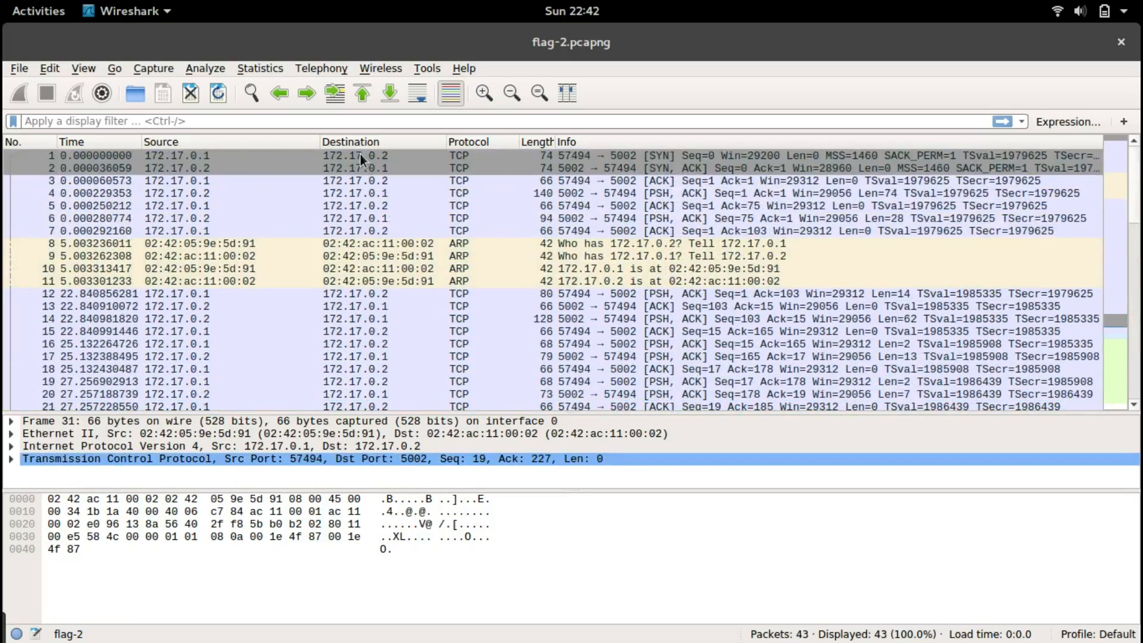
Select frame 1, the first packet of the file-reader session.
left_click(365, 155)
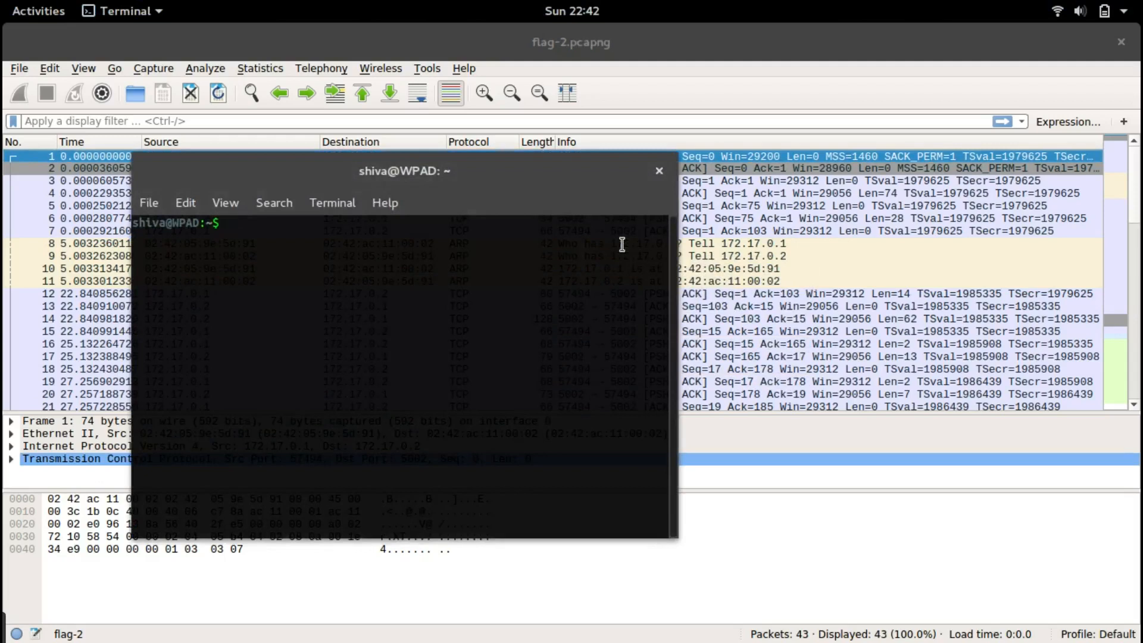
Run nc 172.17.0.2 5002, fixing the address typo, to reach the login prompt.
type("nc 17")
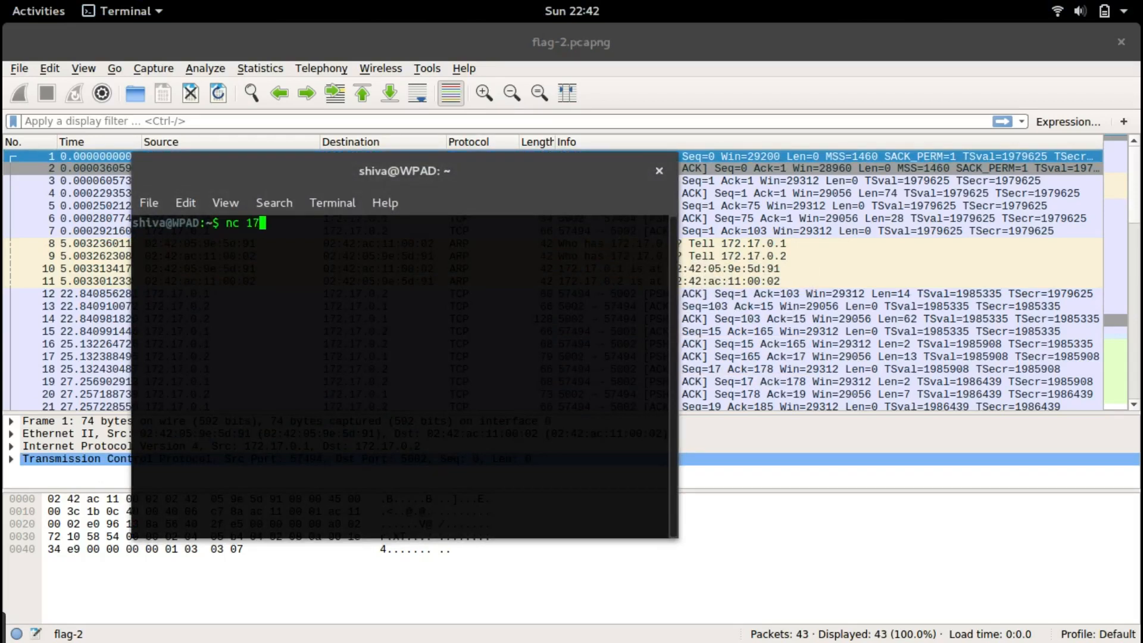
type("2.0.1")
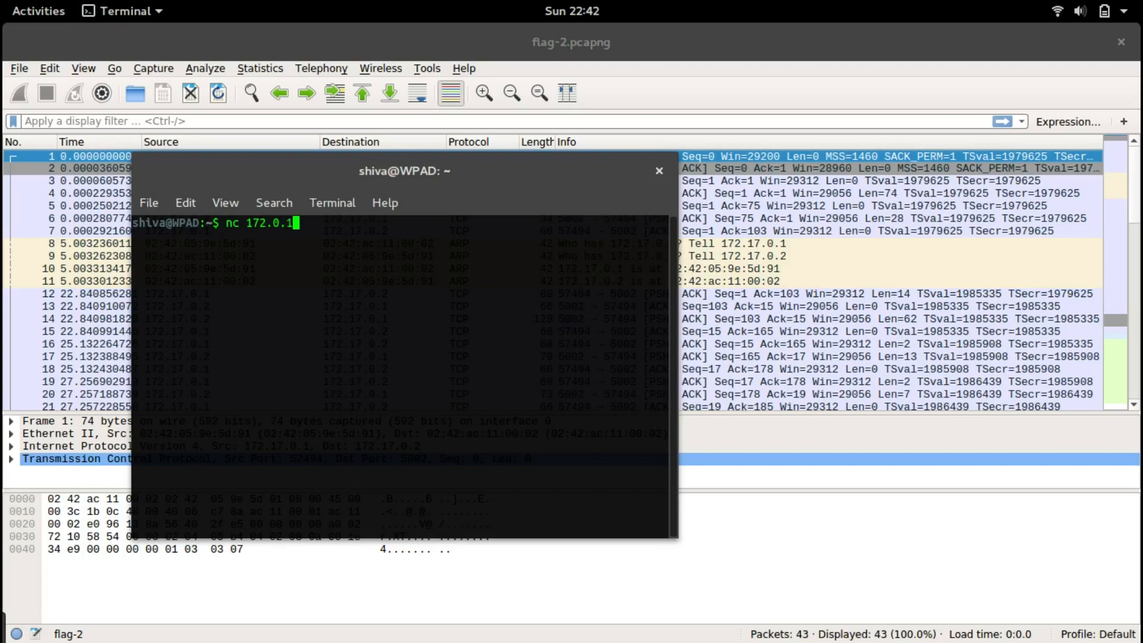
key("BackSpace")
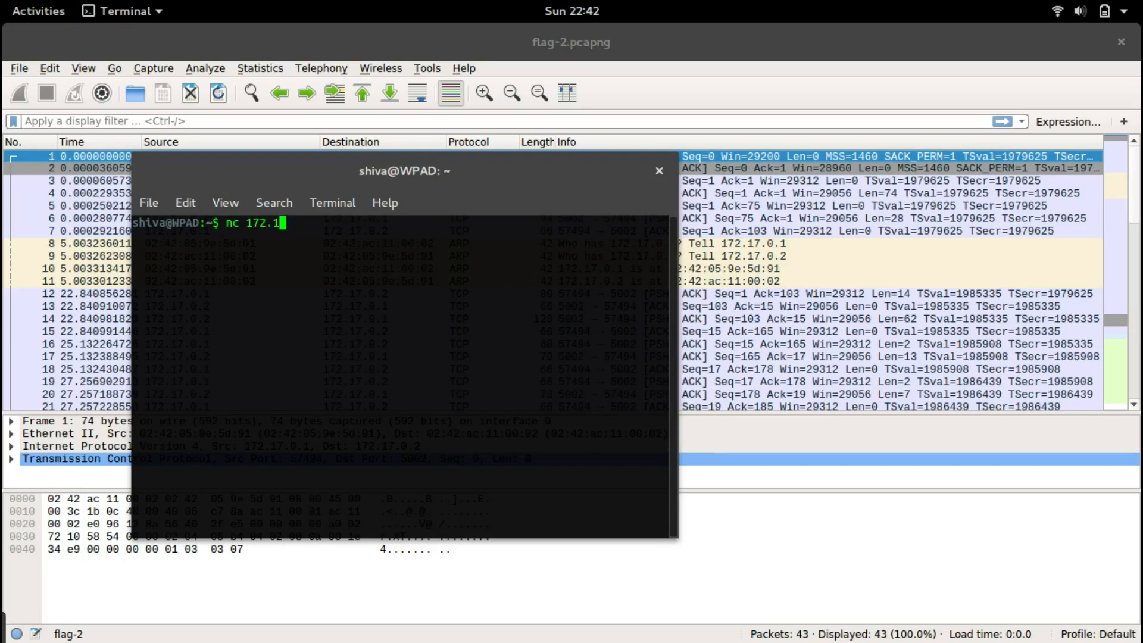
type(".0")
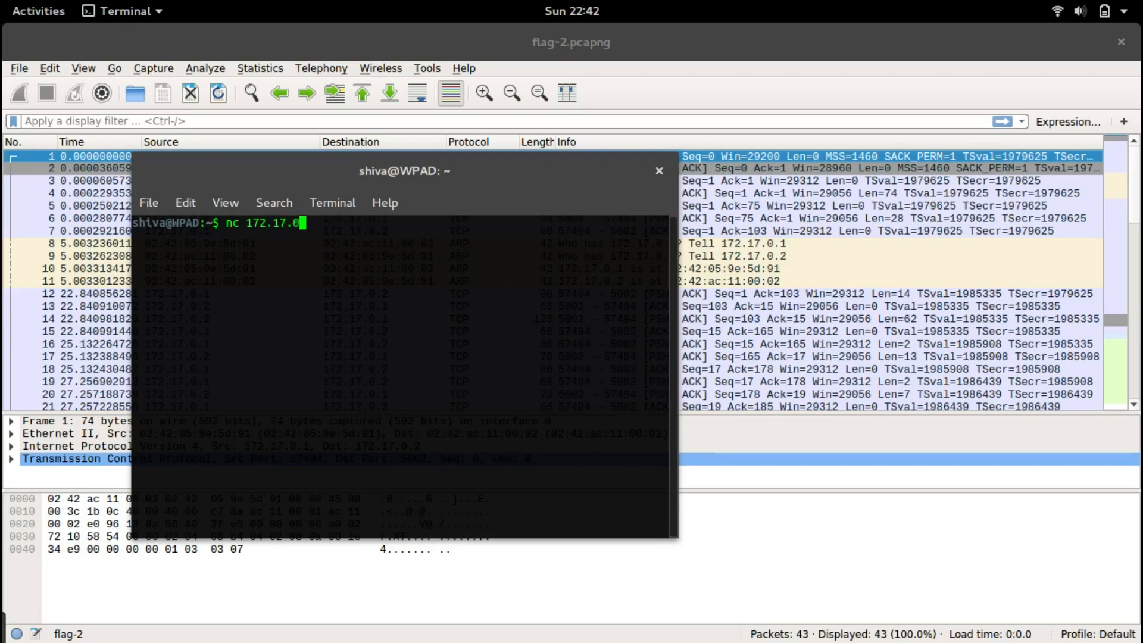
type("2")
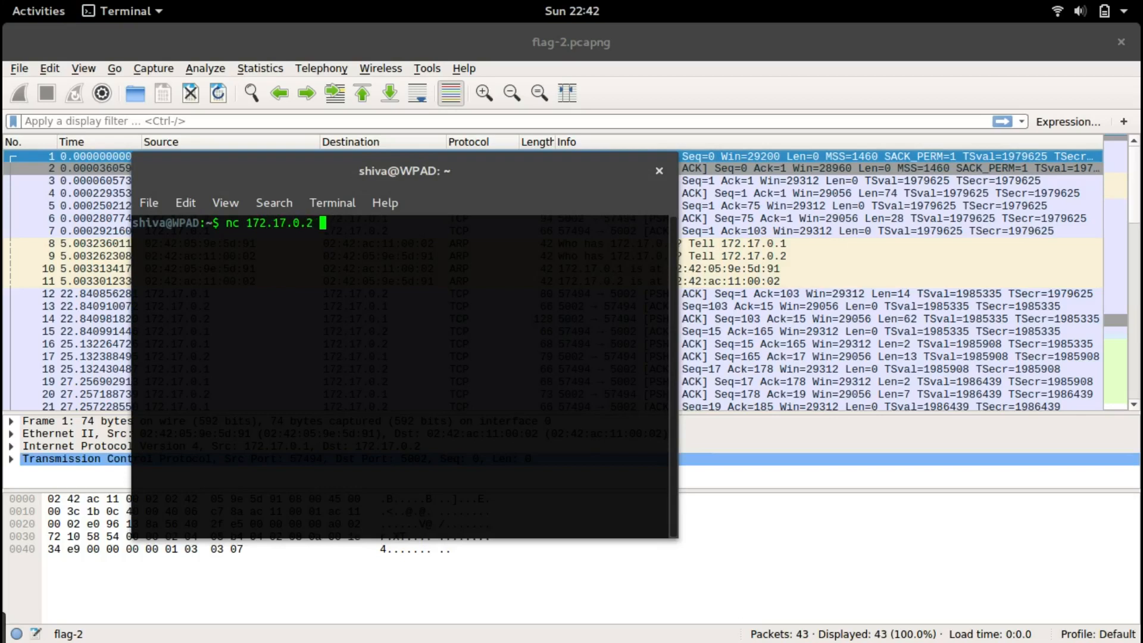
type("5002")
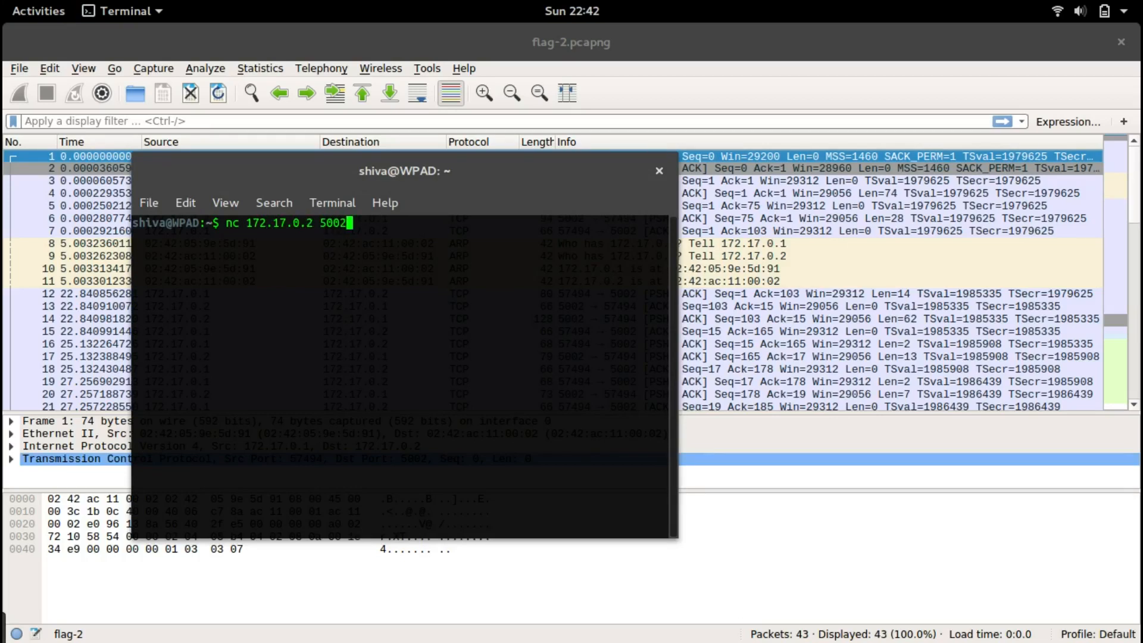
key("Return")
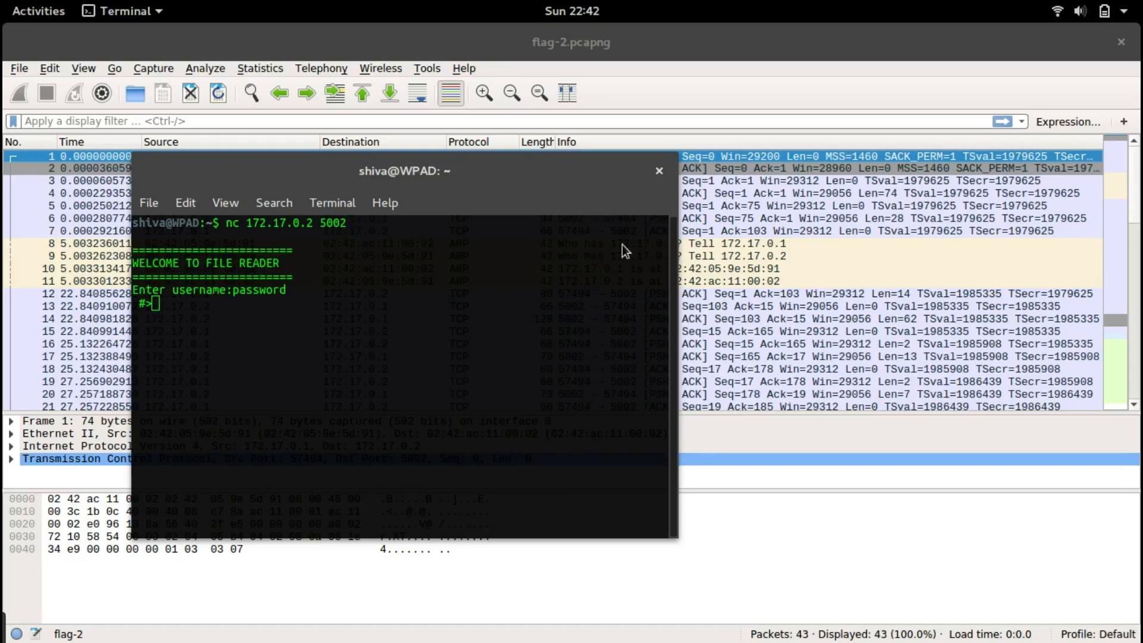
left_click(658, 170)
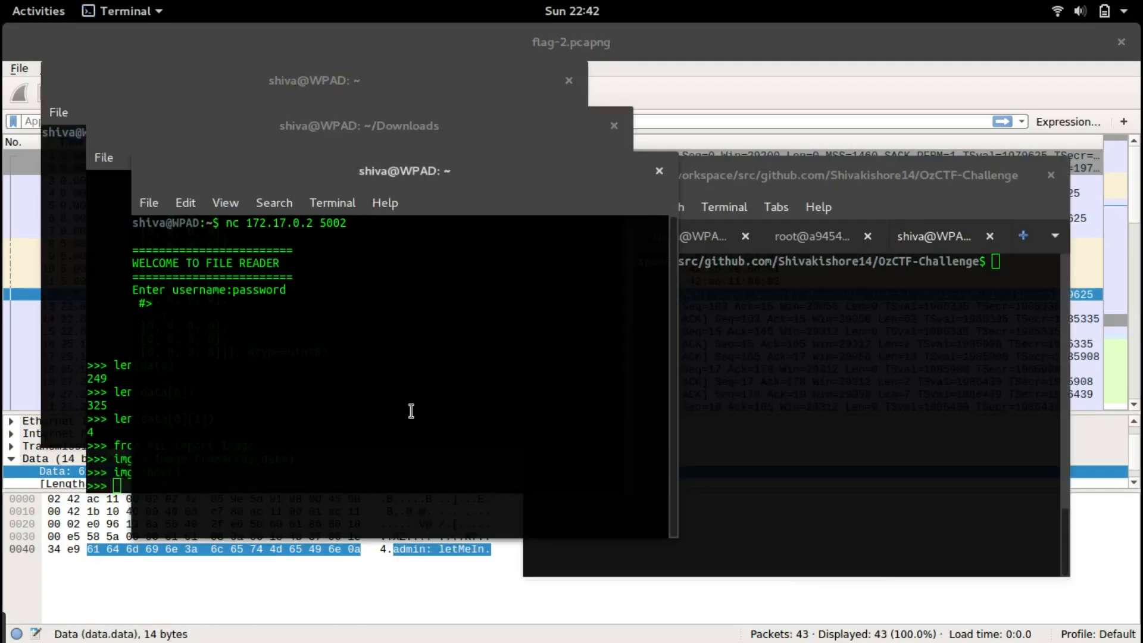
Log in to the file reader with the admin credentials.
type("admin")
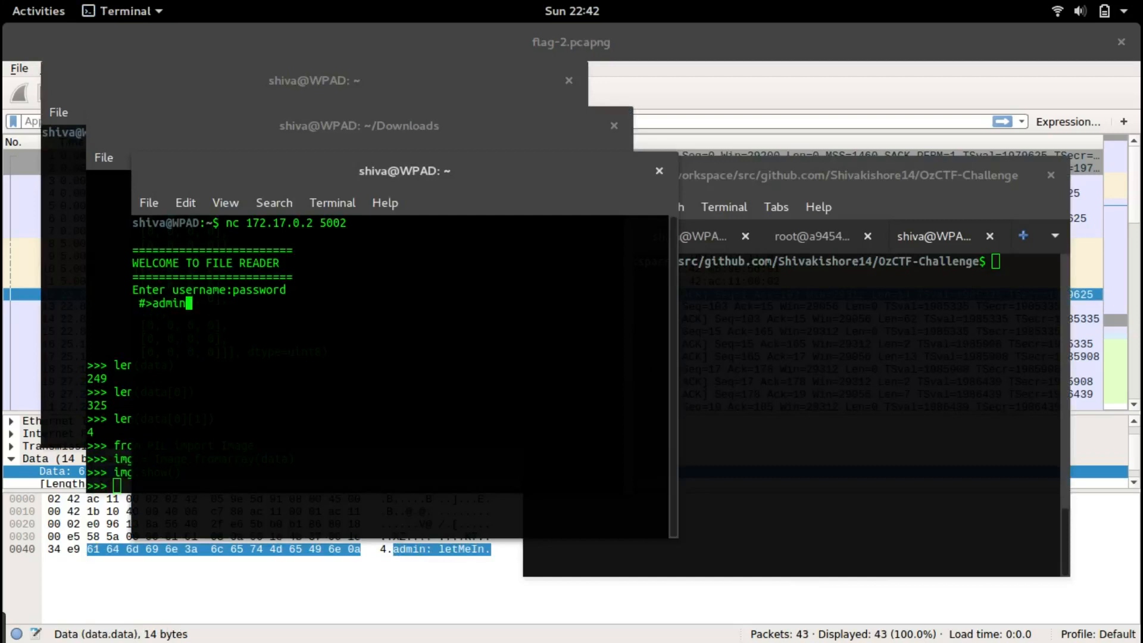
type(":L")
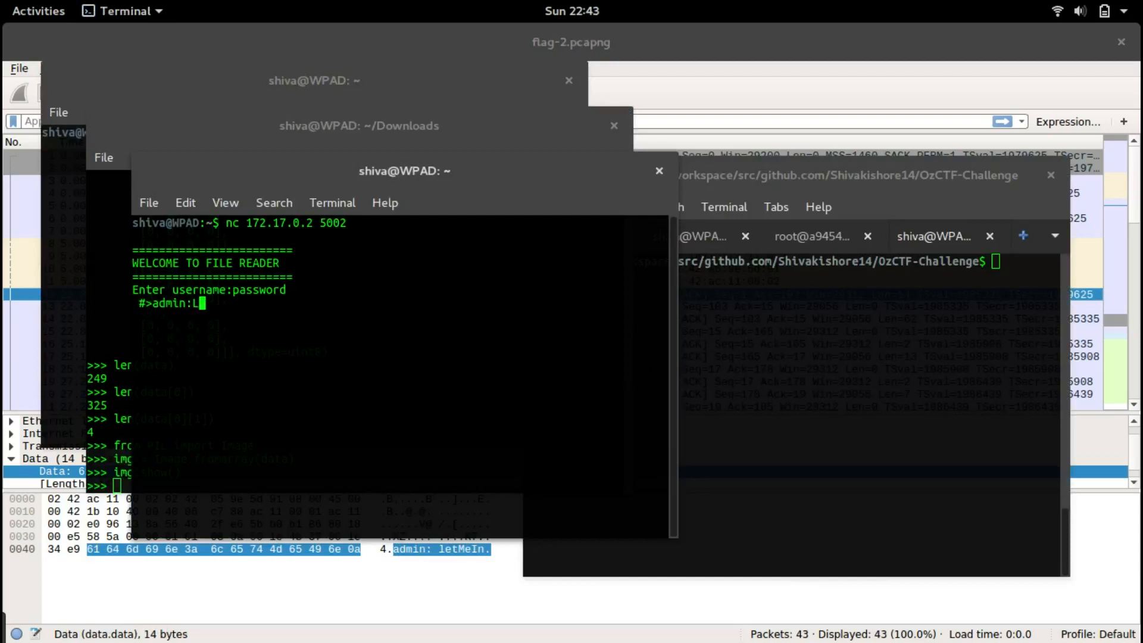
type("etMeI")
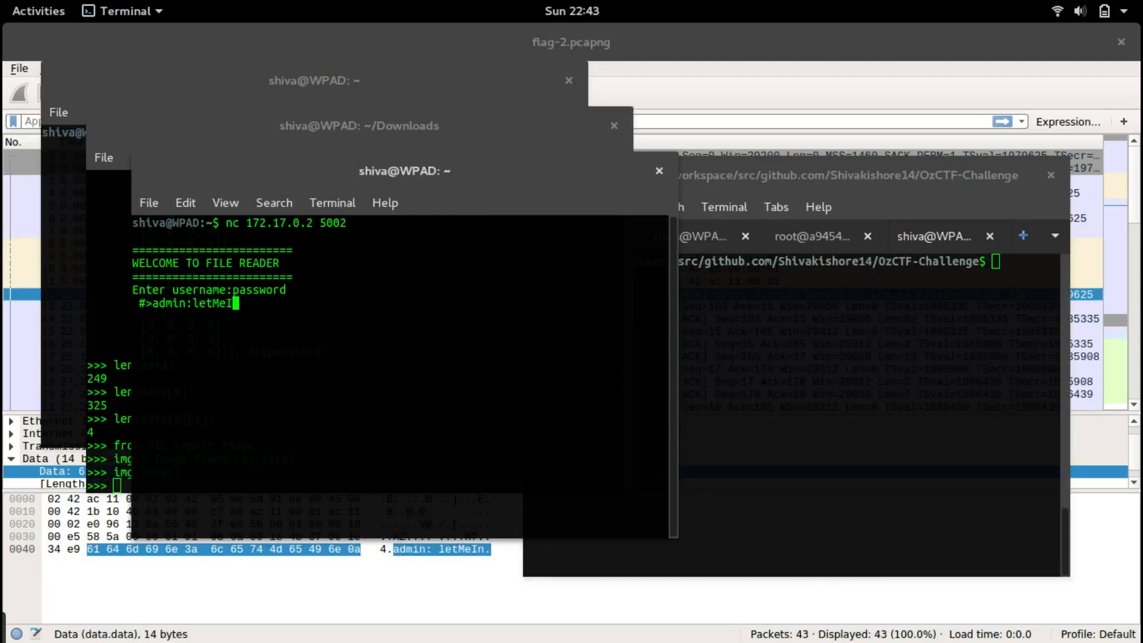
key("Return")
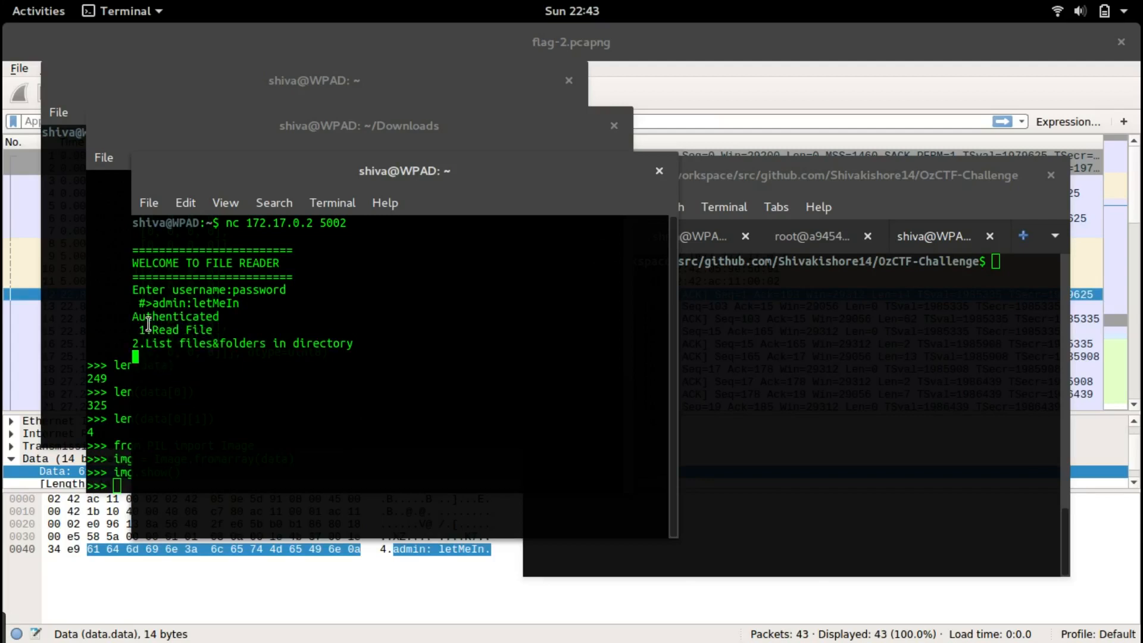
mouse_move(206, 334)
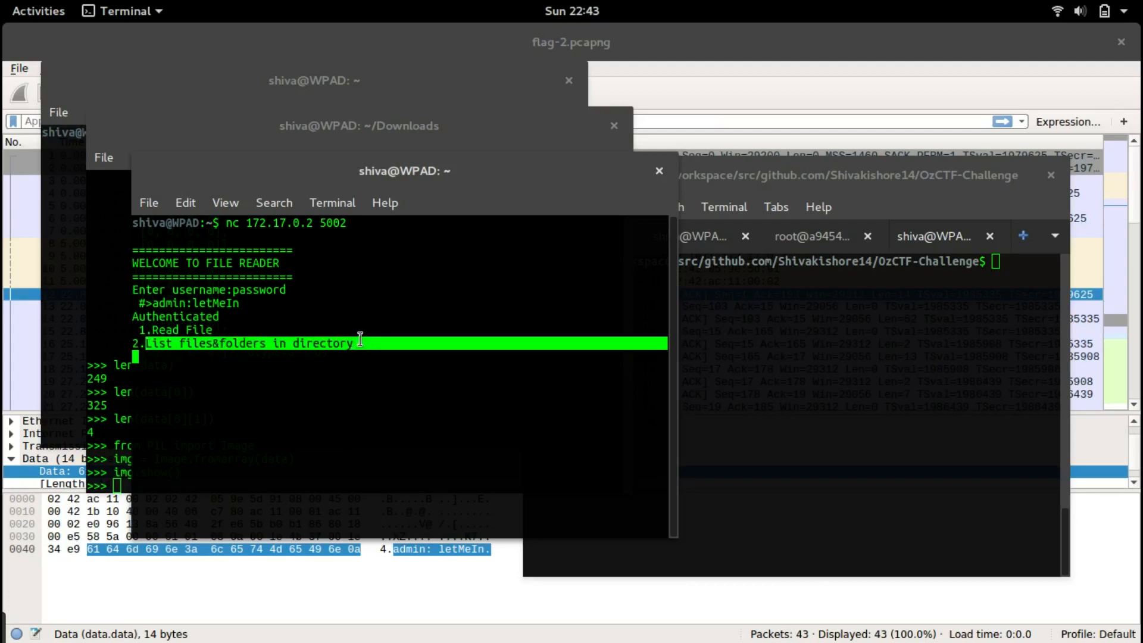
mouse_move(331, 391)
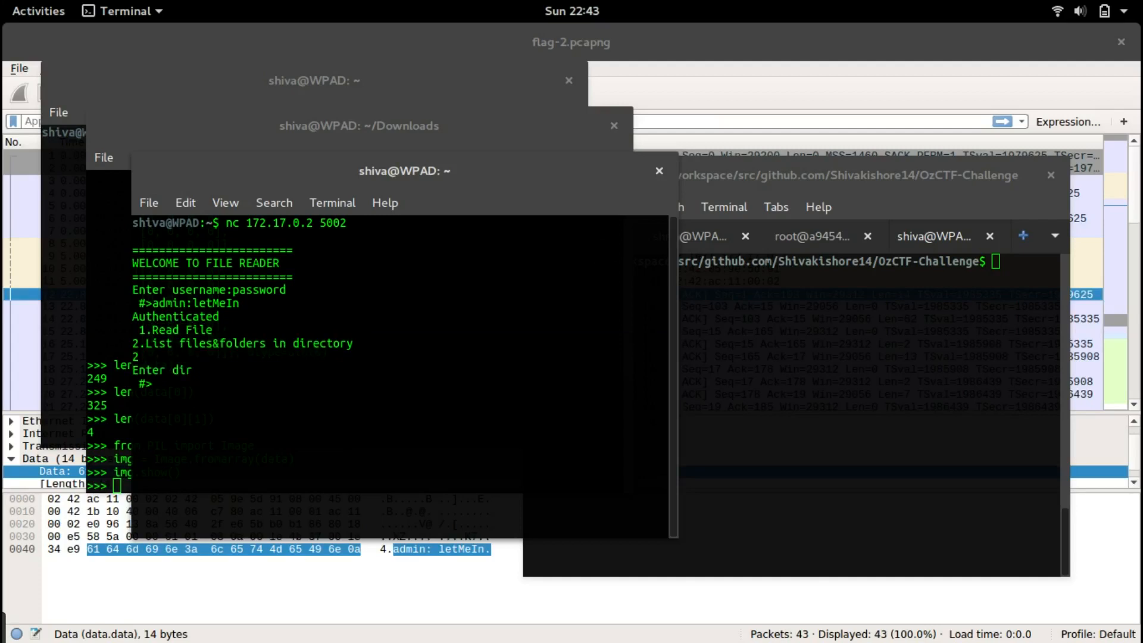
List directory '.' and select the c7.py name in the output.
type(".")
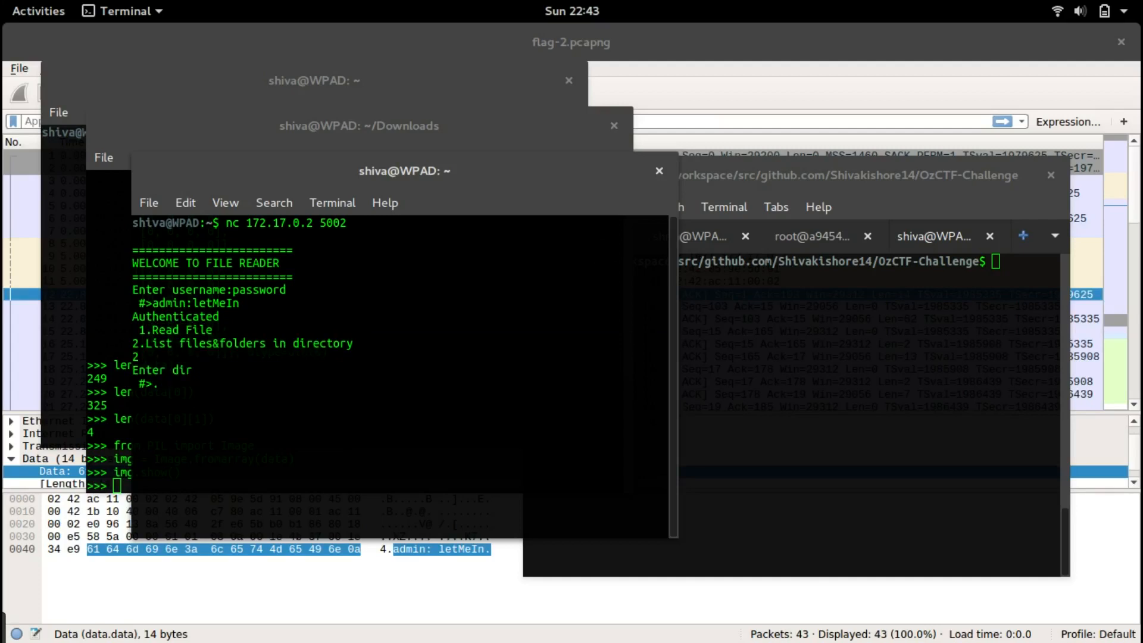
key("Return")
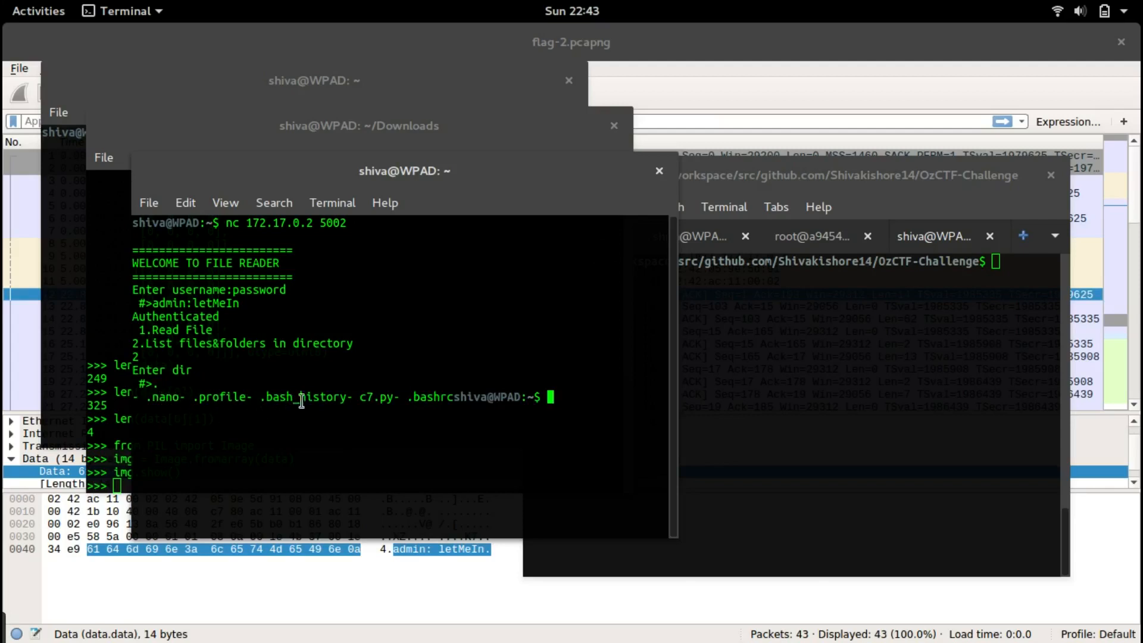
double_click(376, 397)
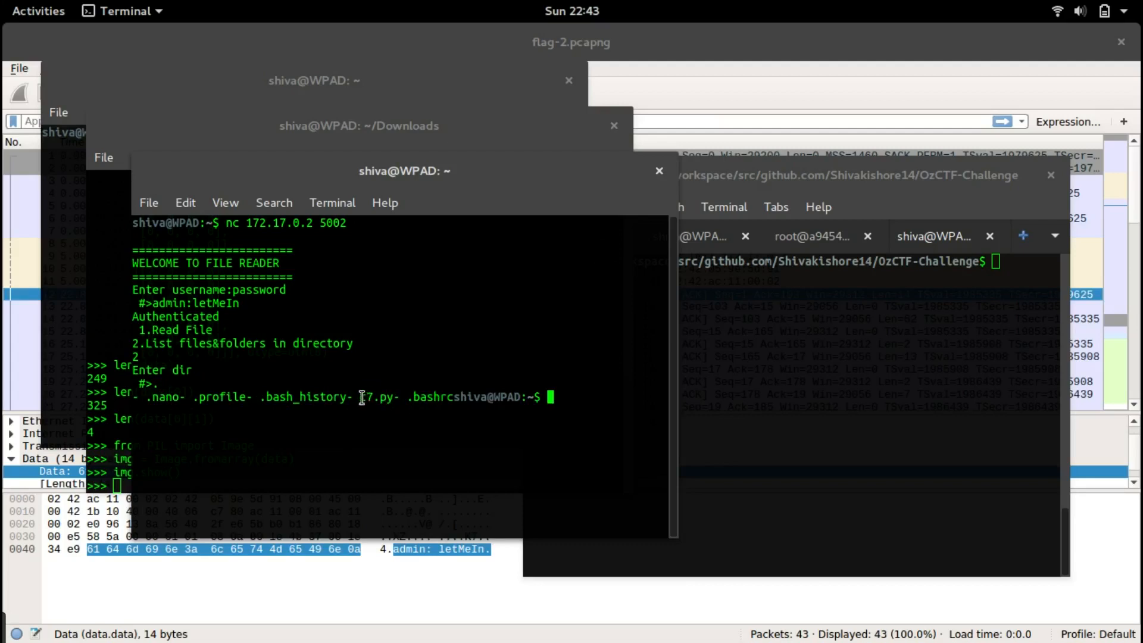
double_click(375, 397)
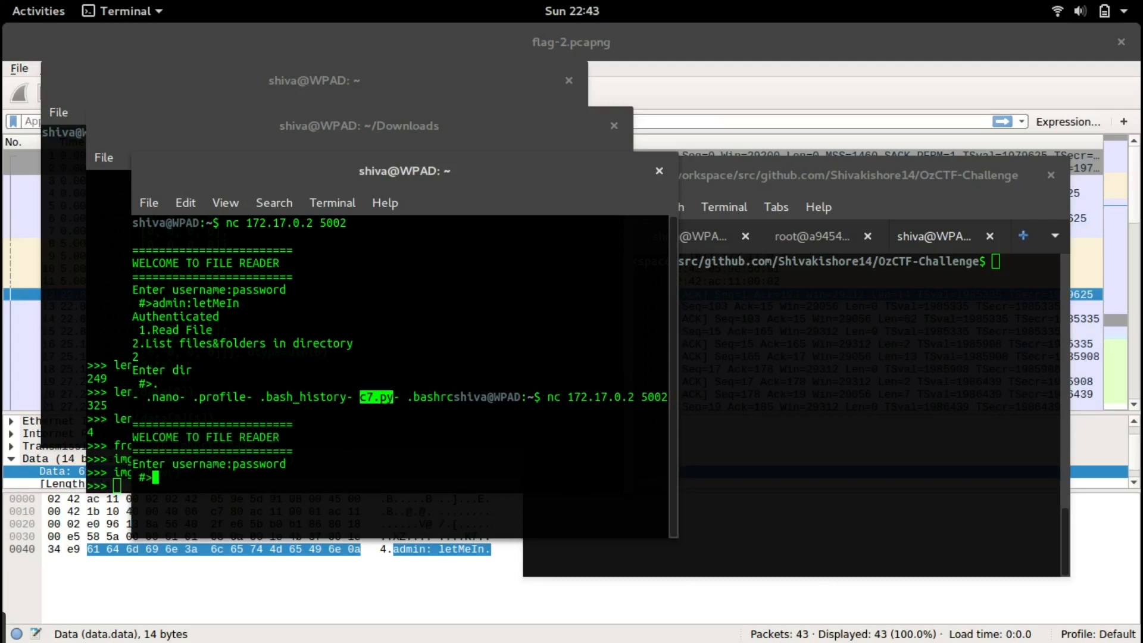
mouse_move(225, 303)
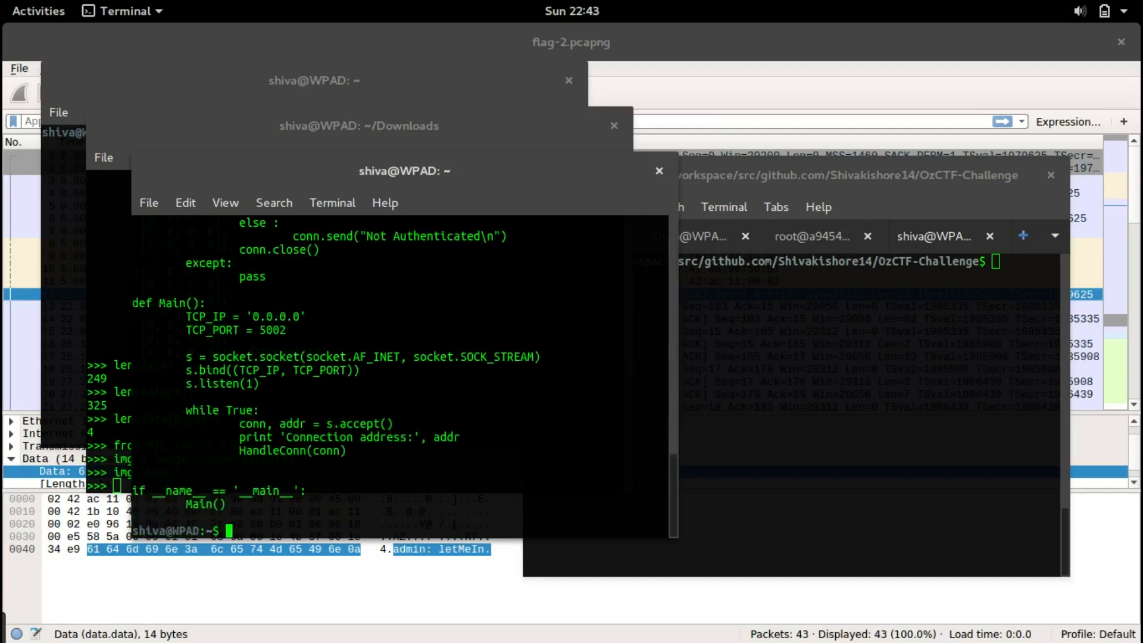
scroll("up", 3)
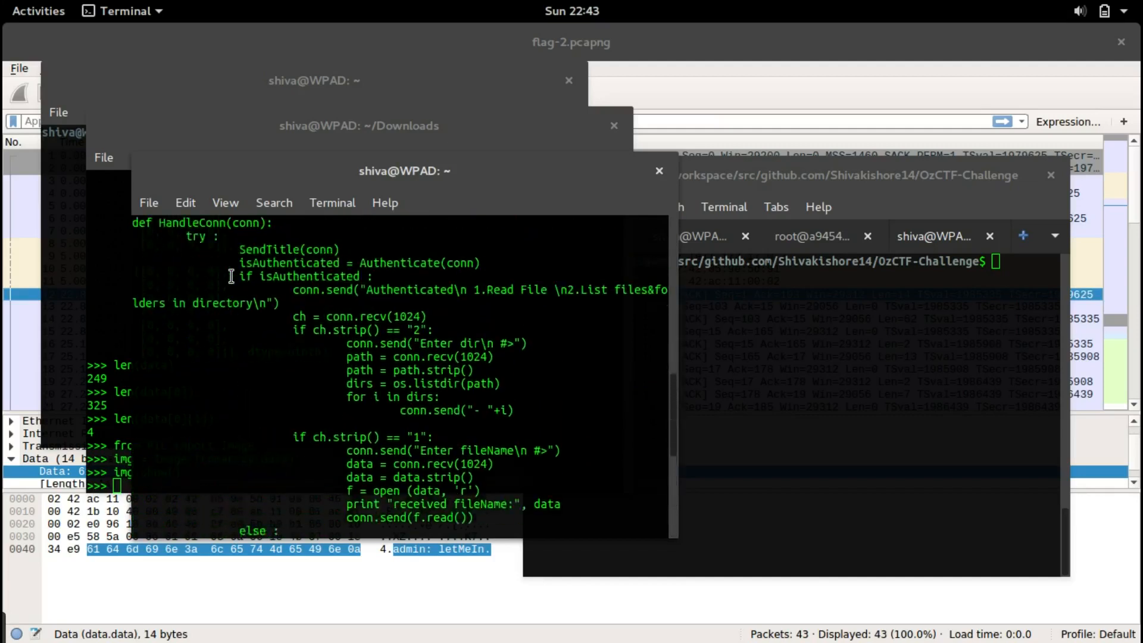
scroll("up", 3)
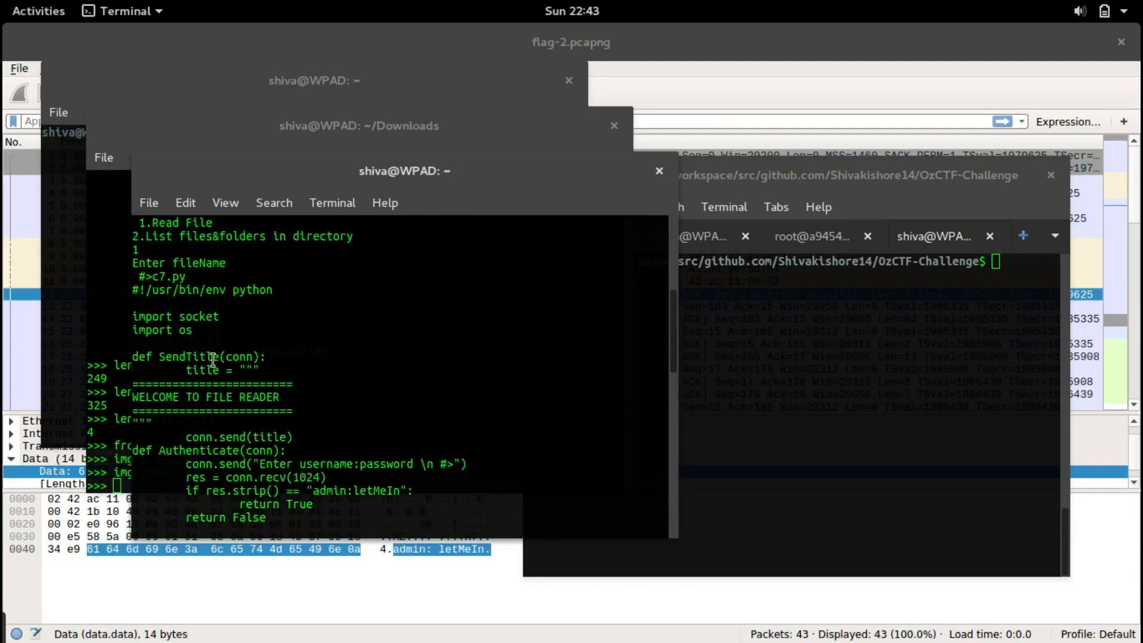
mouse_move(197, 347)
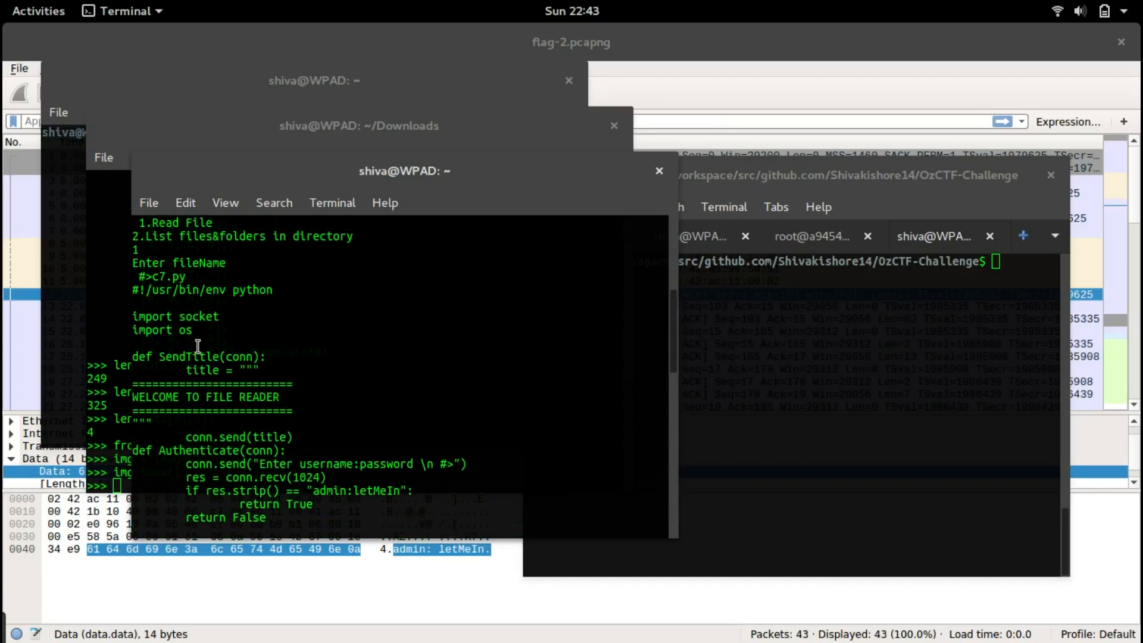
scroll("down", 3)
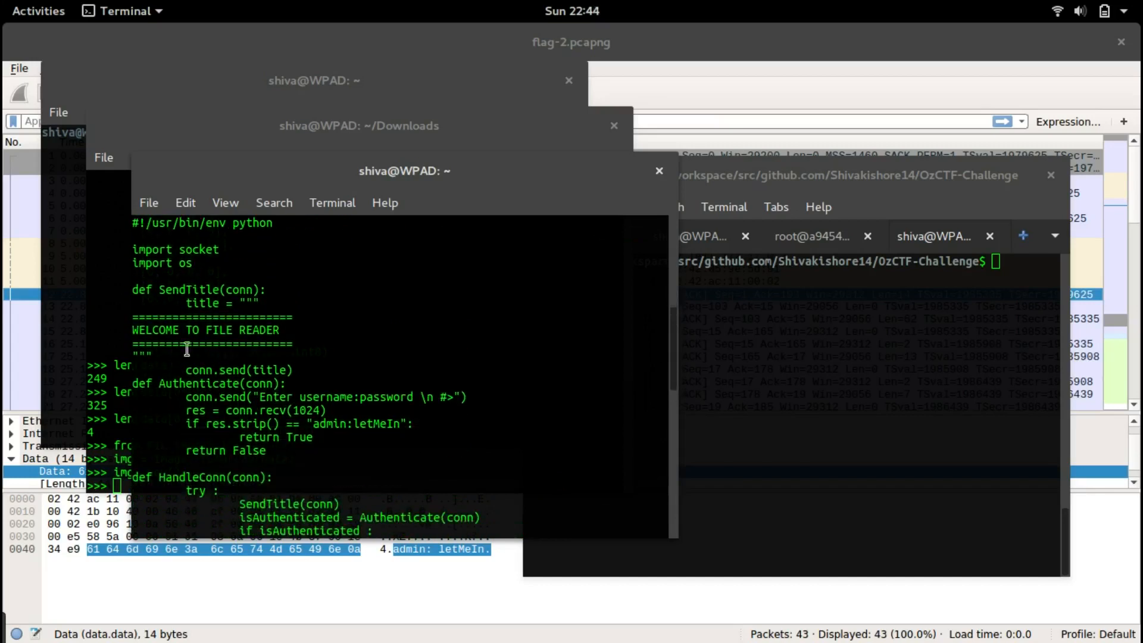
scroll("down", 3)
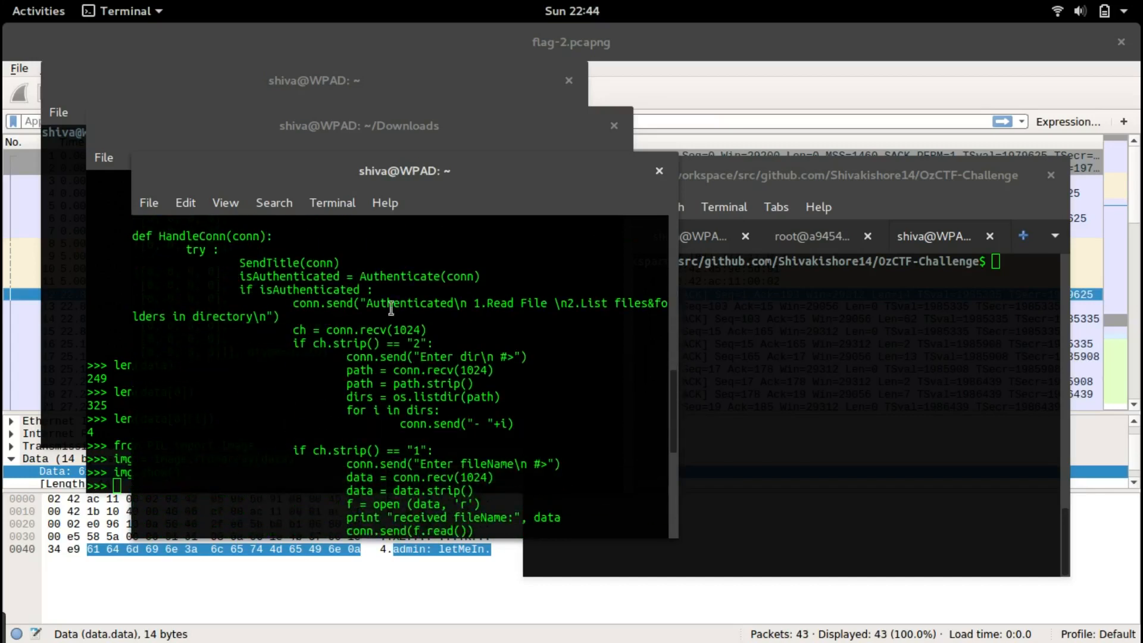
mouse_move(408, 363)
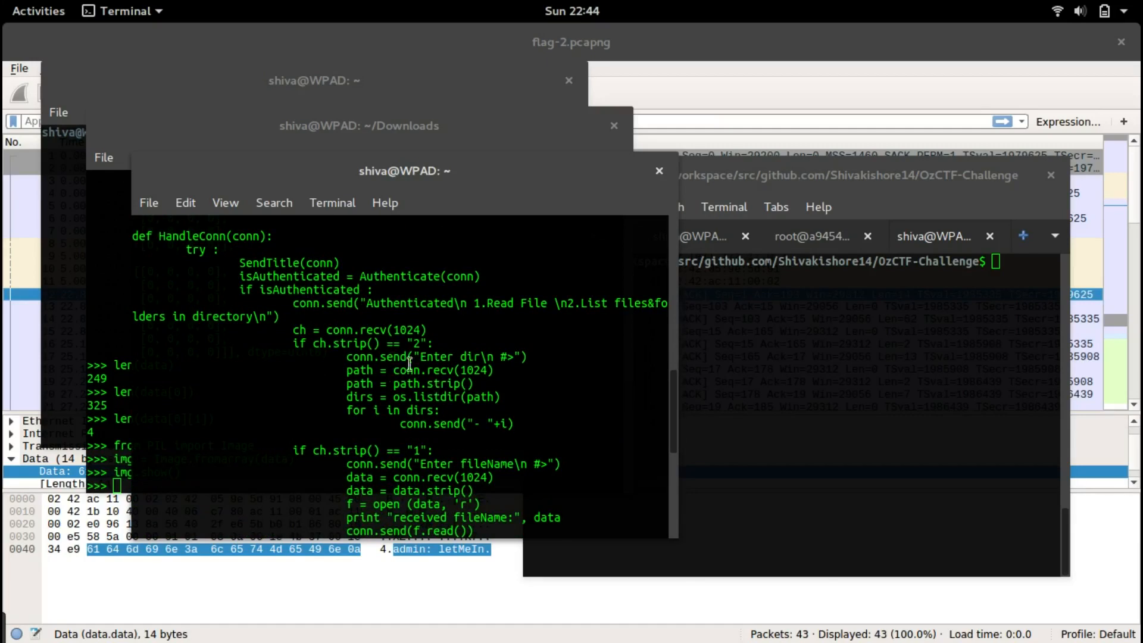
mouse_move(498, 355)
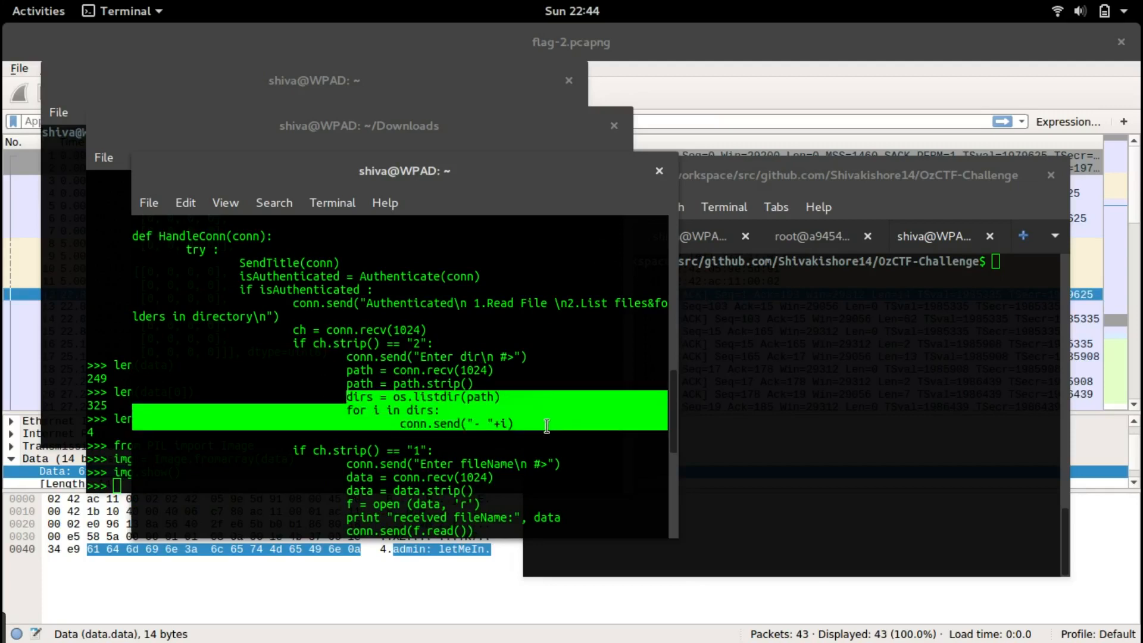
scroll("down", 3)
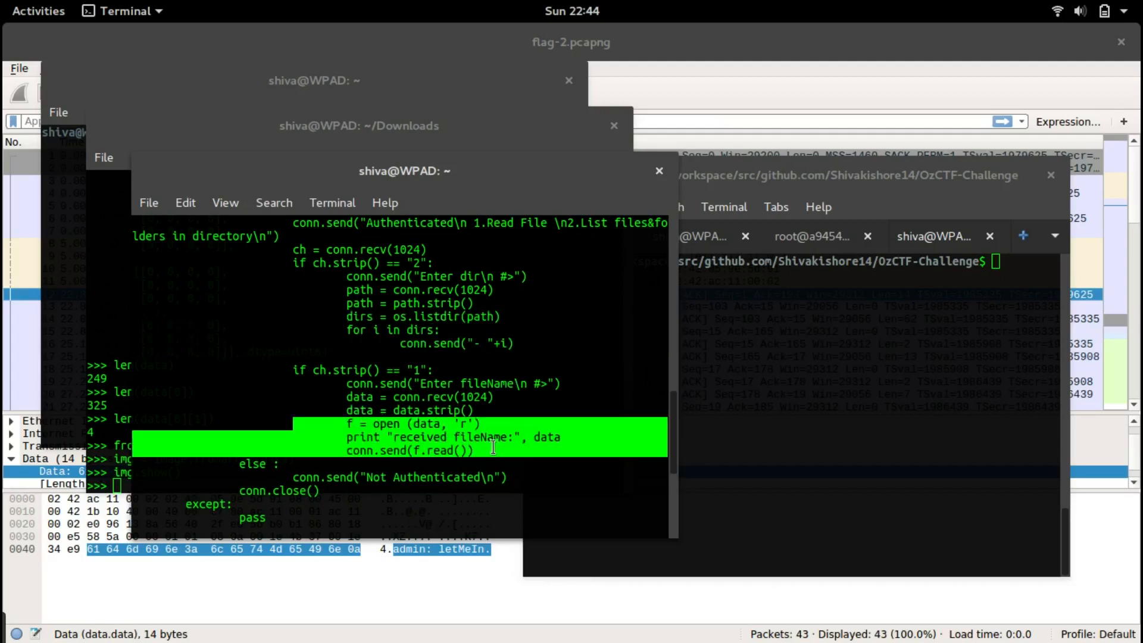
scroll("down", 3)
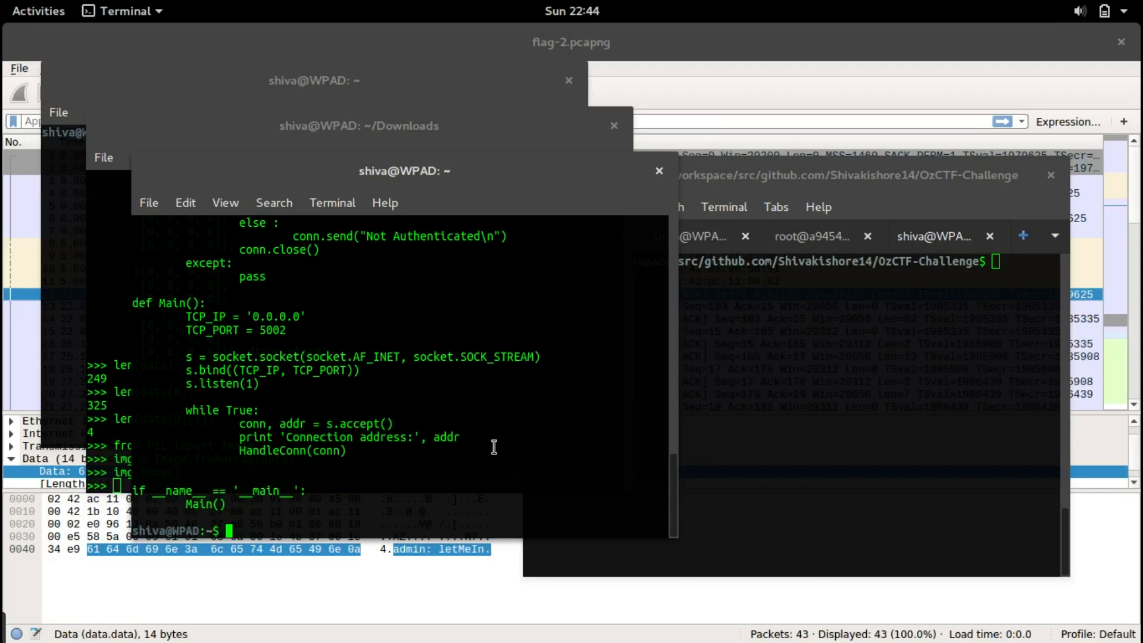
mouse_move(305, 399)
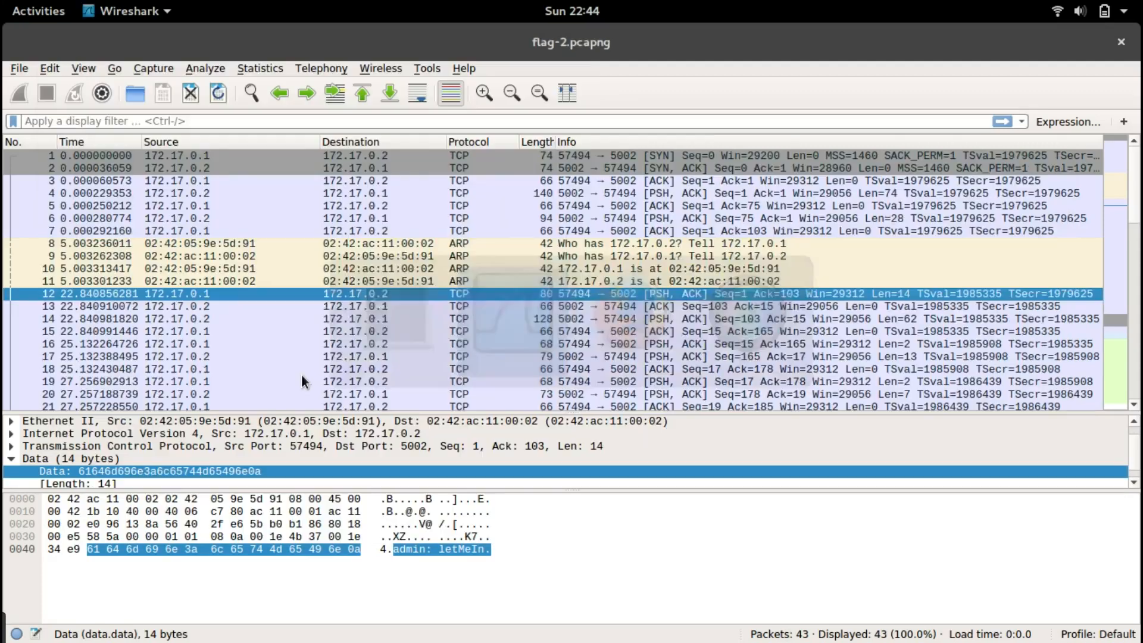
Scroll the Wireshark packet list to the GET /flag.php request and its 200 OK.
scroll("down", 3)
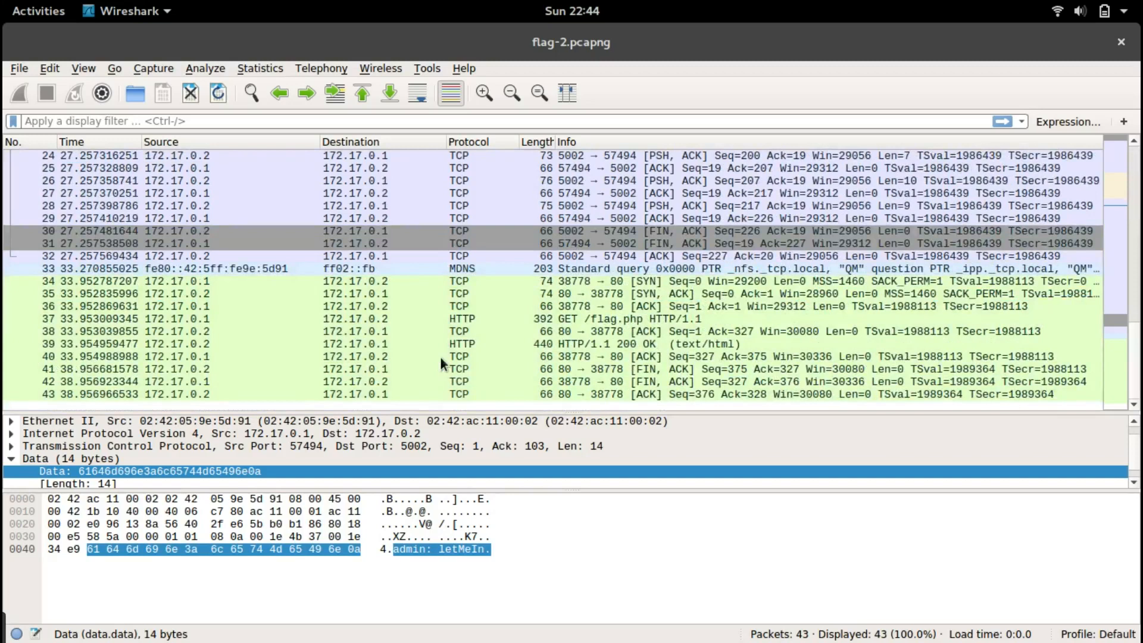
mouse_move(671, 330)
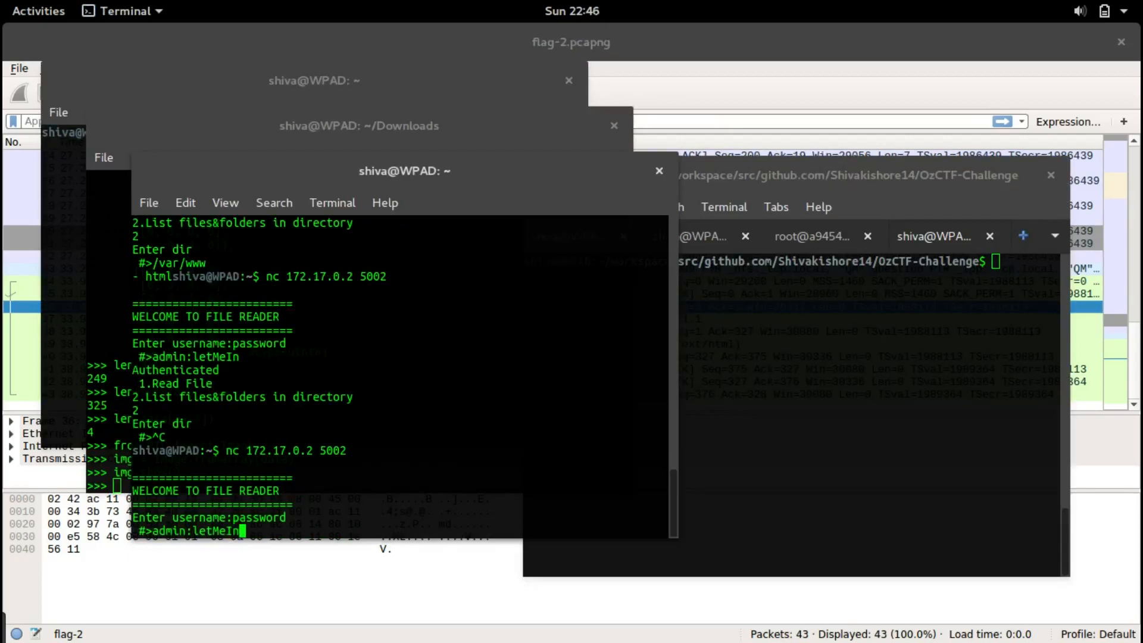
Enter var/www as a directory path in the file reader.
scroll("down", 3)
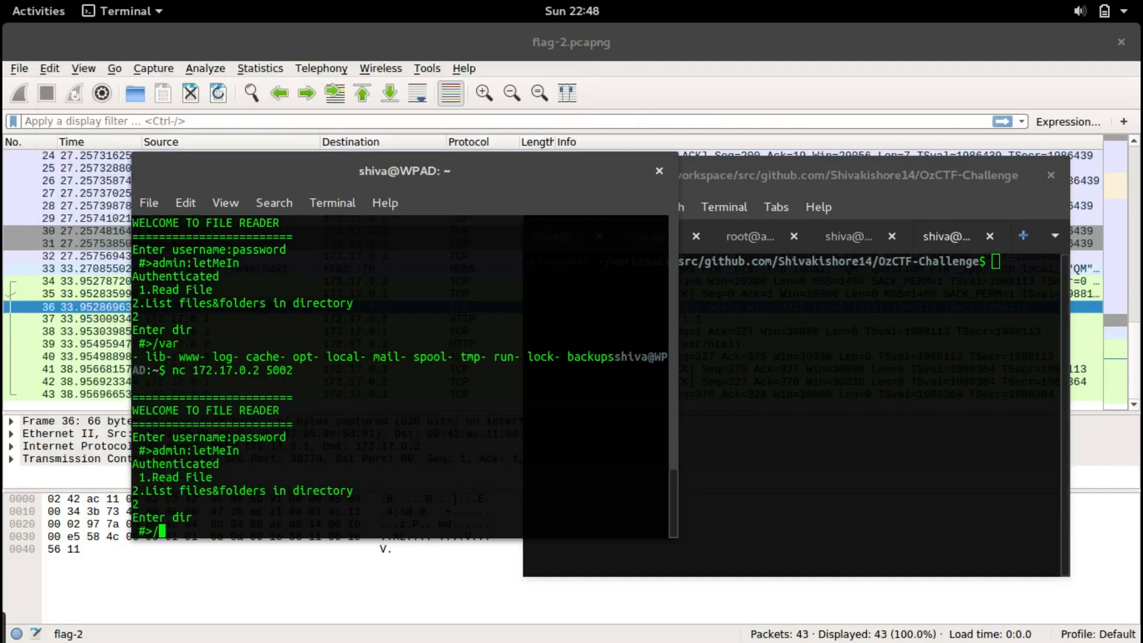
type("var/")
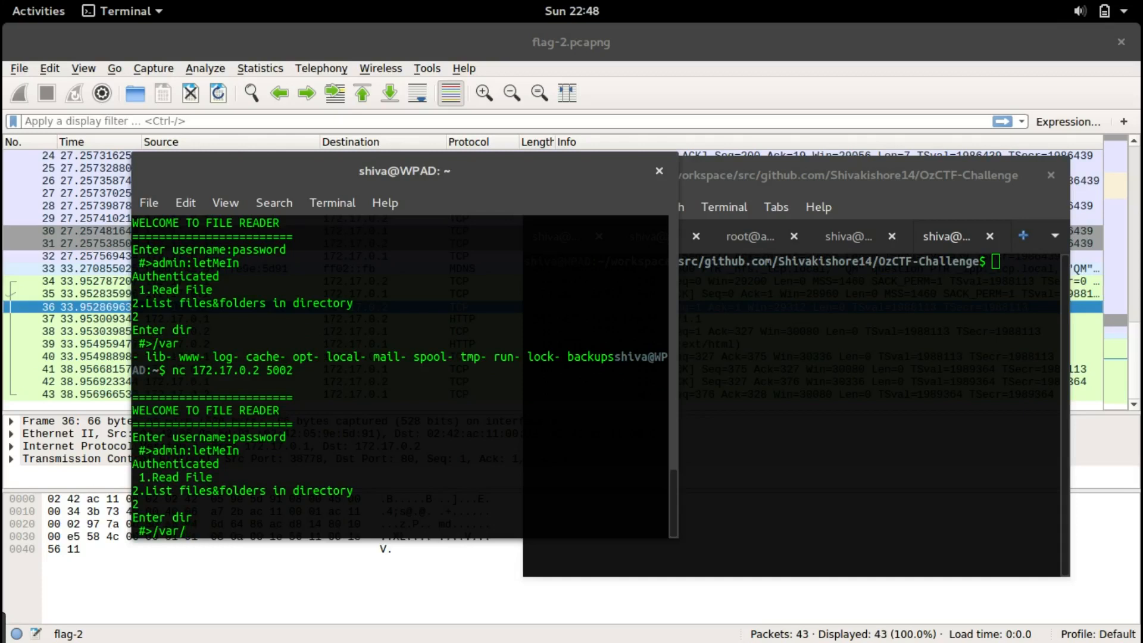
type("www")
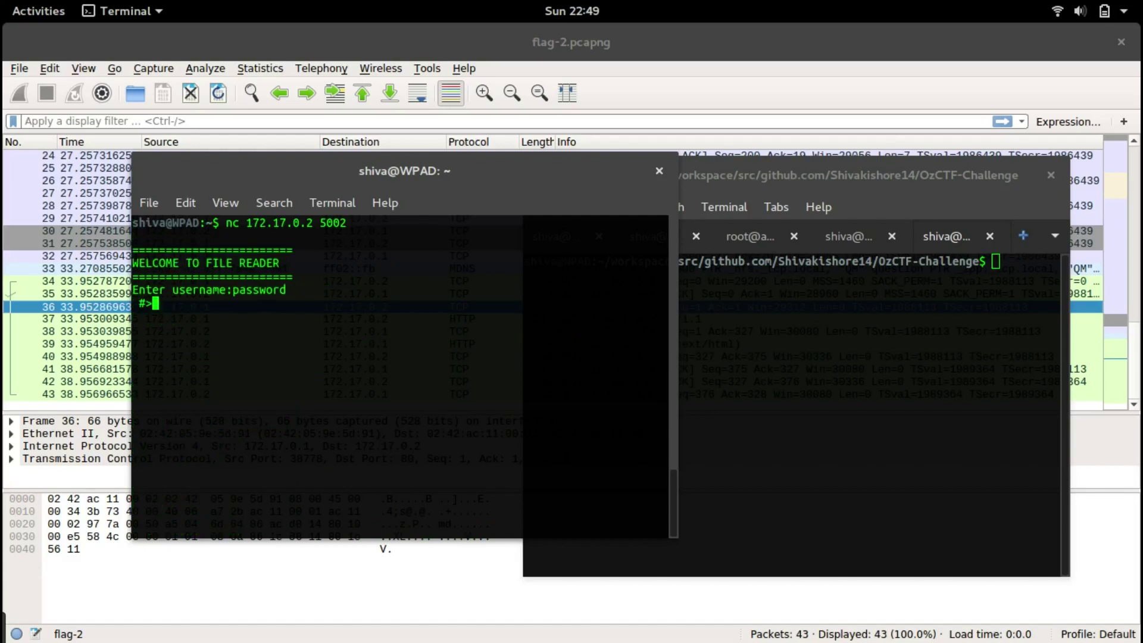
type("admin:letMeIn")
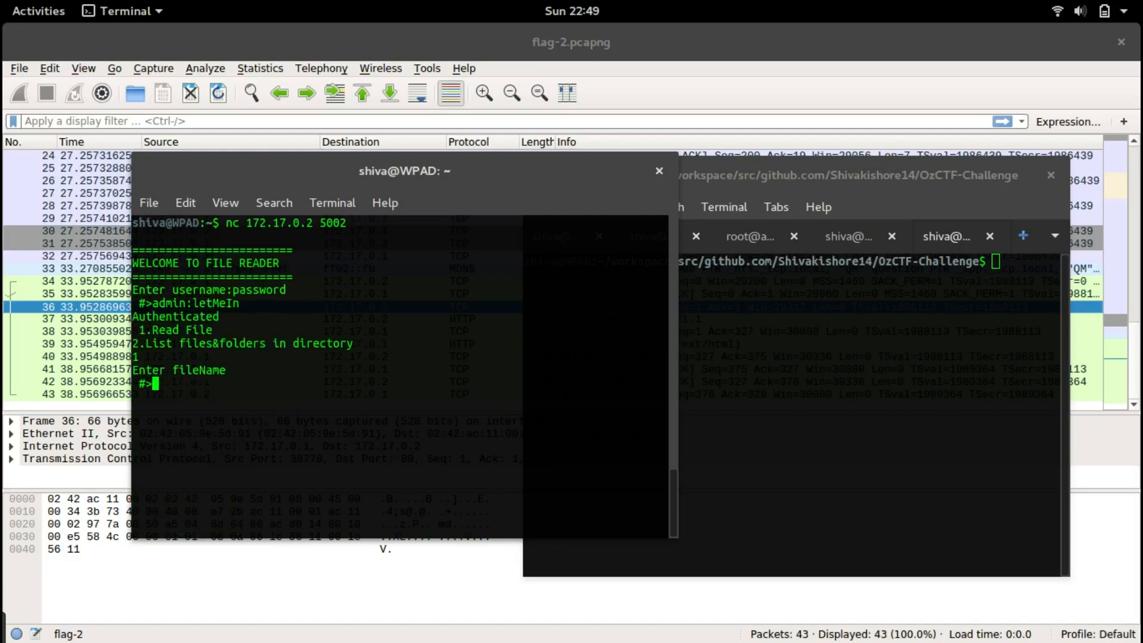
type("/var")
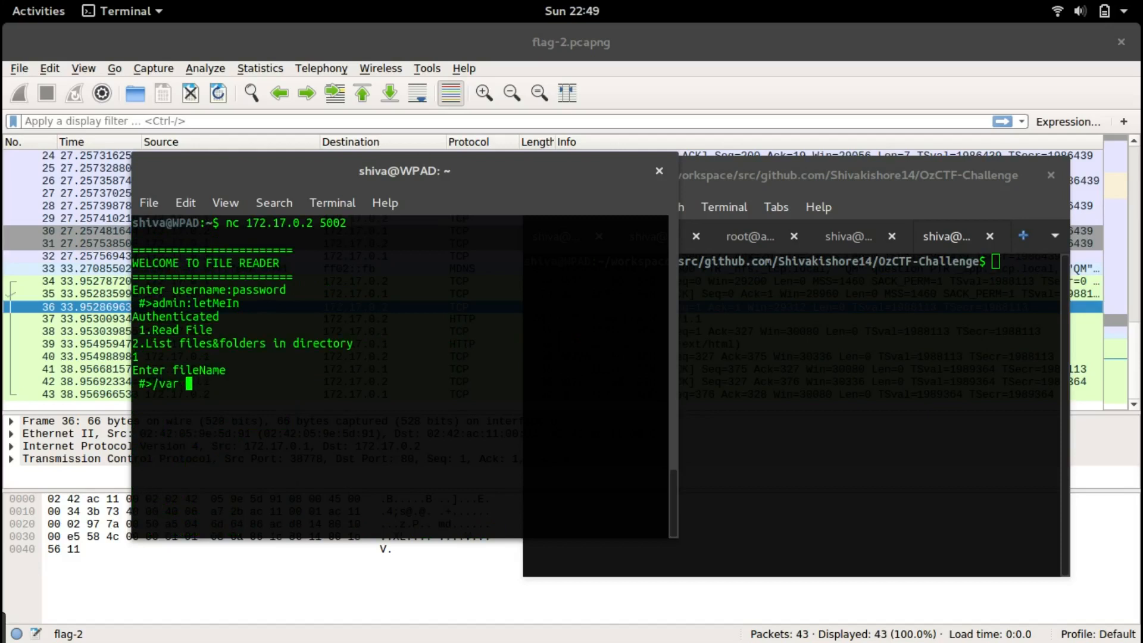
type("/")
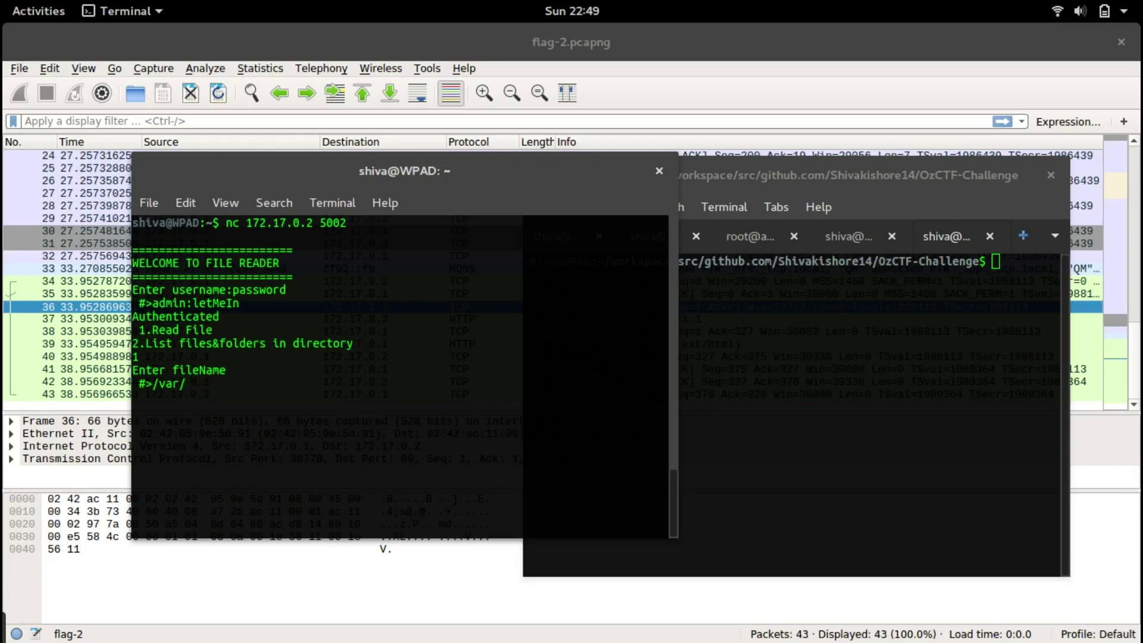
type("www")
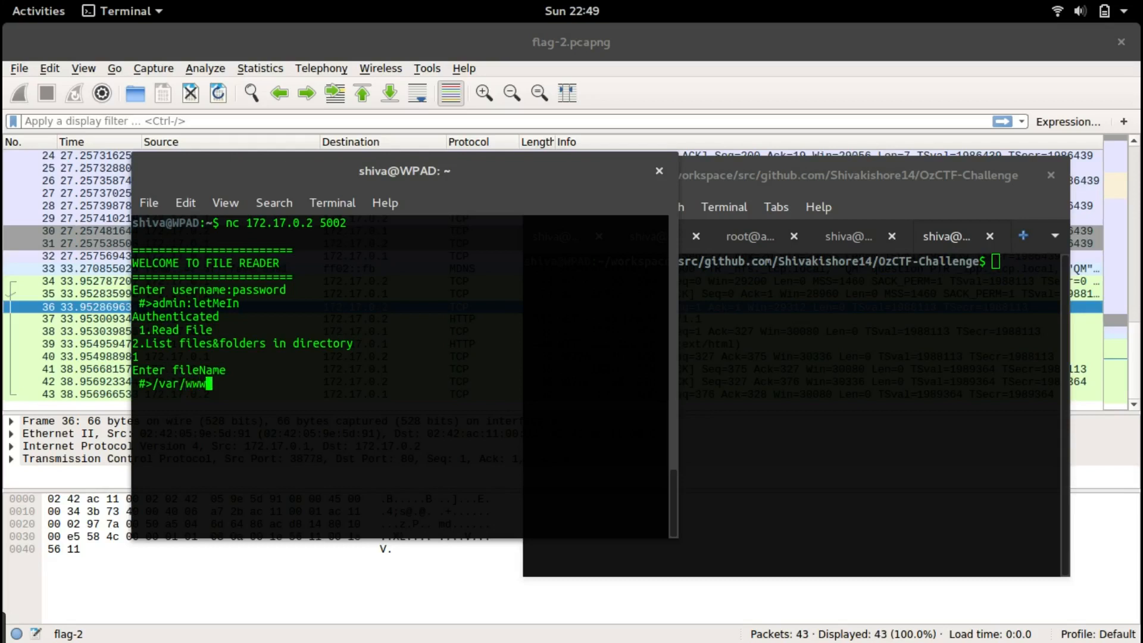
type("h")
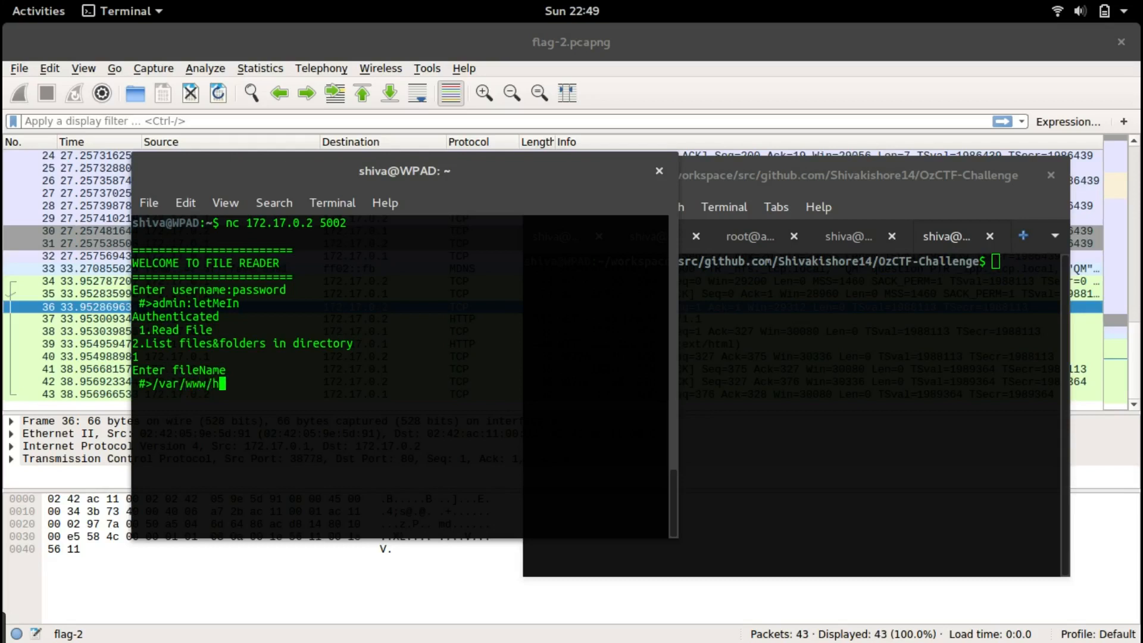
type("tml/fl")
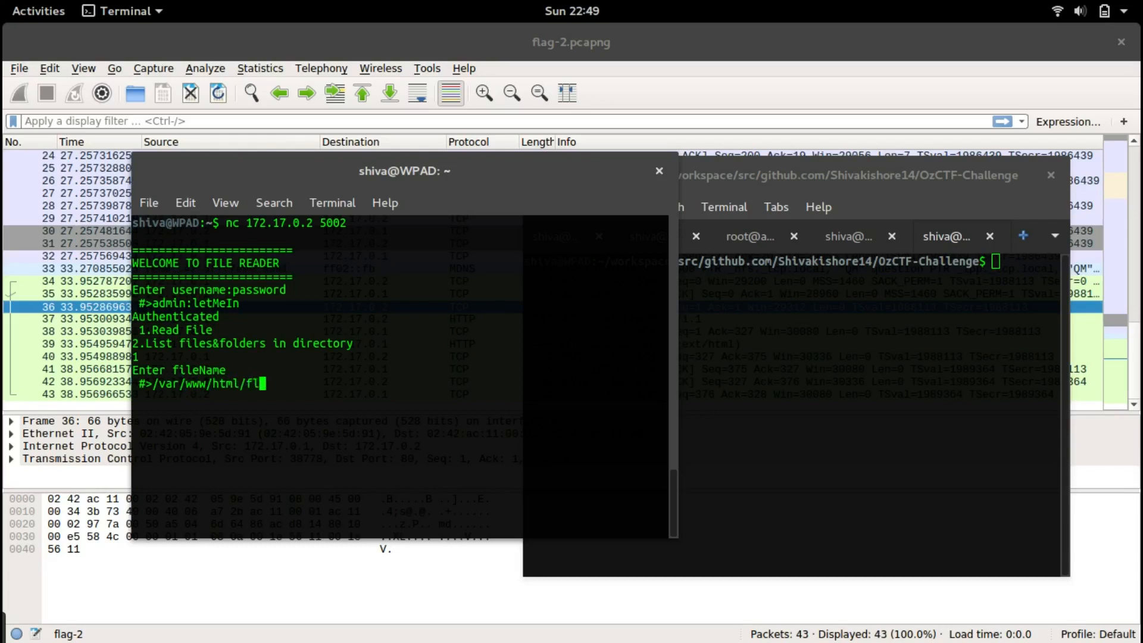
key("Return")
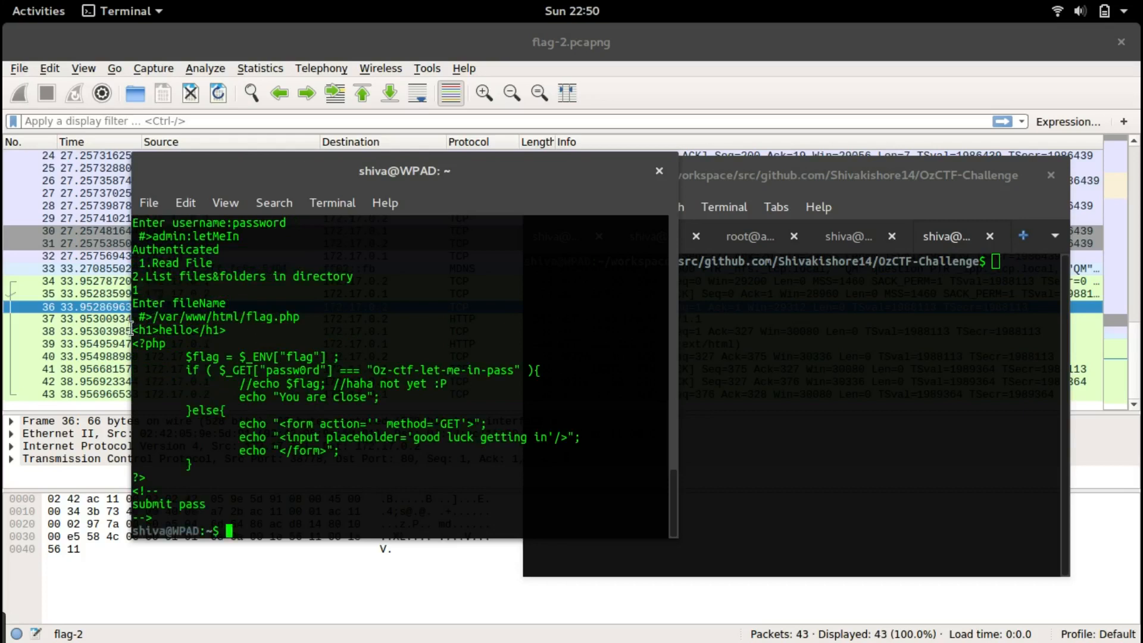
Highlight the $_ENV["flag"] line, the commented-out flag output and the expected password.
double_click(178, 329)
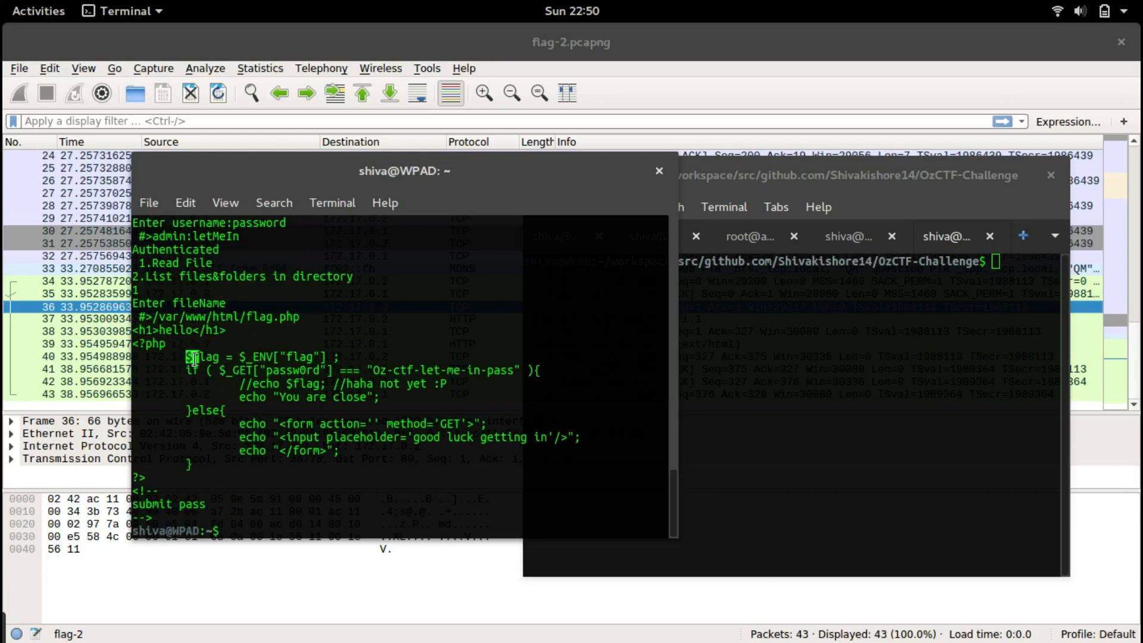
double_click(260, 357)
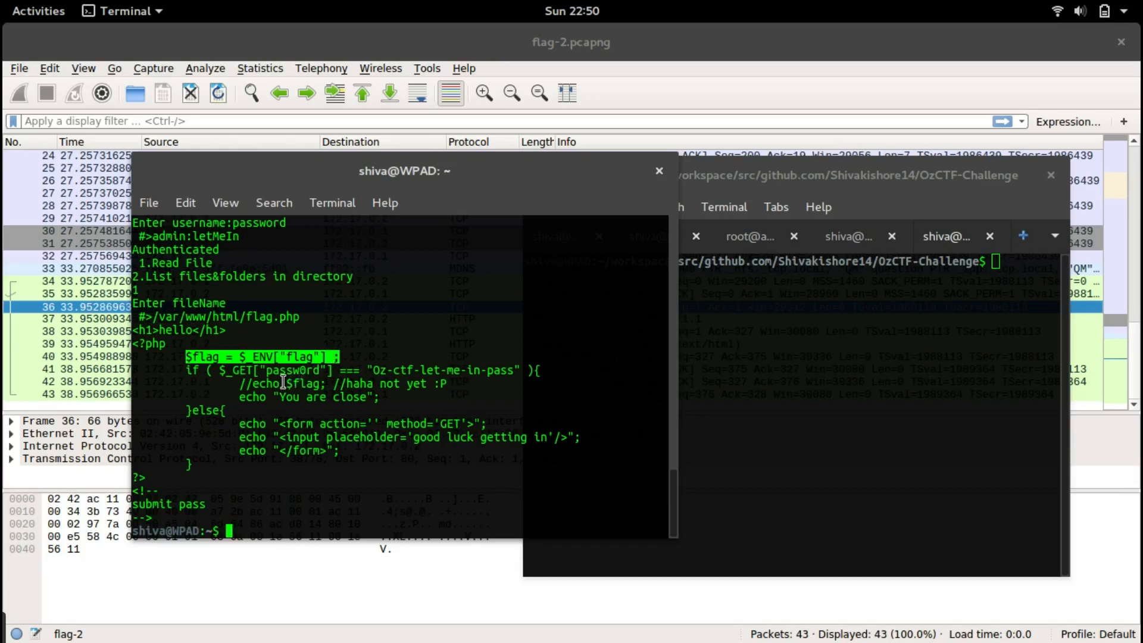
mouse_move(259, 374)
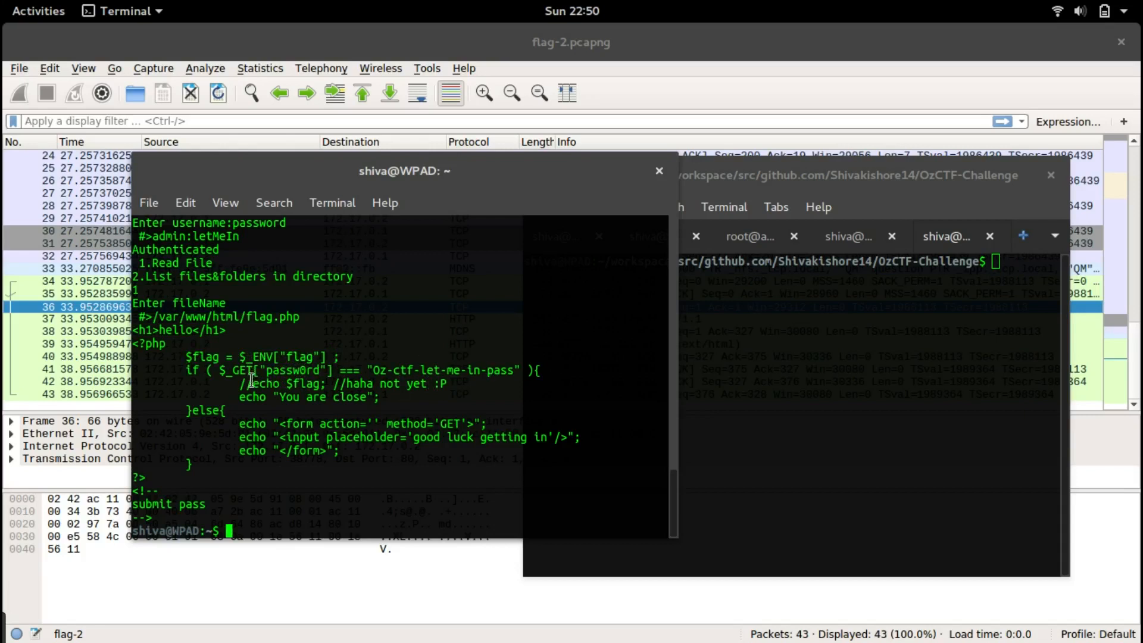
double_click(270, 384)
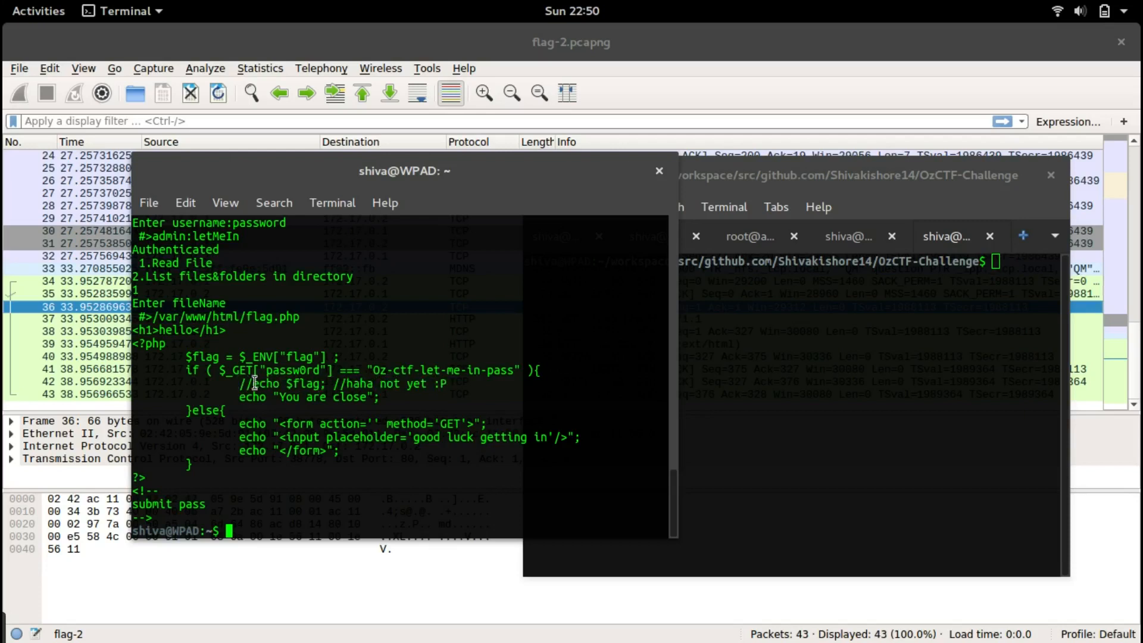
mouse_move(368, 395)
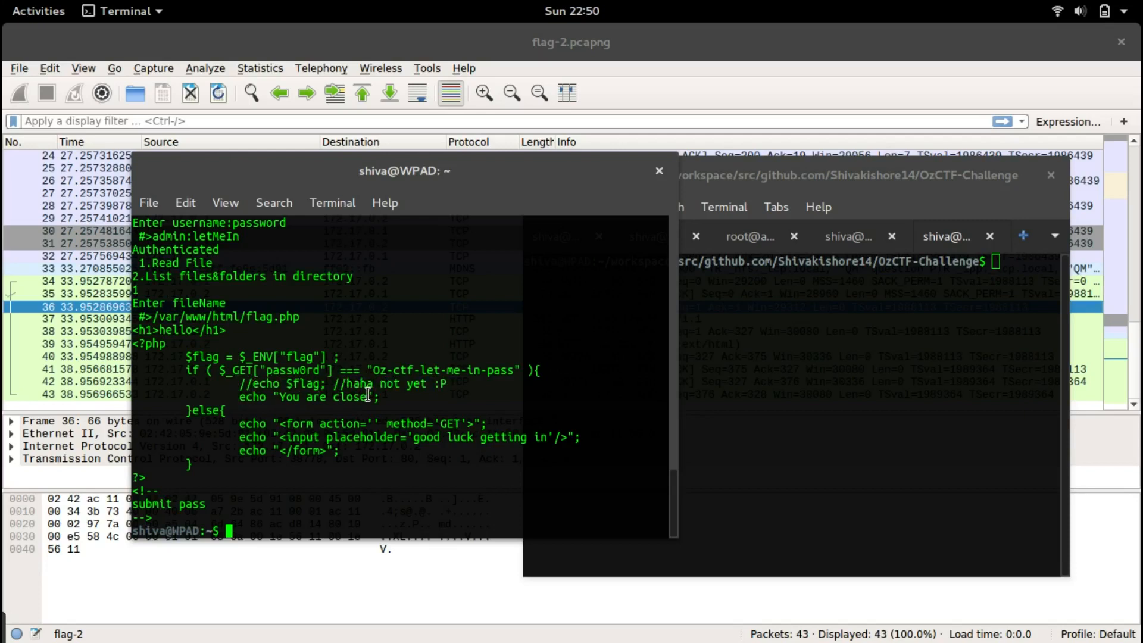
mouse_move(252, 377)
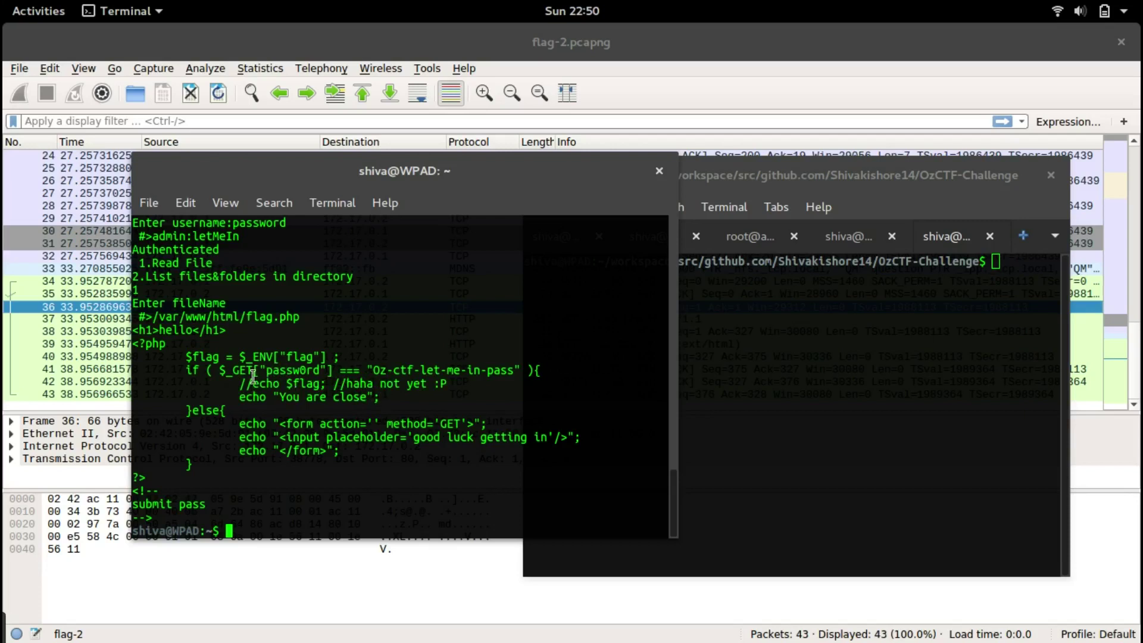
mouse_move(377, 371)
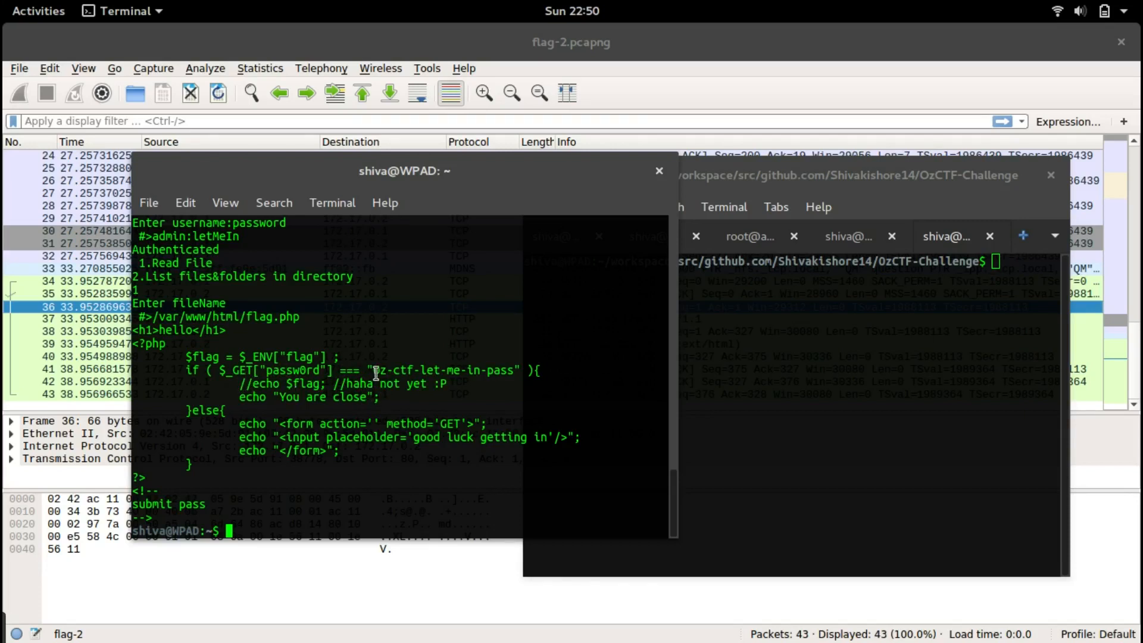
double_click(444, 371)
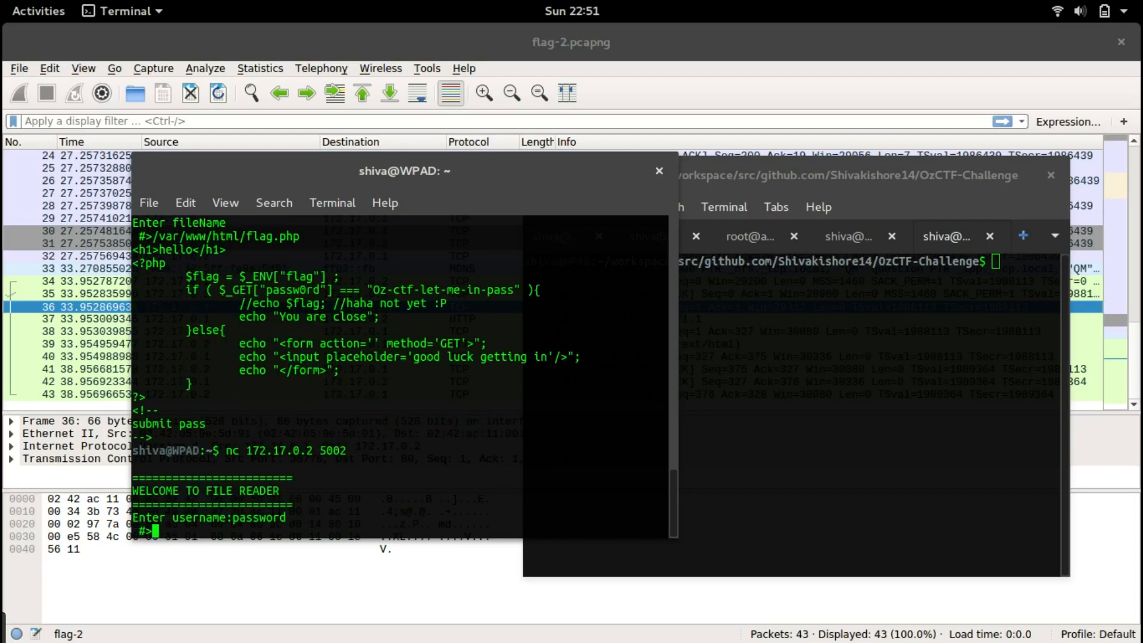
type("admin:letMeIn")
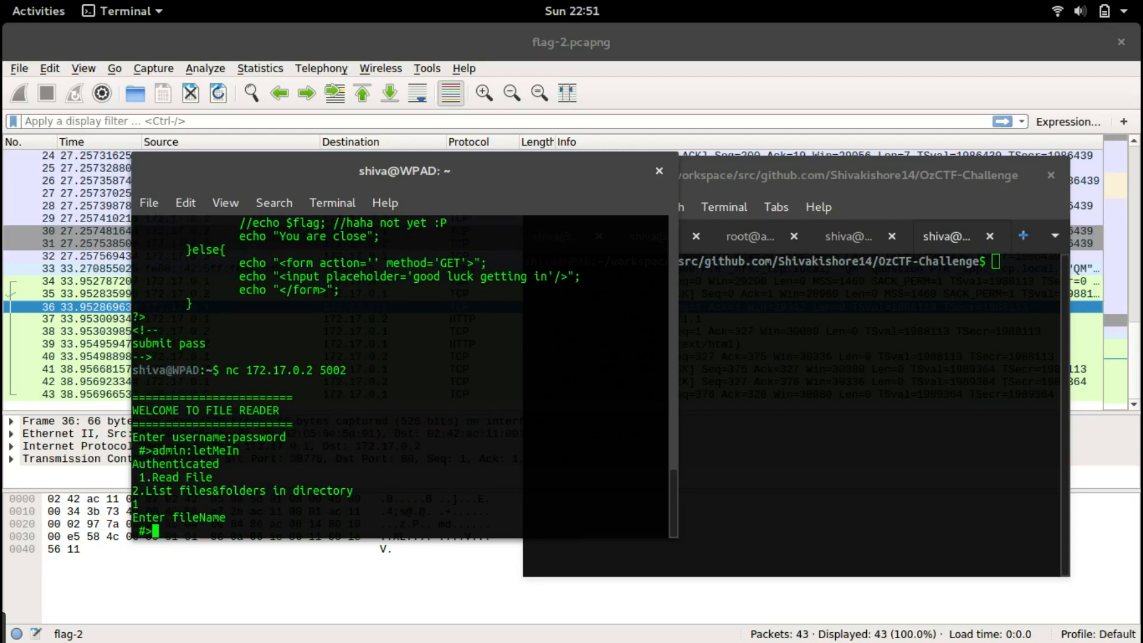
type("/etc/")
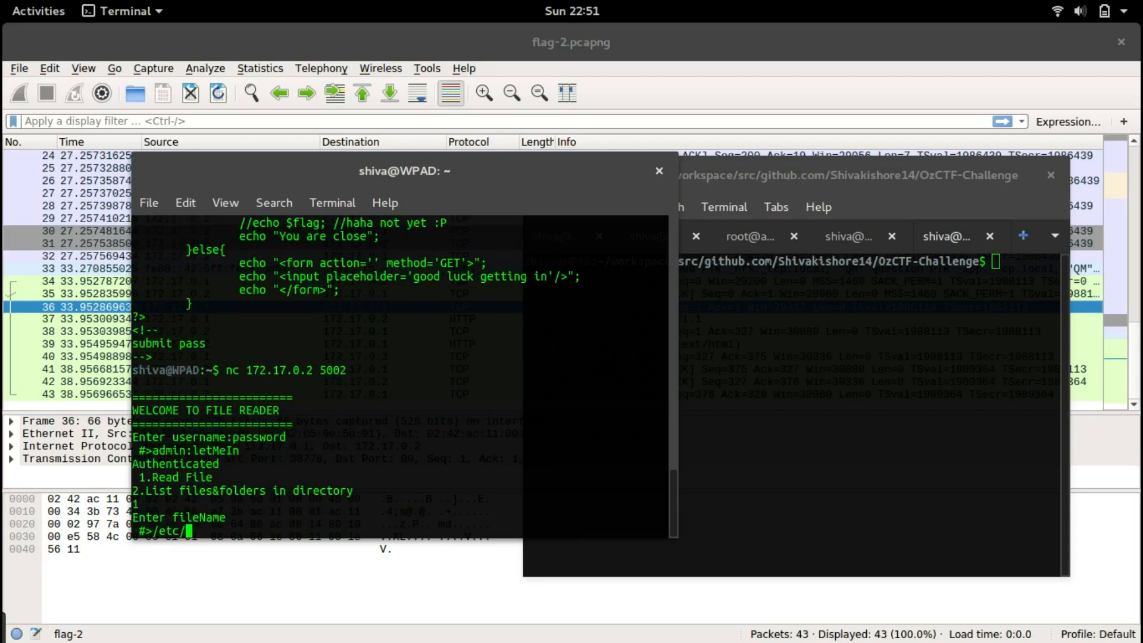
type("apache2")
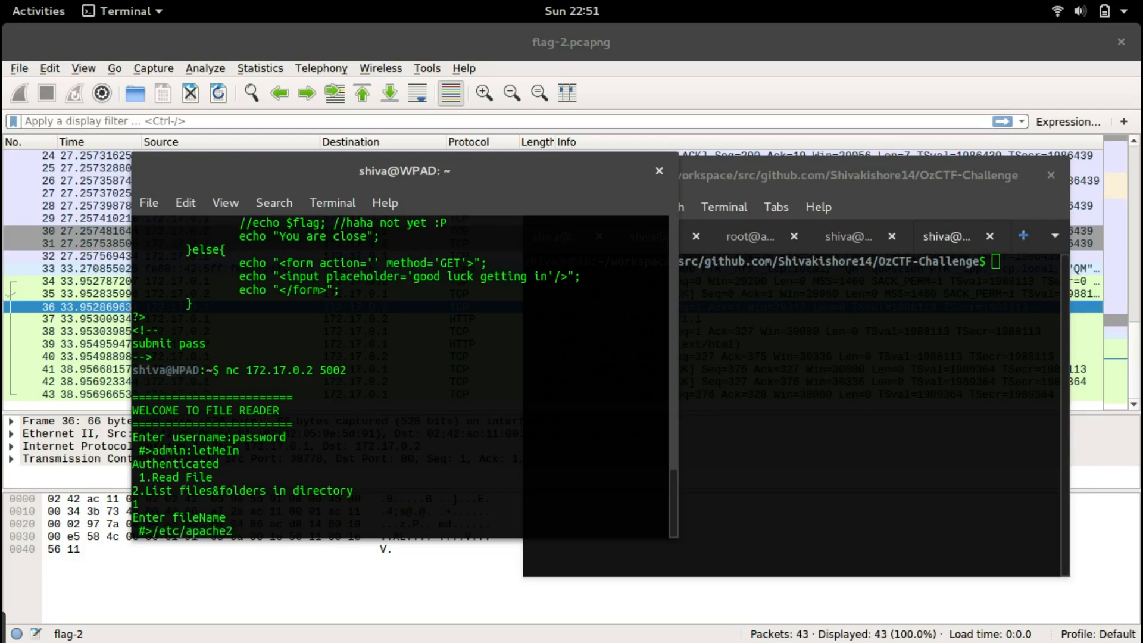
type("env")
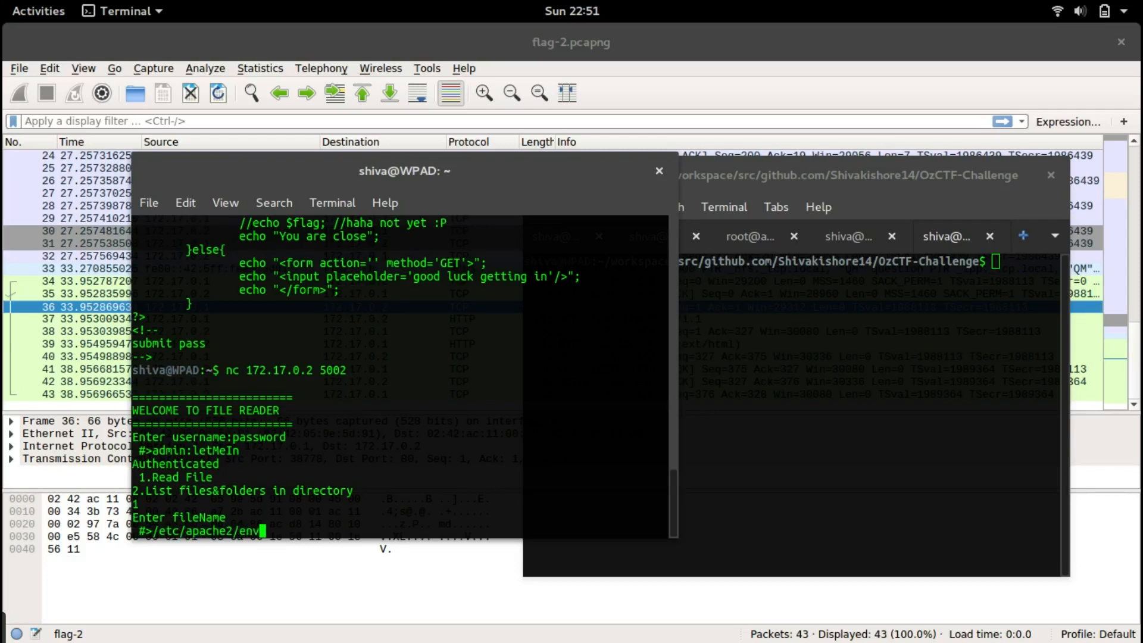
type("va")
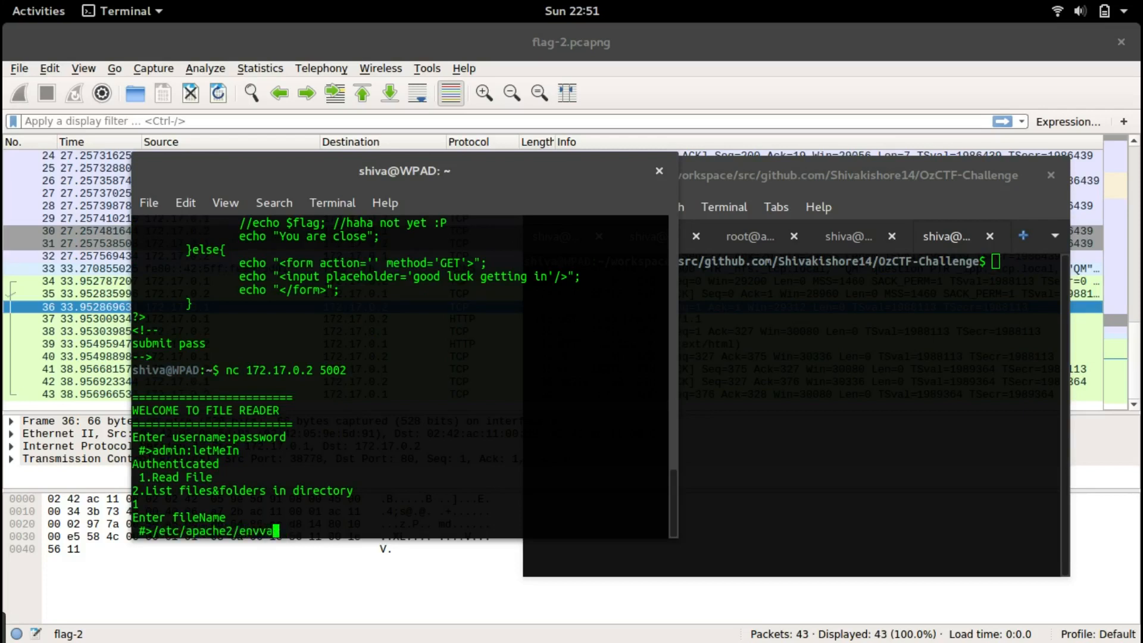
type("rs")
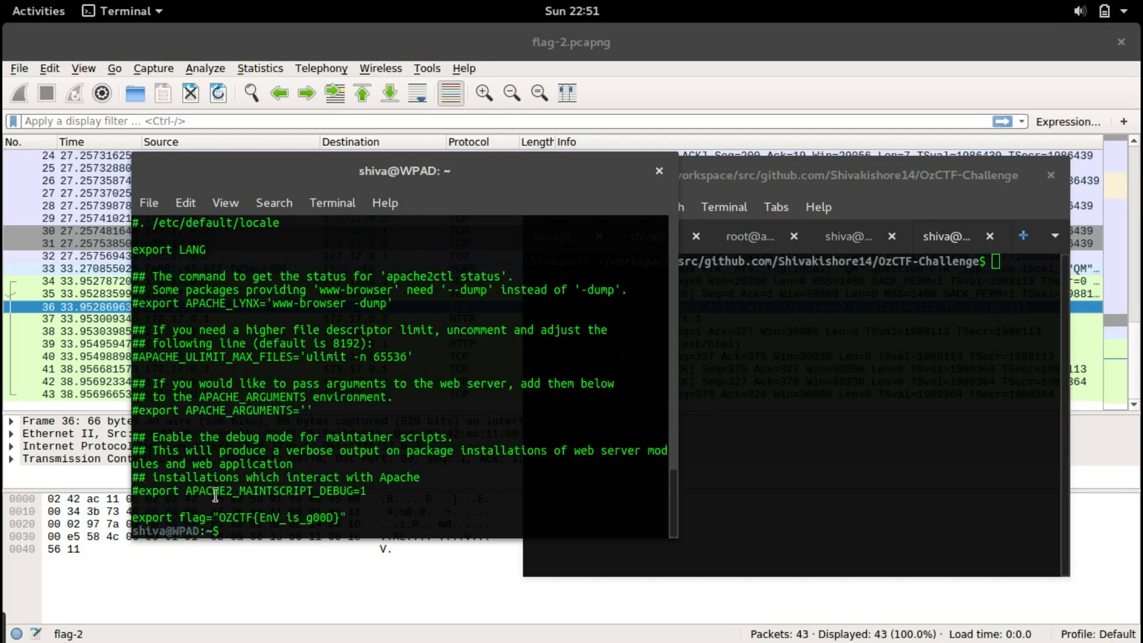
mouse_move(226, 517)
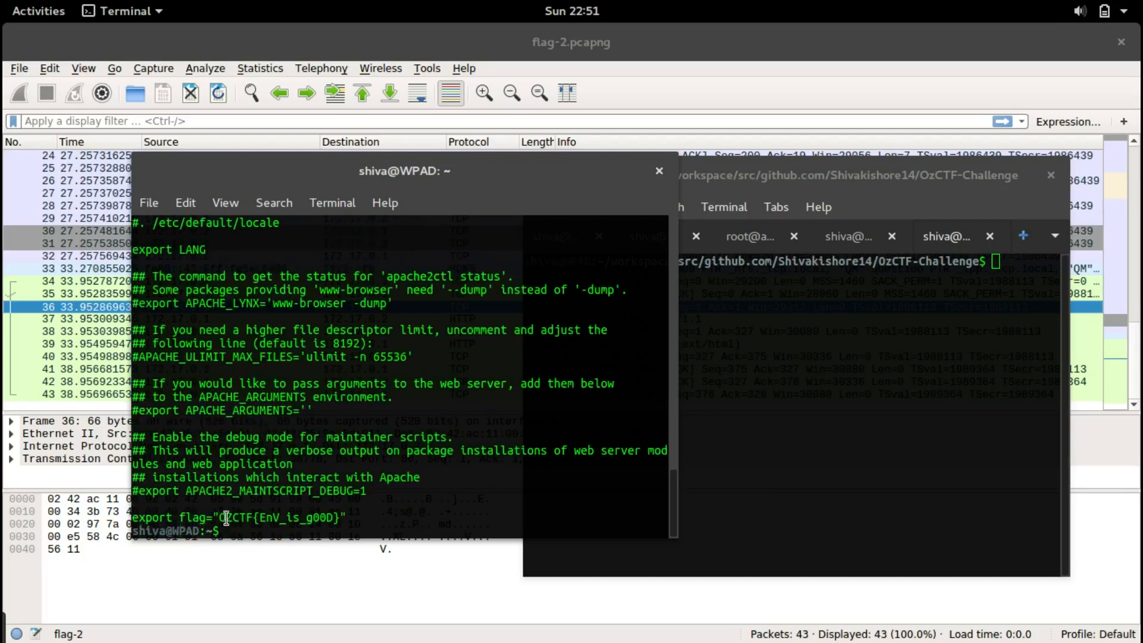
double_click(226, 518)
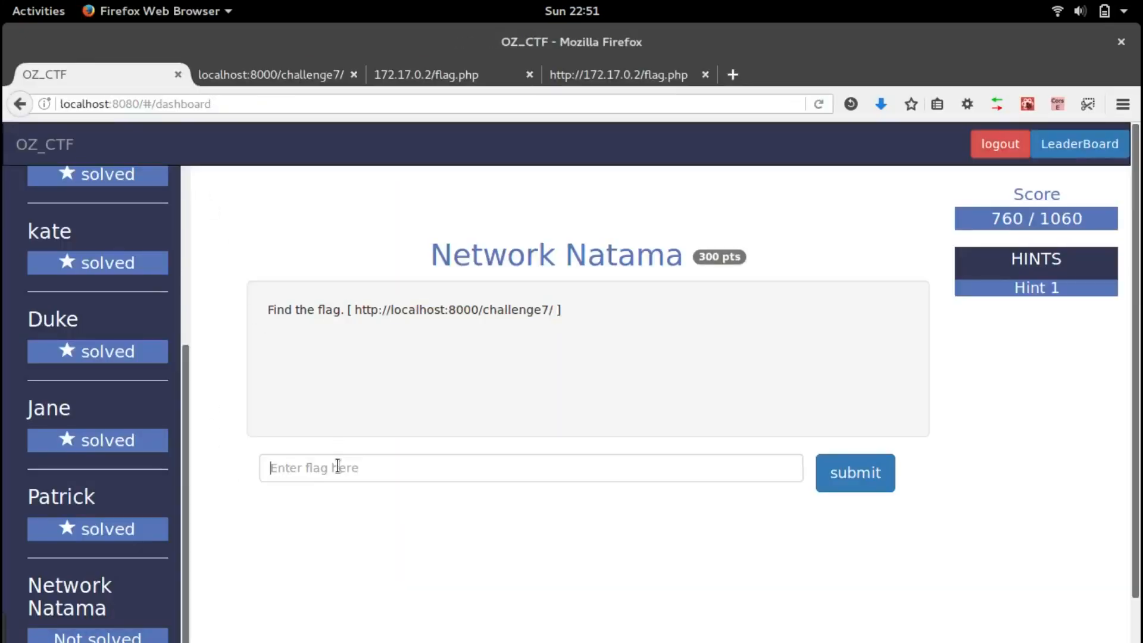
Submit OZCTF{EnV_is_g00D} as the Network Natama flag.
type("OZCTF{EnV_is_g00D}")
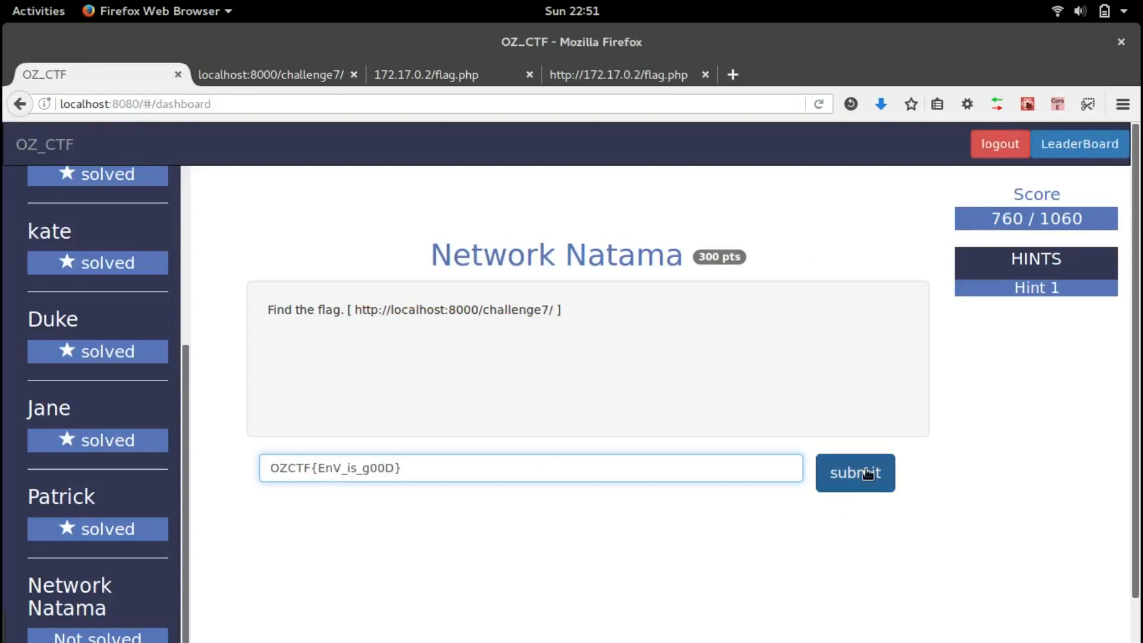
left_click(854, 472)
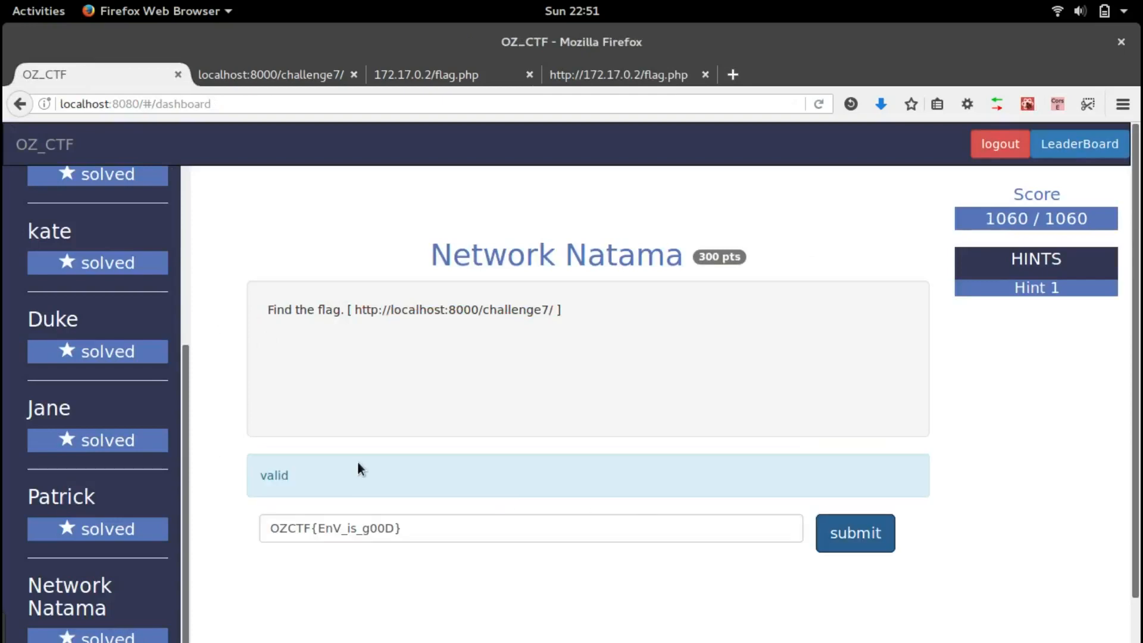